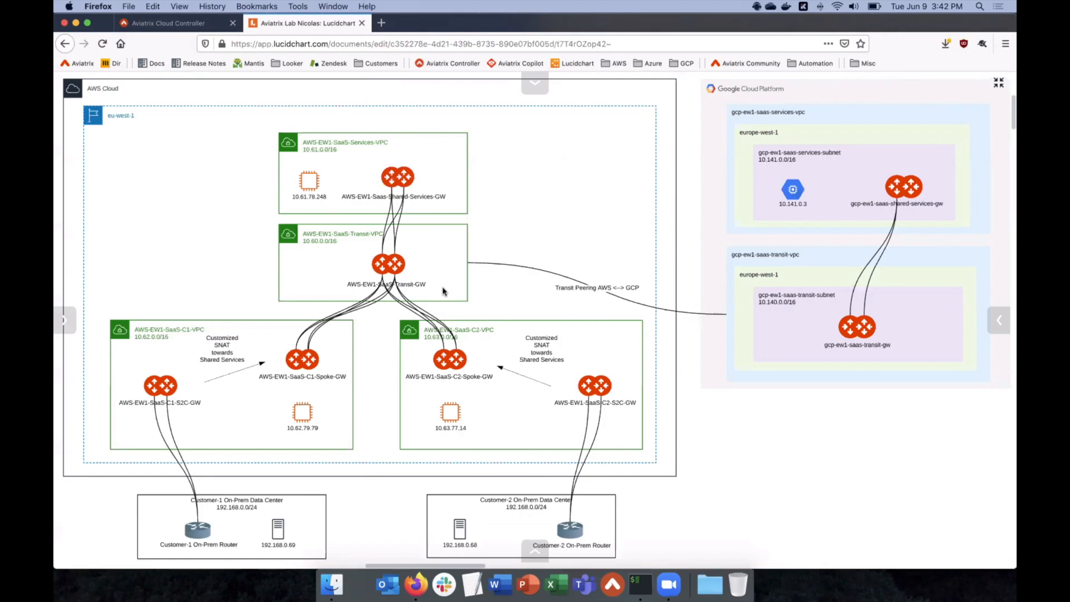
# Leave the Lucidchart SaaS network diagram and return to the Aviatrix controller dashboard.
pyautogui.click(594, 386)
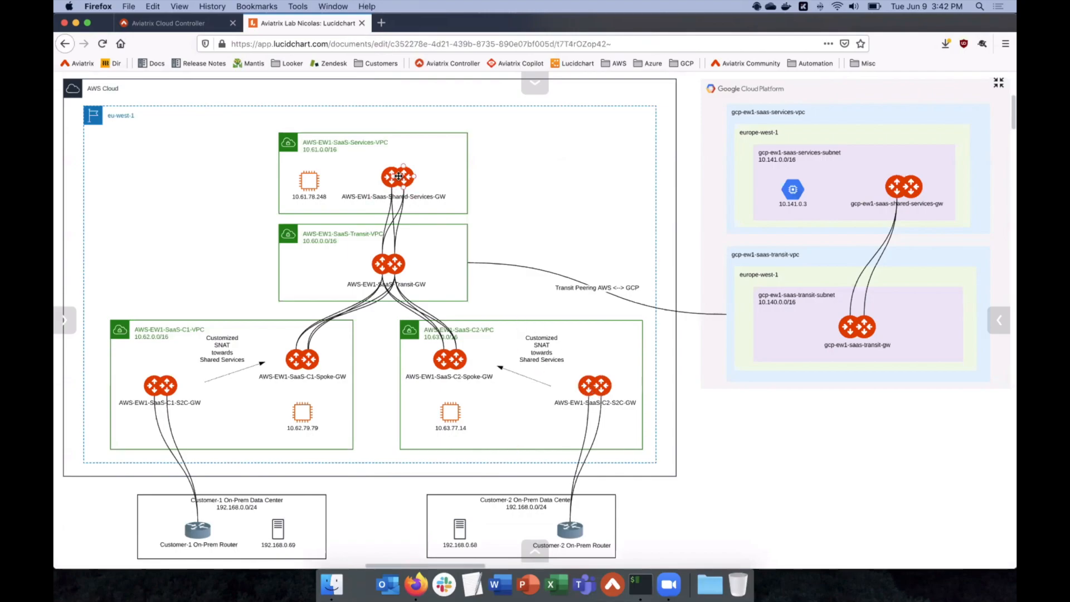
pyautogui.moveTo(611, 227)
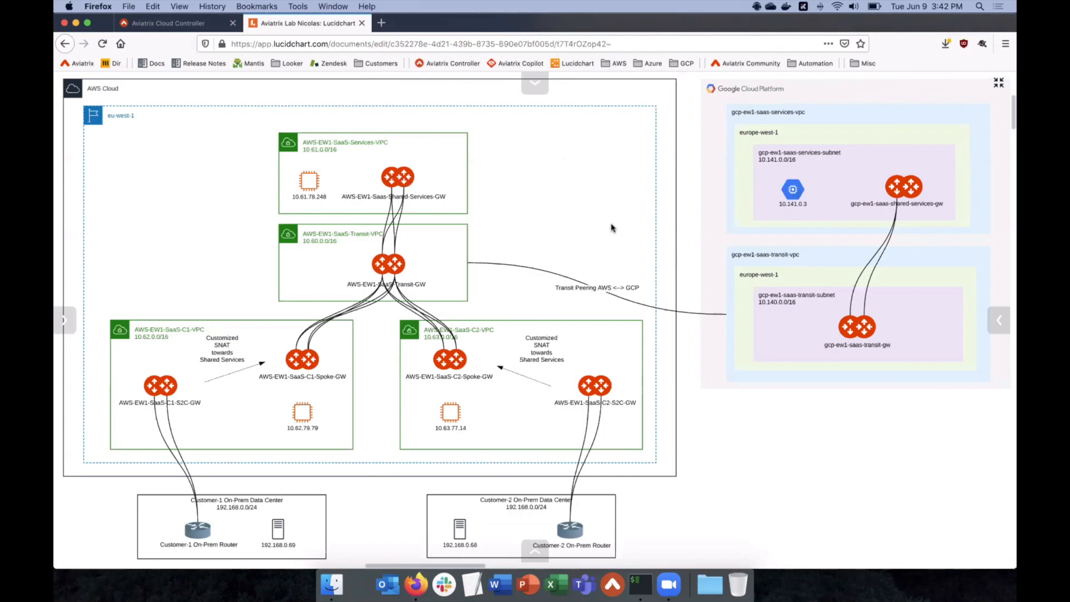
pyautogui.moveTo(493, 282)
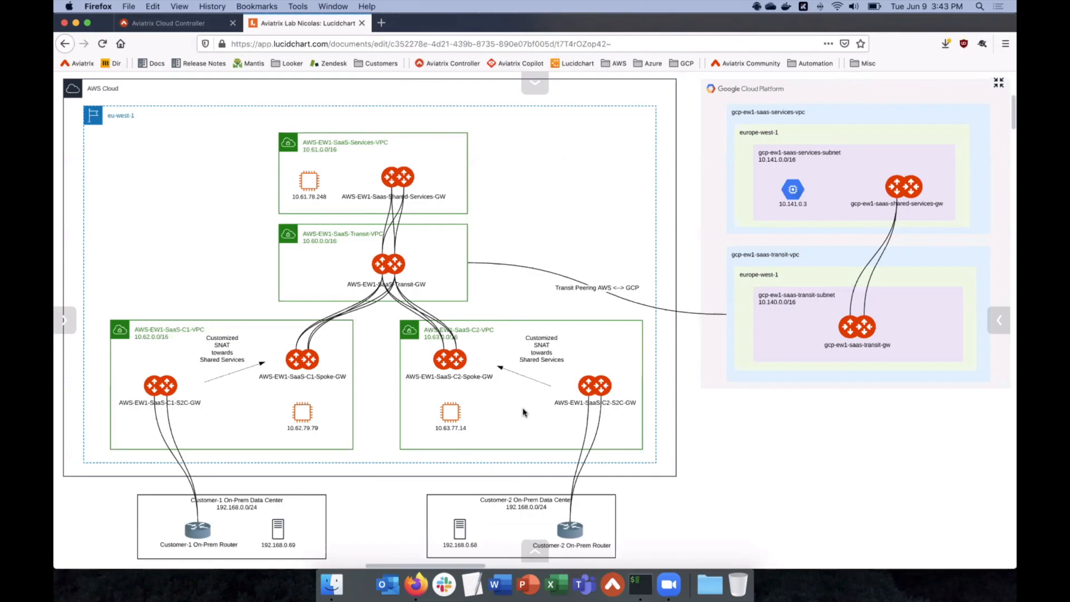
pyautogui.moveTo(244, 407)
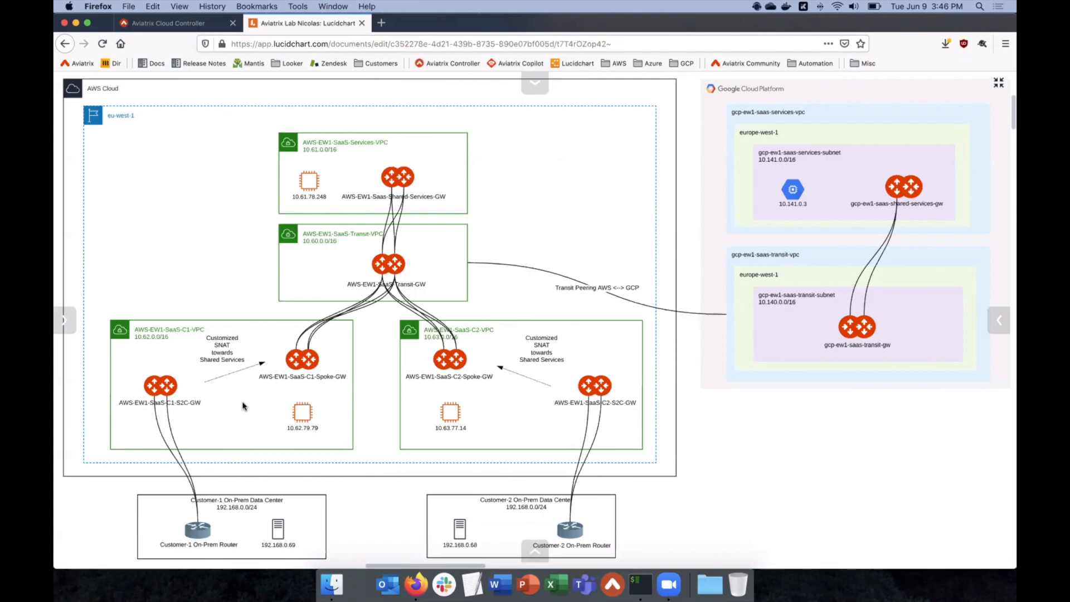
pyautogui.moveTo(193, 396)
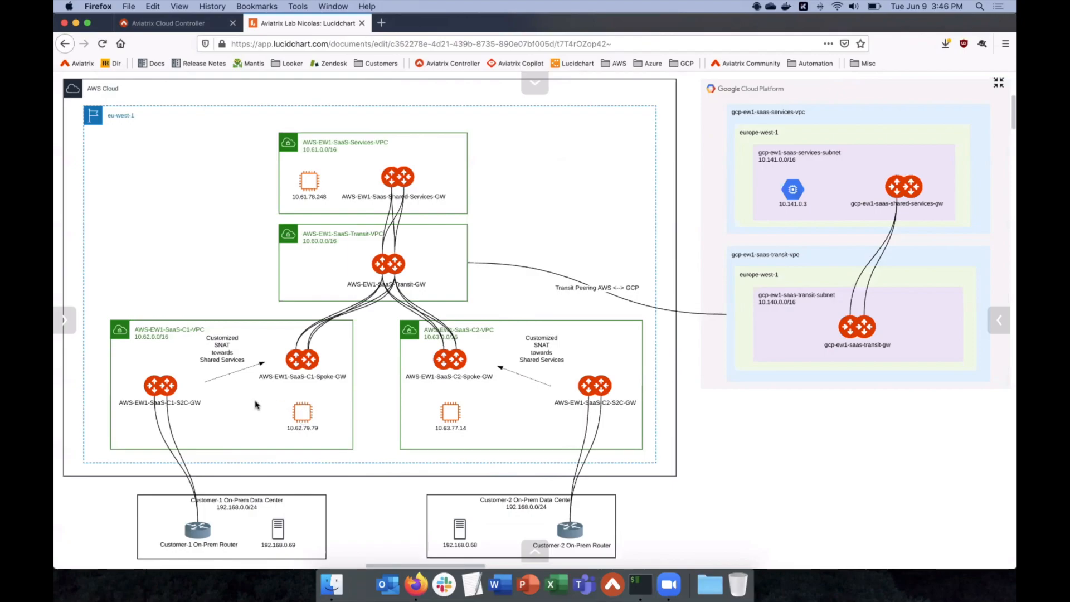
pyautogui.moveTo(256, 403)
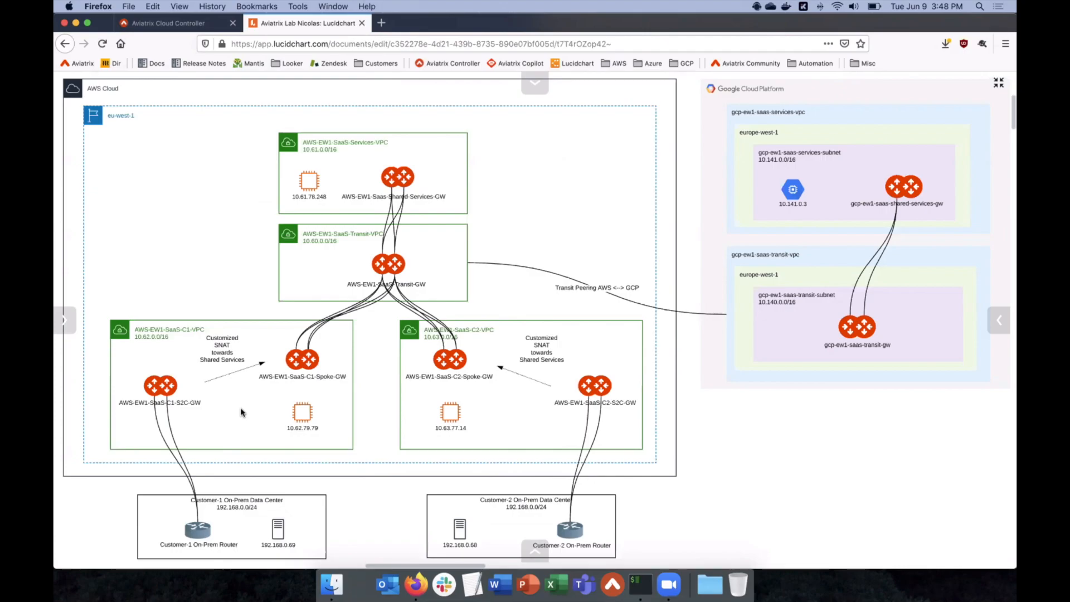
pyautogui.click(173, 22)
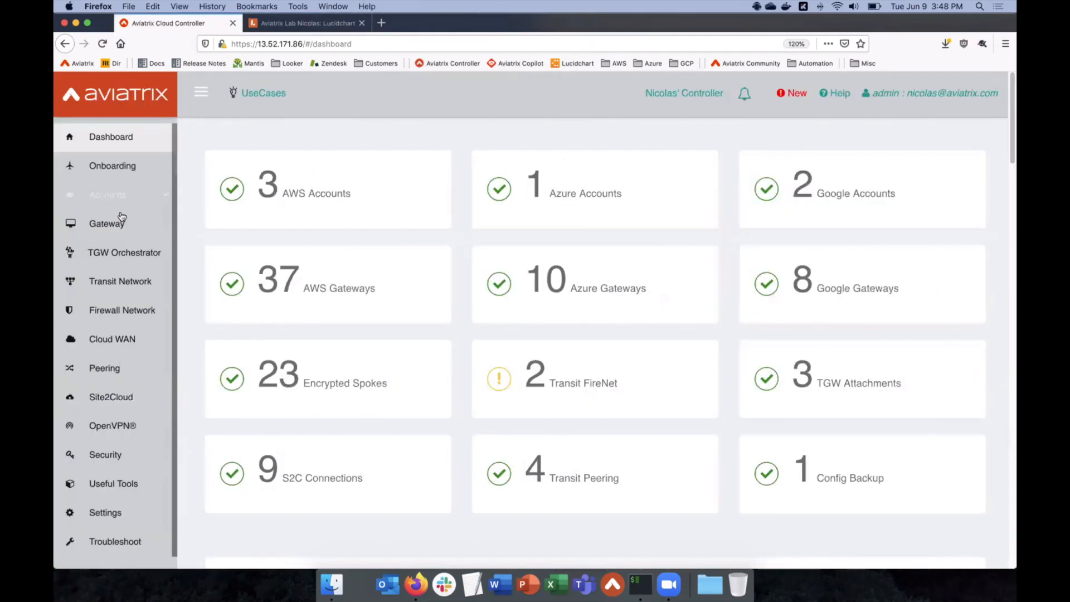
# Show the AWS-EW1-SaaS-C1-S2C Site2Cloud connection details with its tunnel to AWS-EW1-SaaS-C1-S2C-GW up.
pyautogui.click(111, 397)
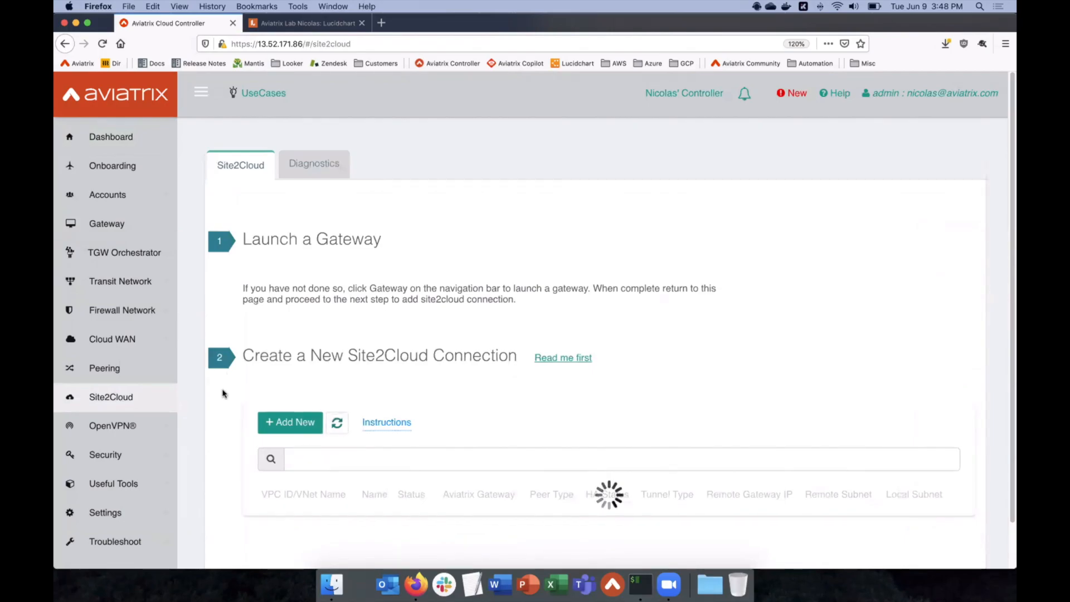
pyautogui.scroll(-3)
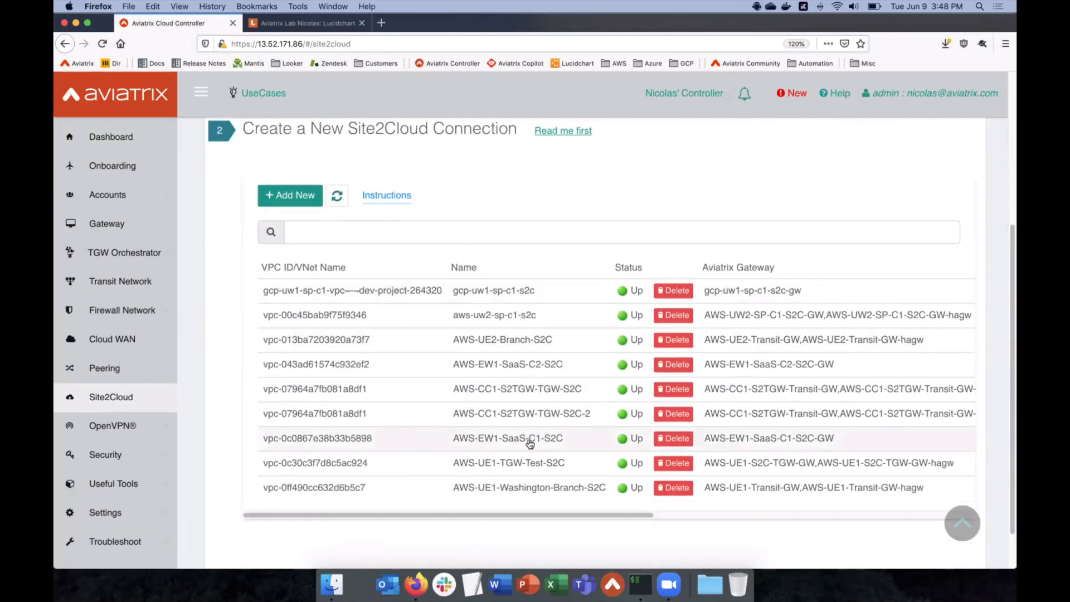
pyautogui.doubleClick(536, 438)
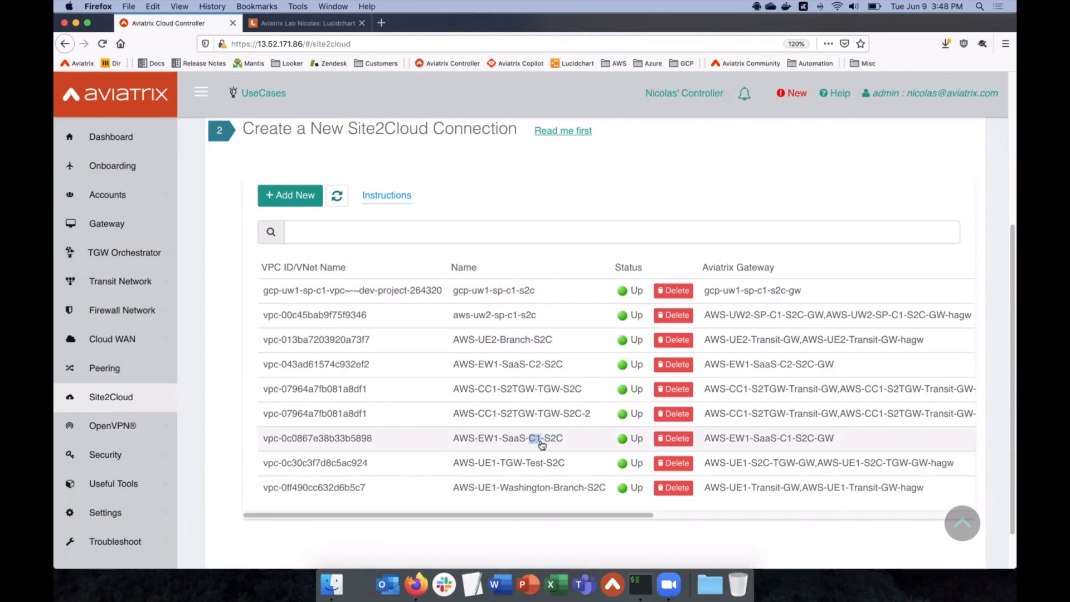
pyautogui.click(507, 437)
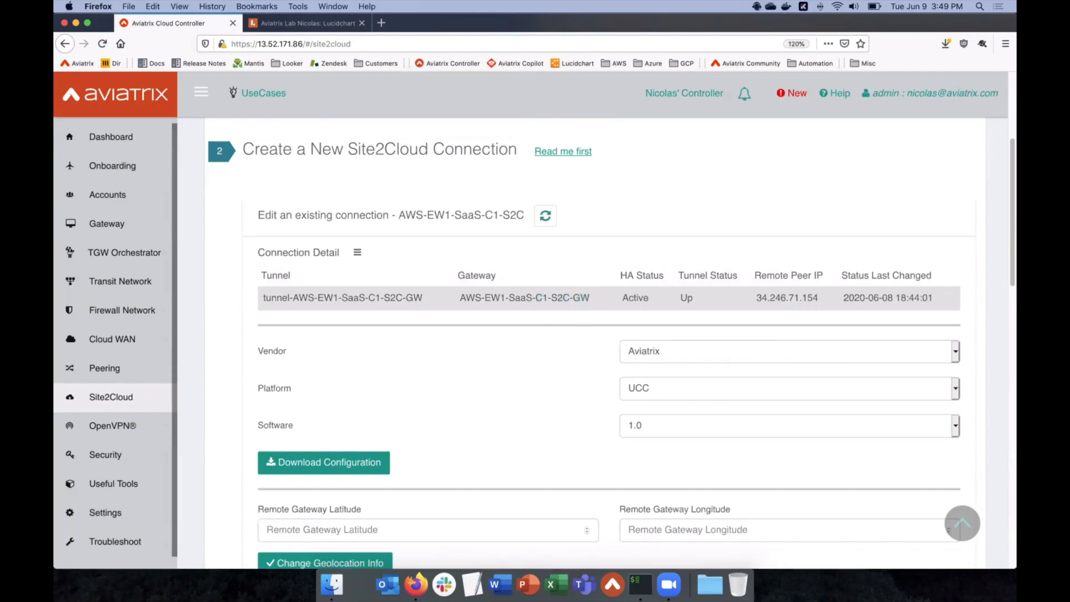
pyautogui.click(107, 224)
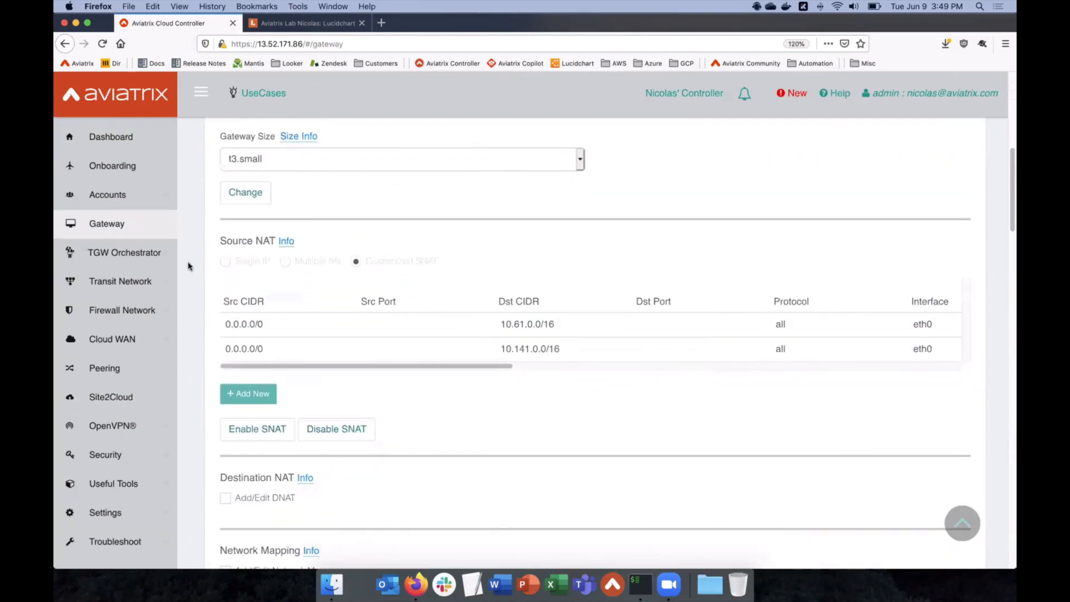
# Reveal the Source NAT rules mapping 10.61.0.0/16 and 10.141.0.0/16 traffic to SNAT IP 10.62.70.149, comparing with the diagram.
pyautogui.scroll(-3)
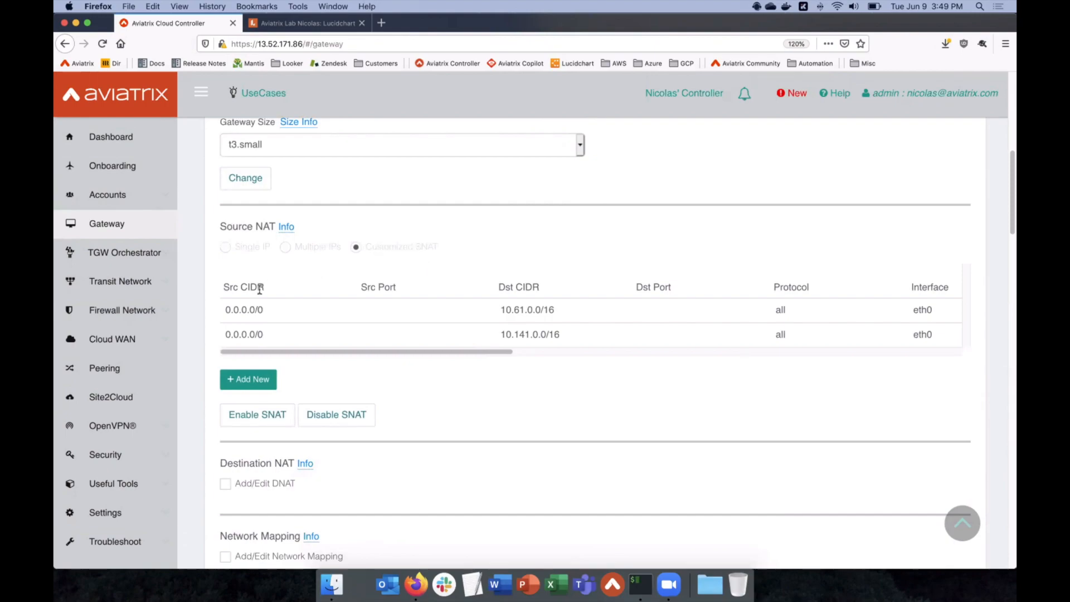
pyautogui.moveTo(453, 265)
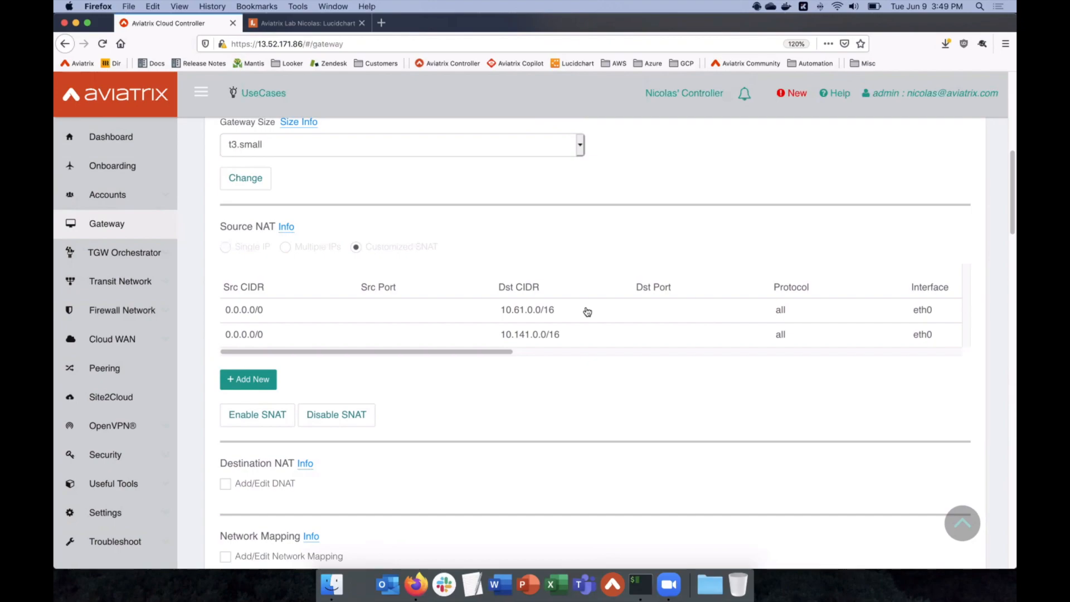
pyautogui.moveTo(576, 338)
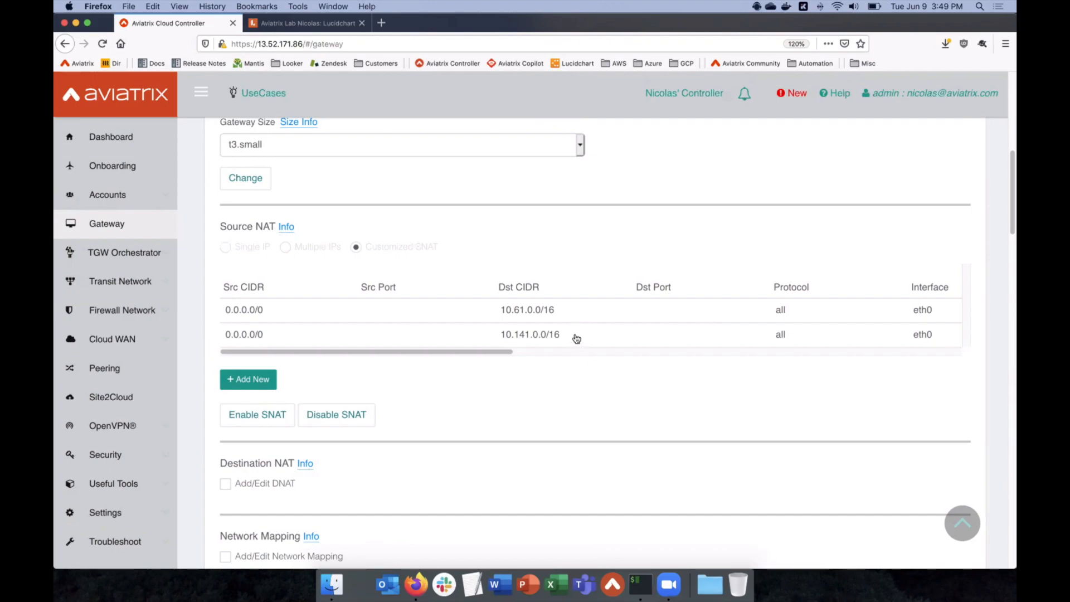
pyautogui.moveTo(454, 309)
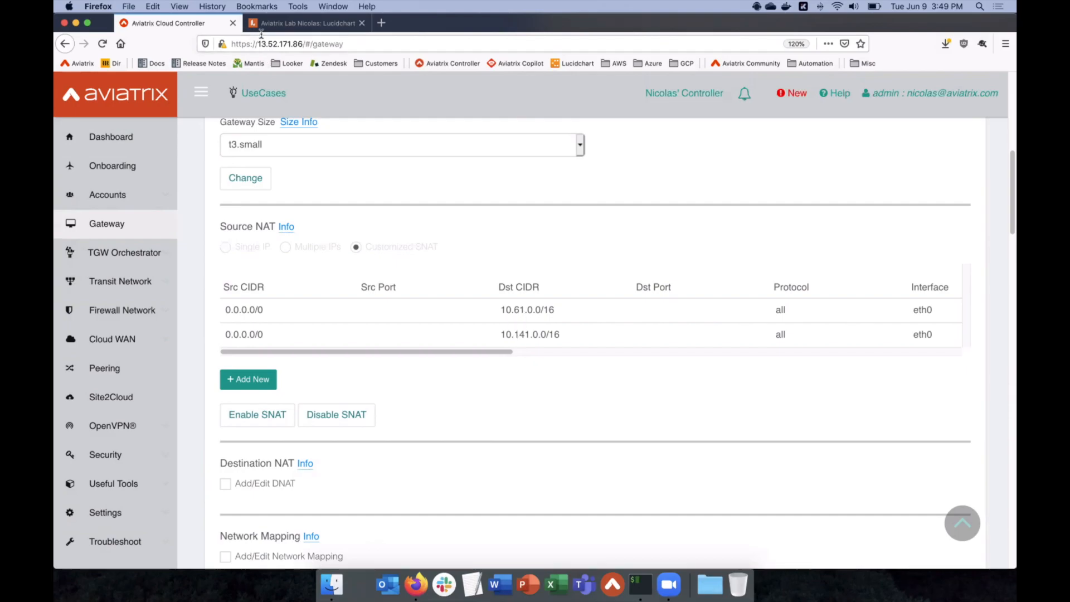
pyautogui.click(308, 22)
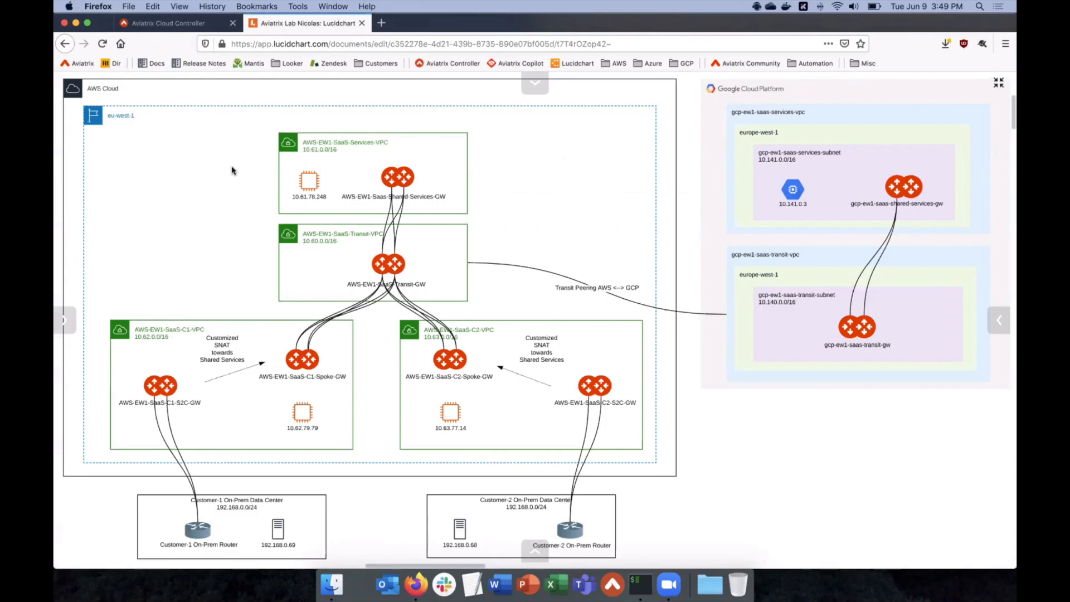
pyautogui.click(174, 22)
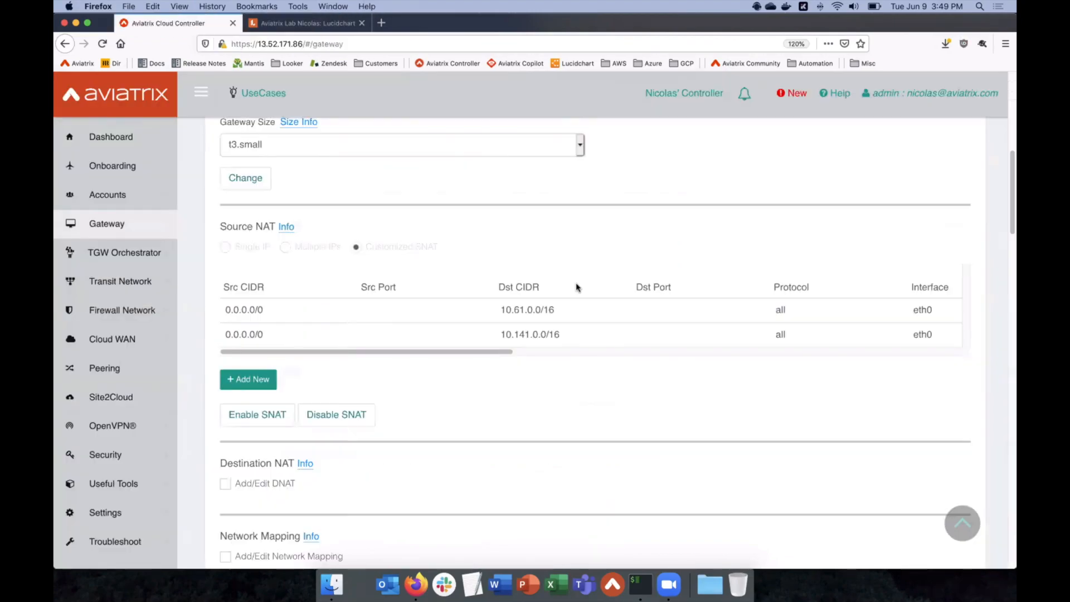
pyautogui.hscroll(3)
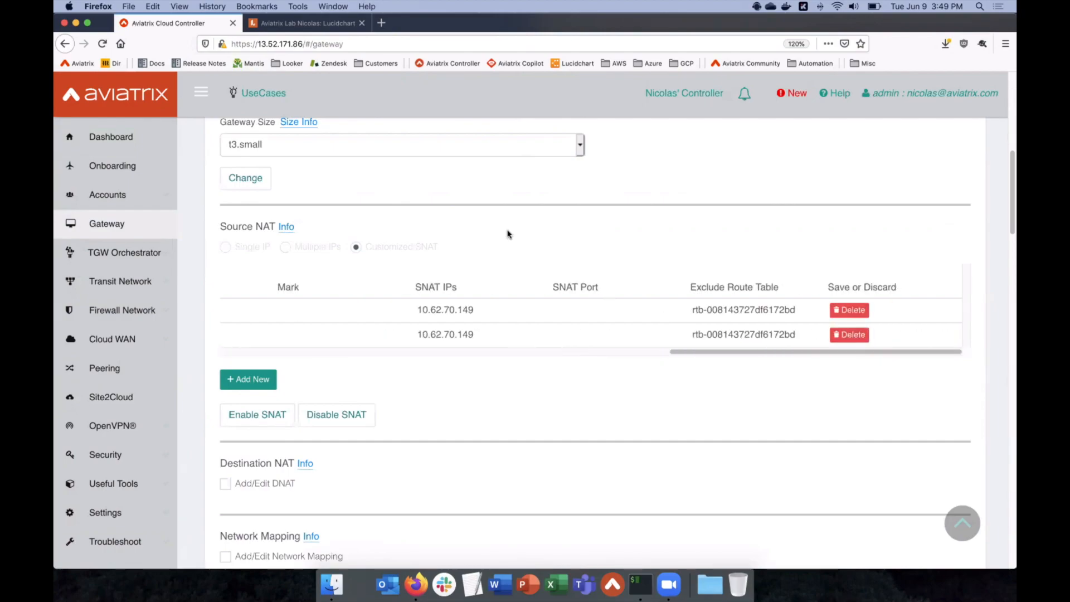
pyautogui.moveTo(448, 314)
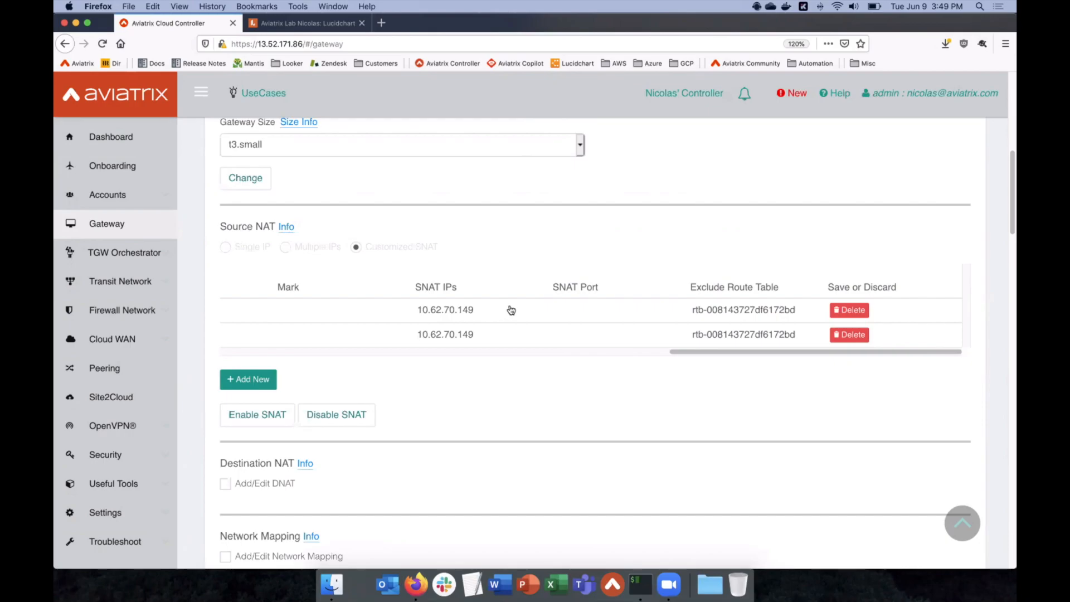
pyautogui.click(306, 22)
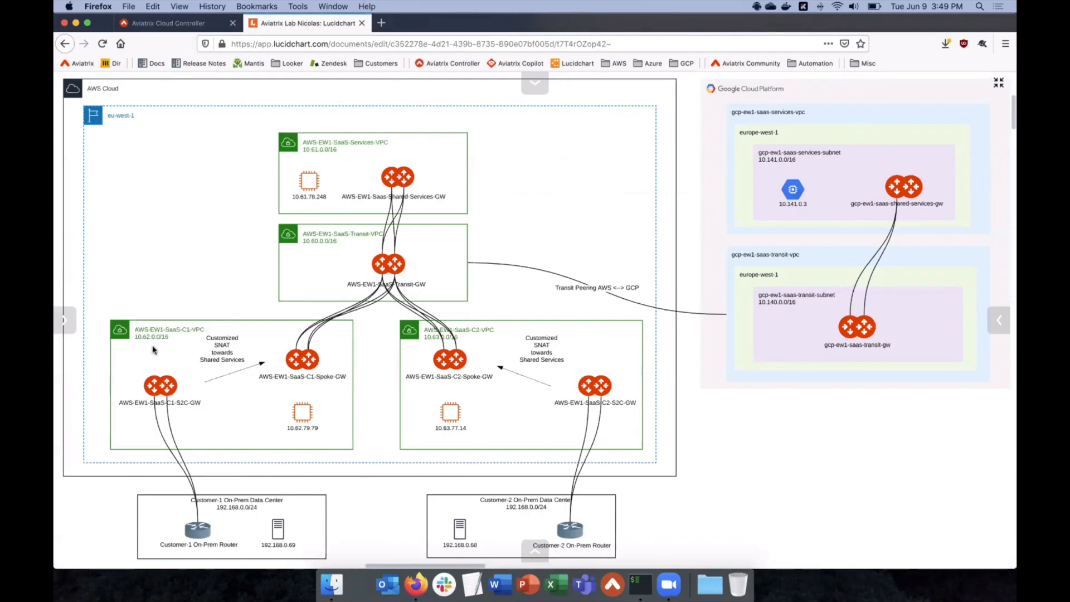
pyautogui.click(152, 333)
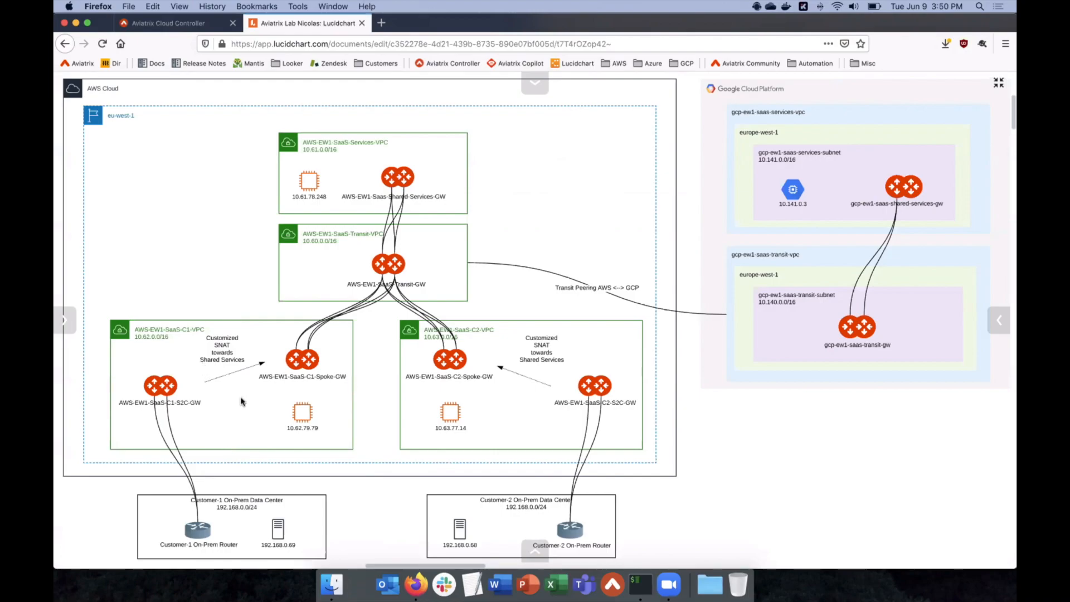
pyautogui.moveTo(194, 251)
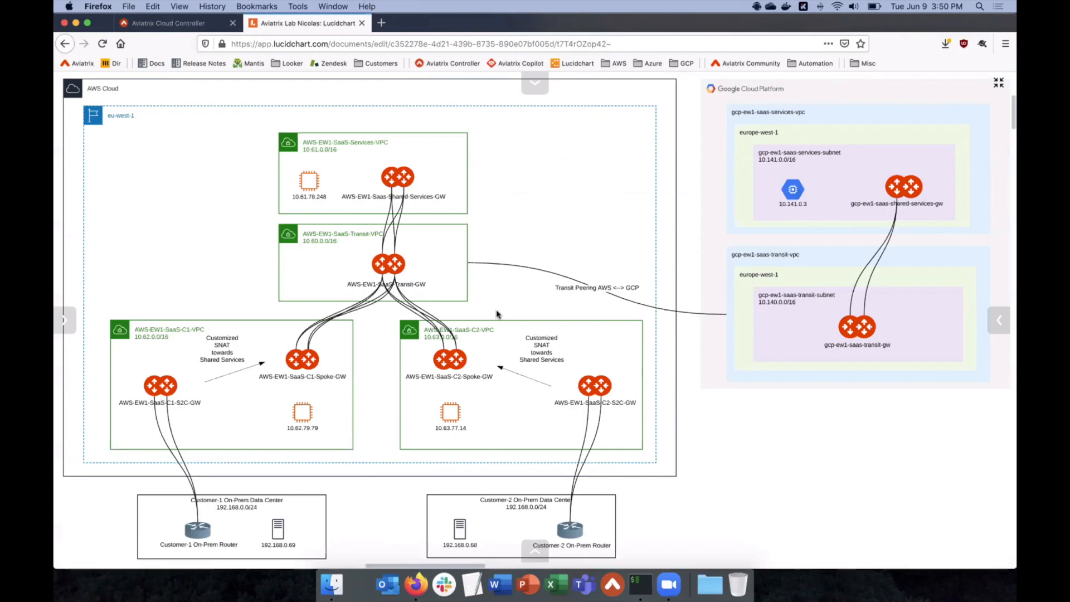
pyautogui.moveTo(229, 271)
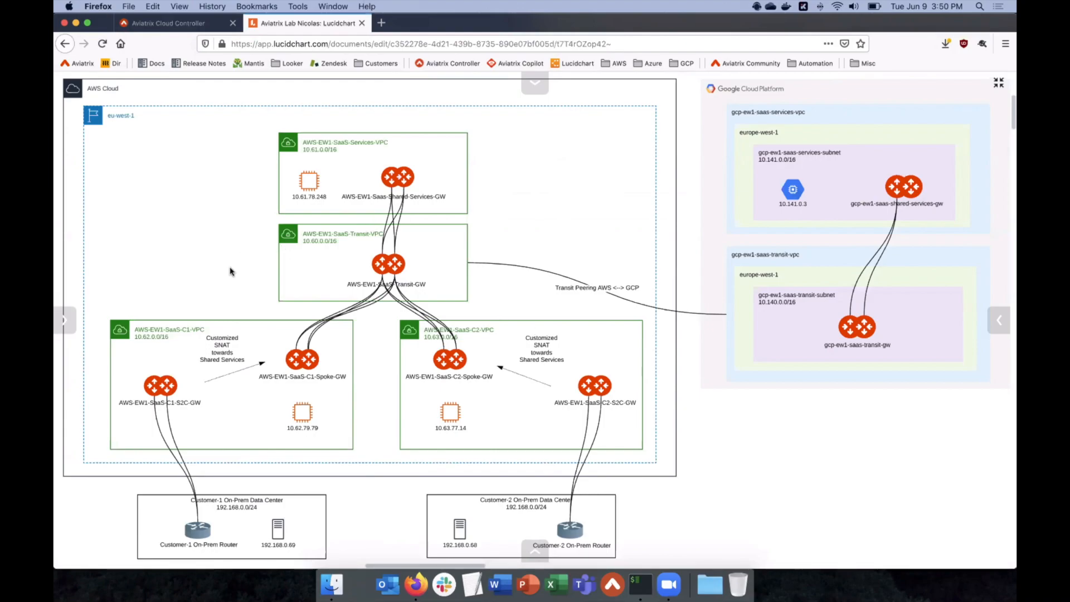
pyautogui.moveTo(235, 246)
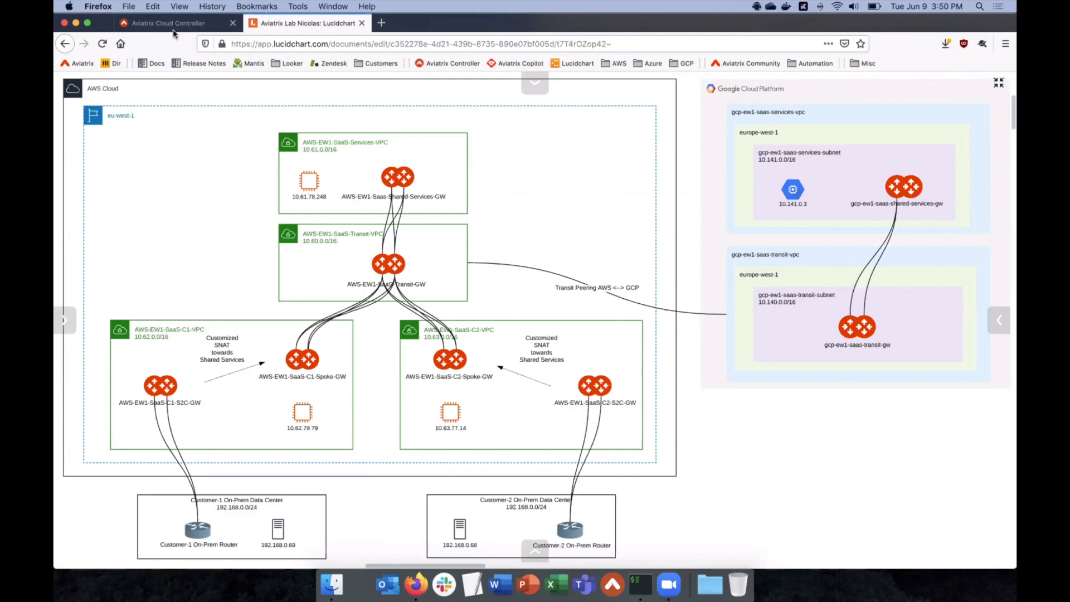
pyautogui.click(168, 22)
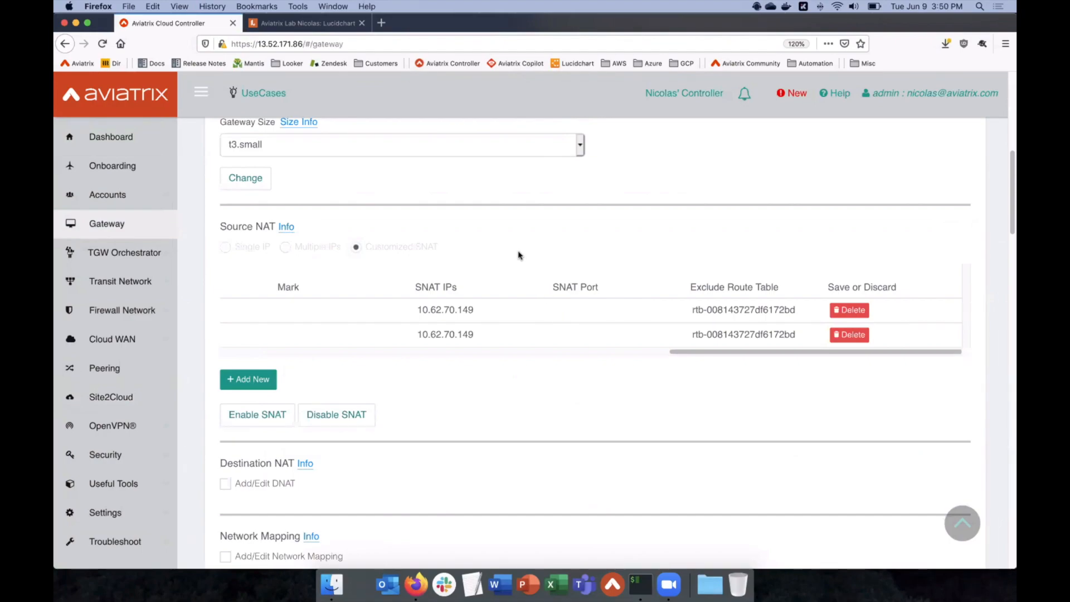
pyautogui.moveTo(522, 250)
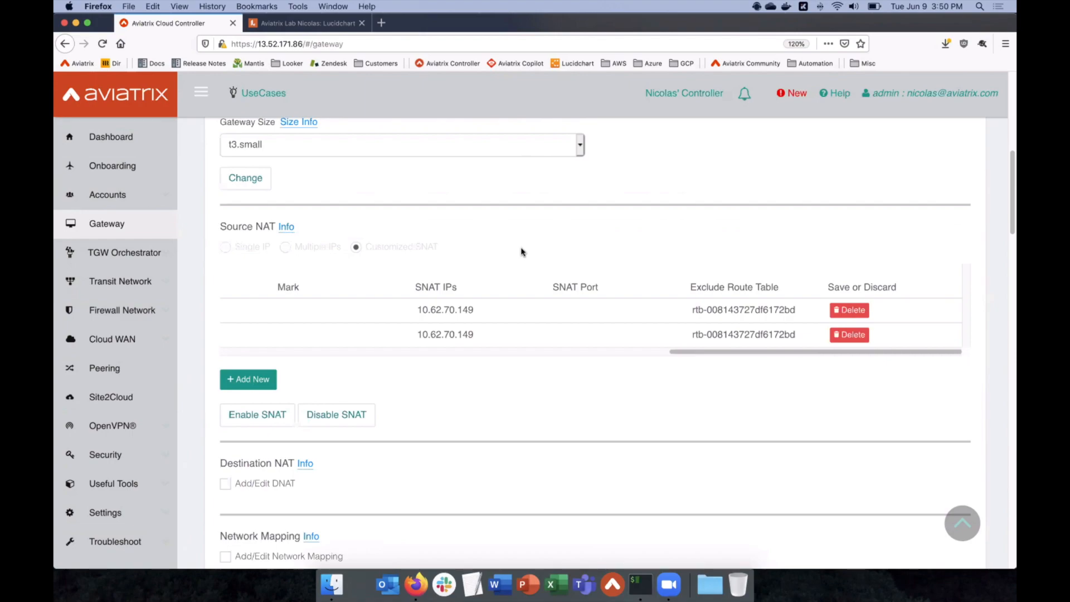
pyautogui.moveTo(525, 297)
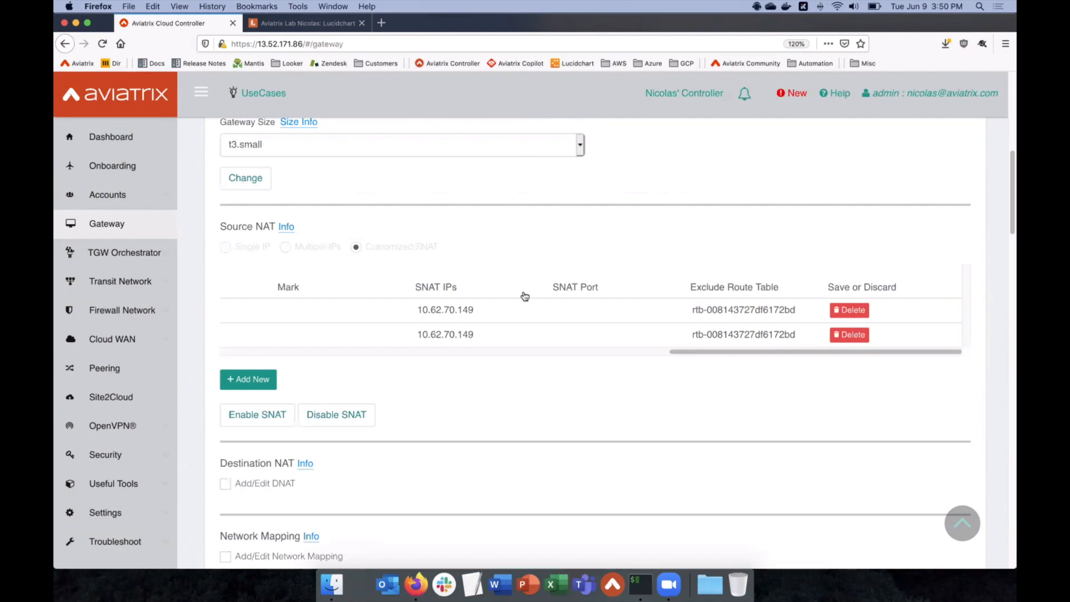
pyautogui.moveTo(516, 242)
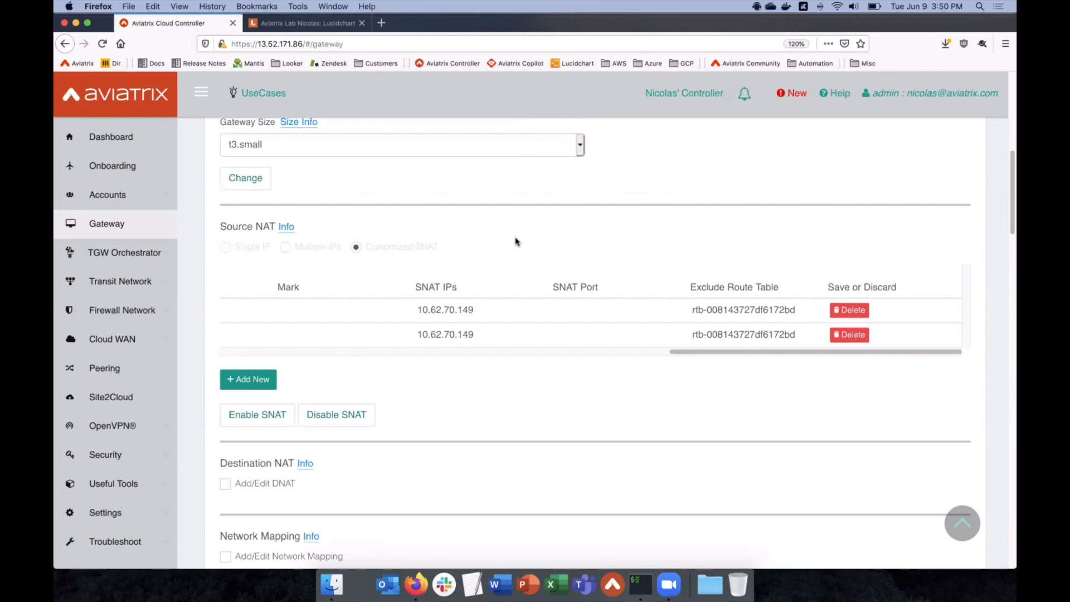
pyautogui.moveTo(524, 278)
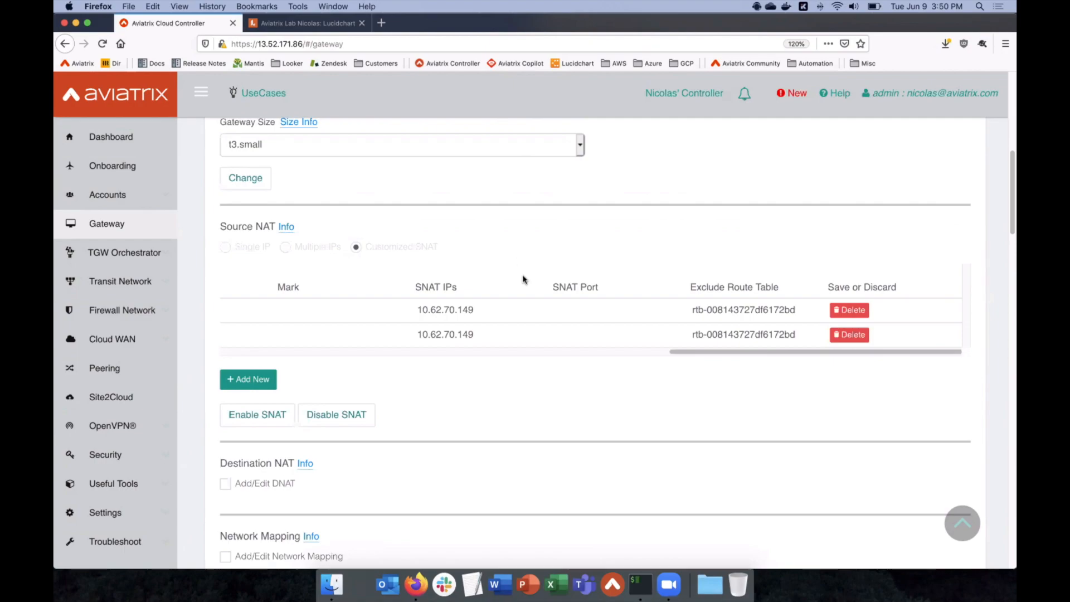
pyautogui.moveTo(533, 315)
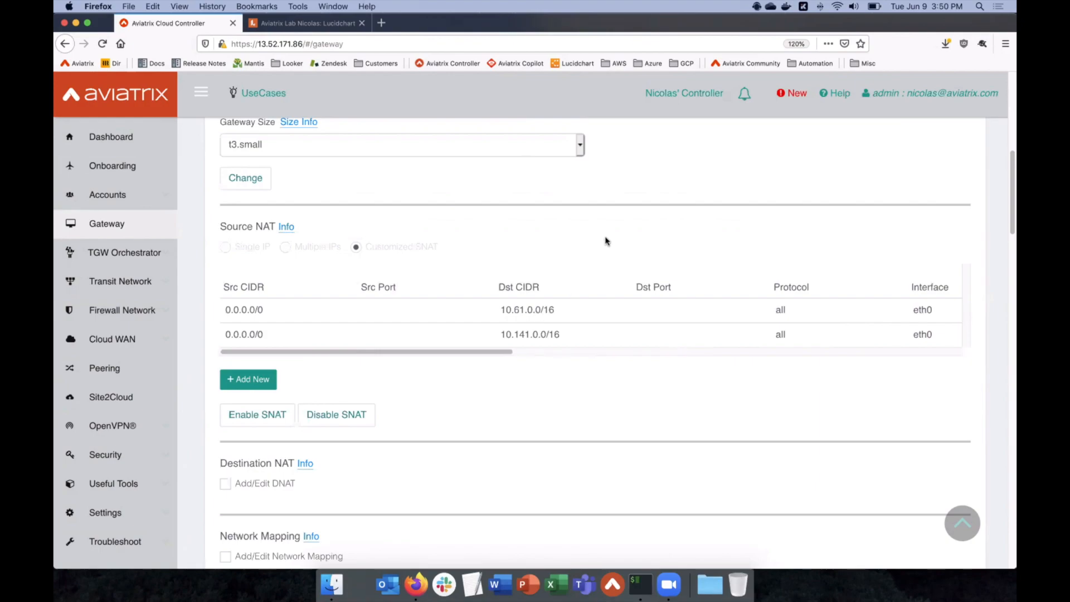
pyautogui.moveTo(465, 180)
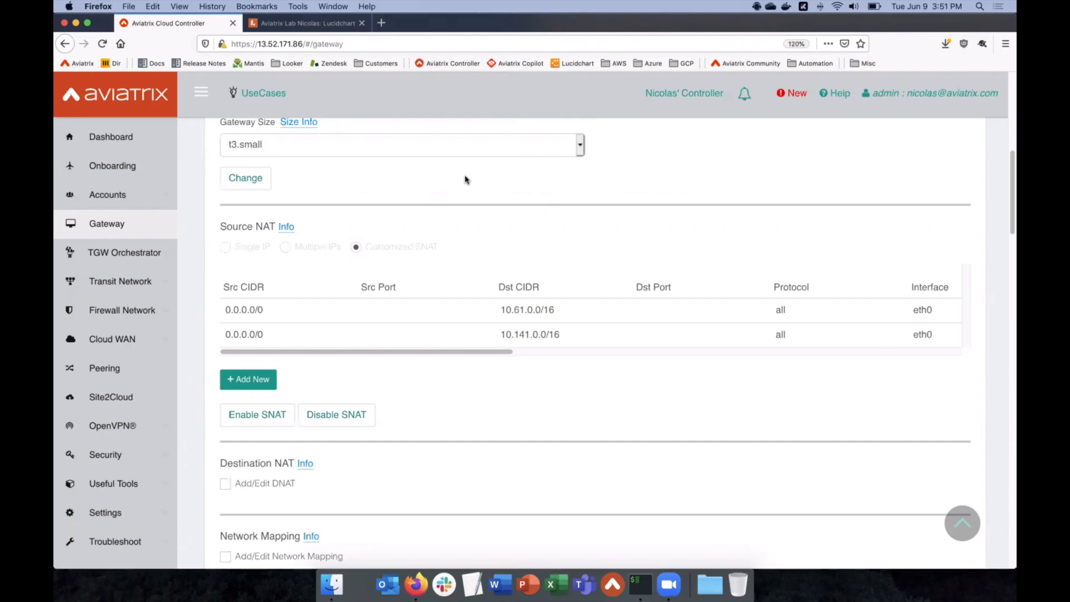
pyautogui.click(303, 22)
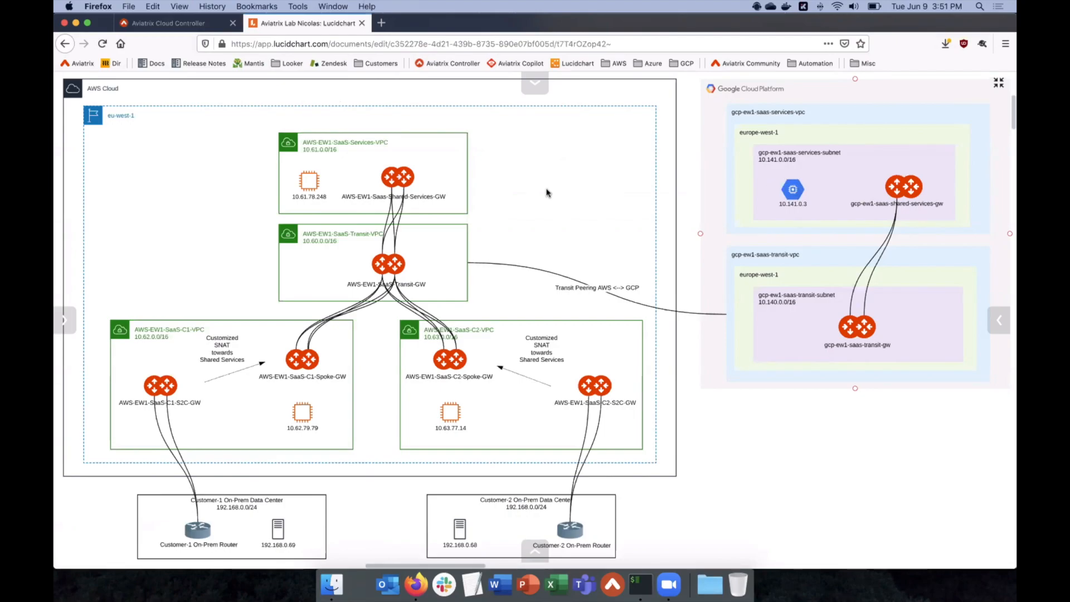
pyautogui.moveTo(559, 309)
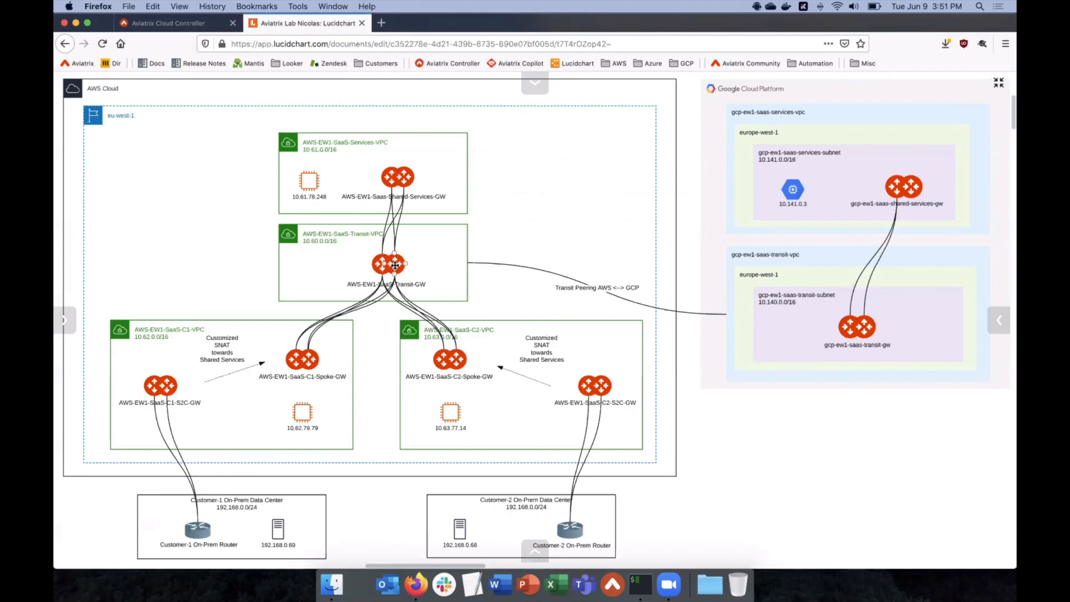
pyautogui.click(170, 23)
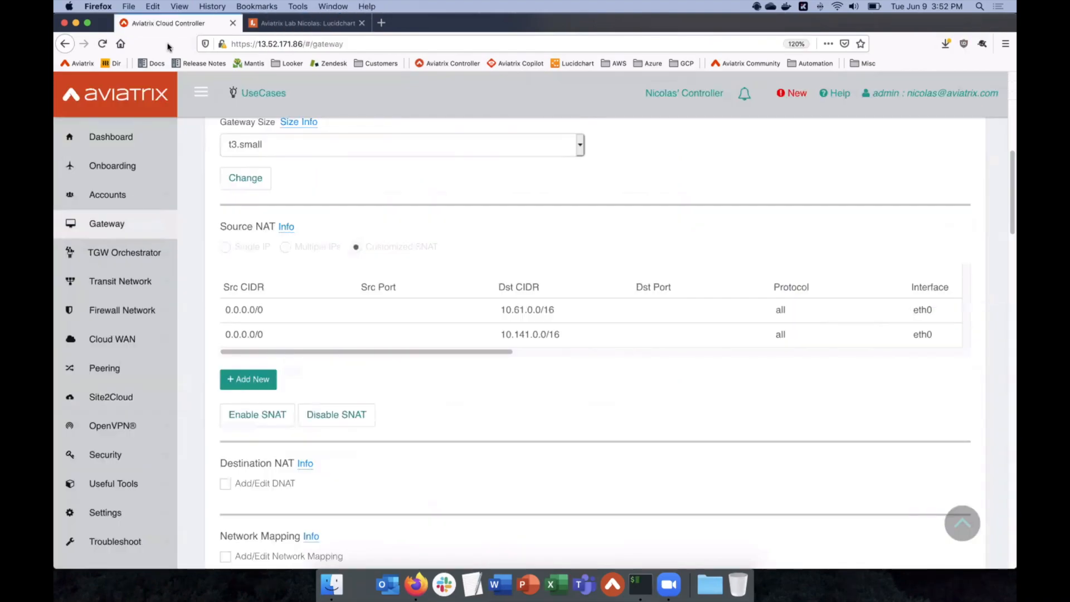
# List the transit peerings and bring up the Add a New Peering form with its excluded network CIDRs.
pyautogui.click(120, 281)
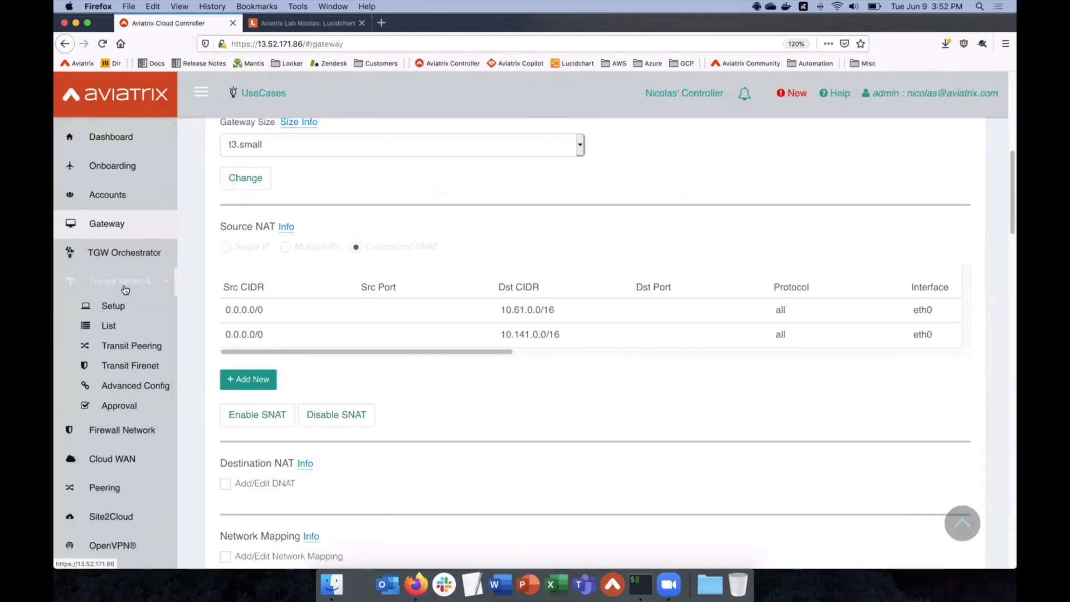
pyautogui.click(131, 346)
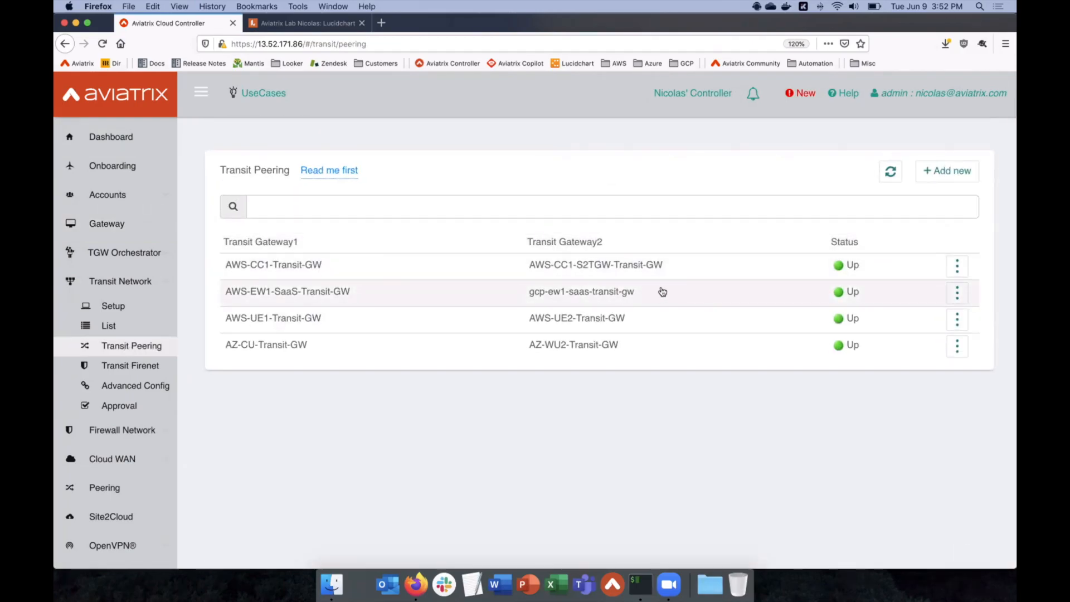
pyautogui.click(946, 170)
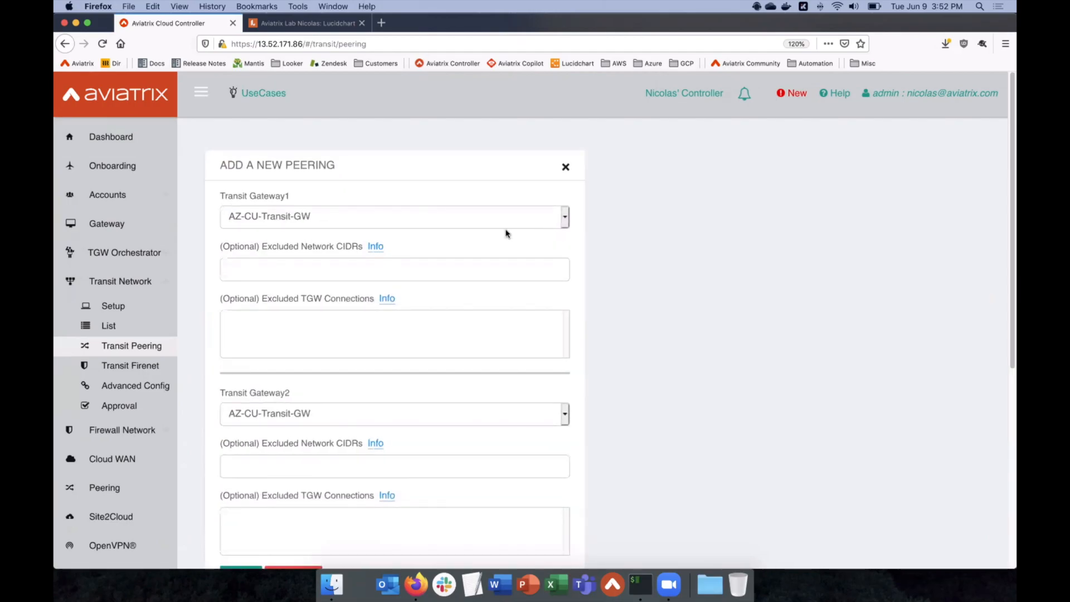
pyautogui.scroll(-3)
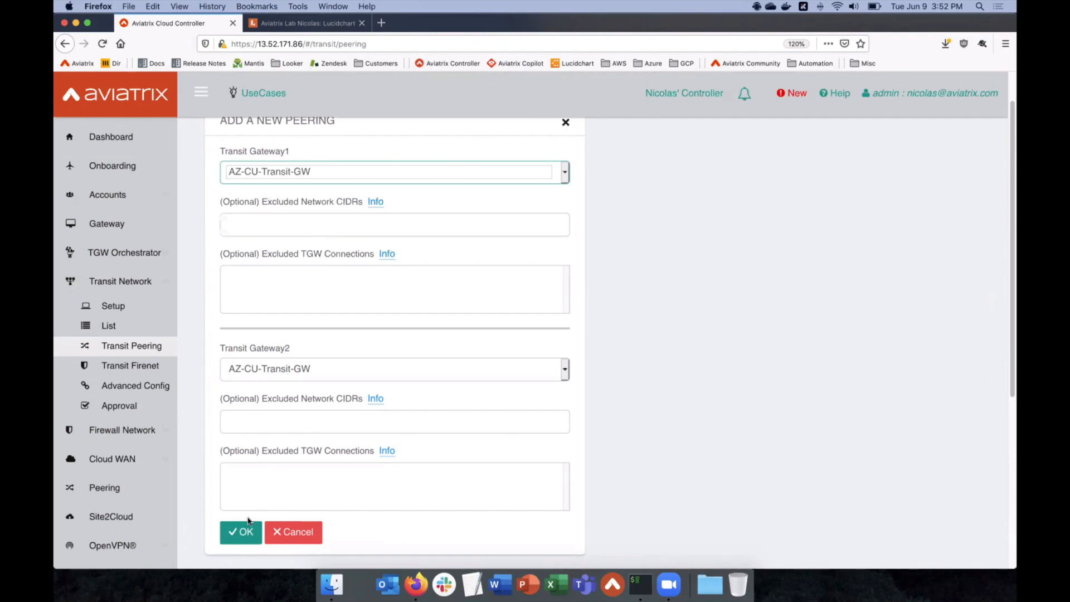
pyautogui.moveTo(655, 326)
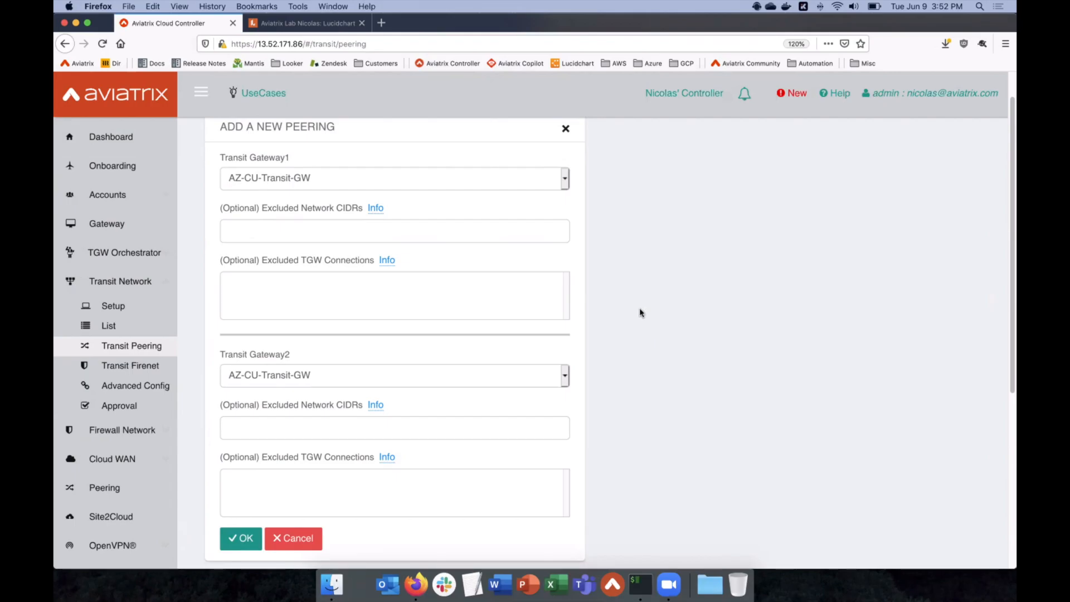
pyautogui.click(304, 23)
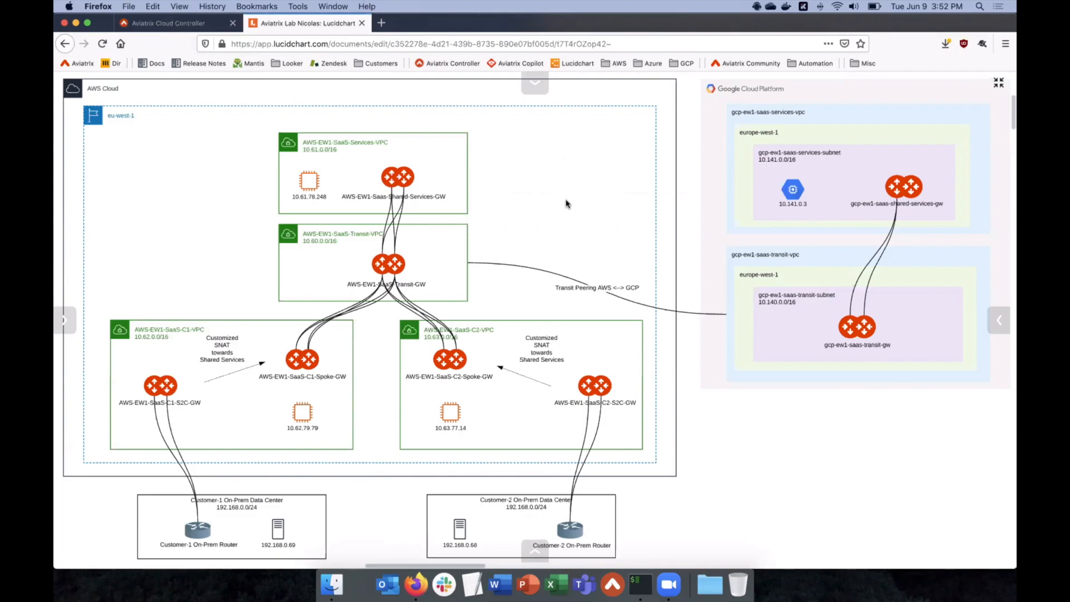
pyautogui.moveTo(596, 205)
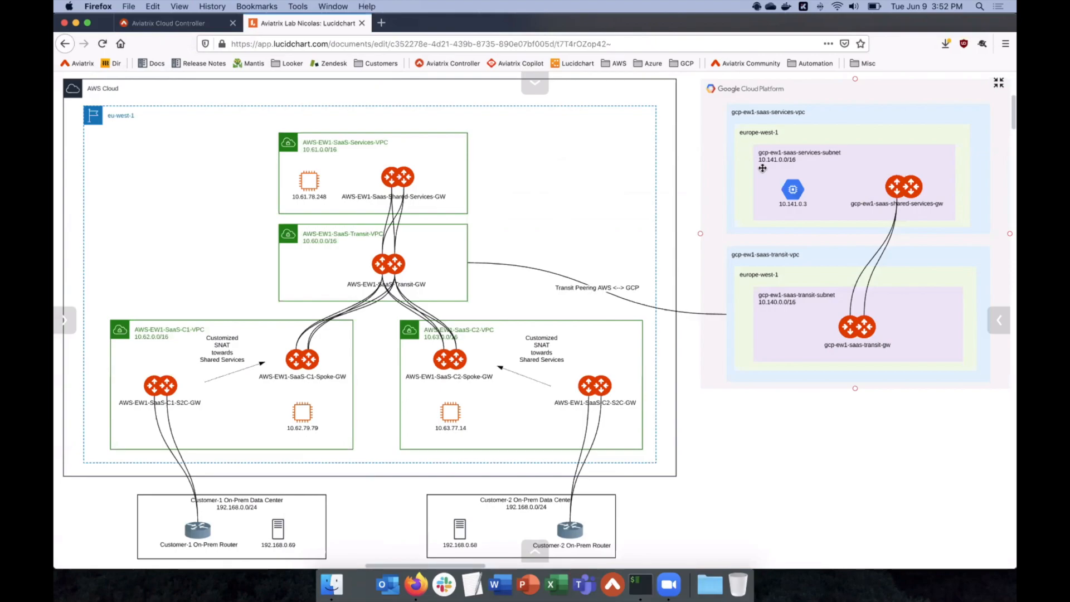
pyautogui.click(792, 190)
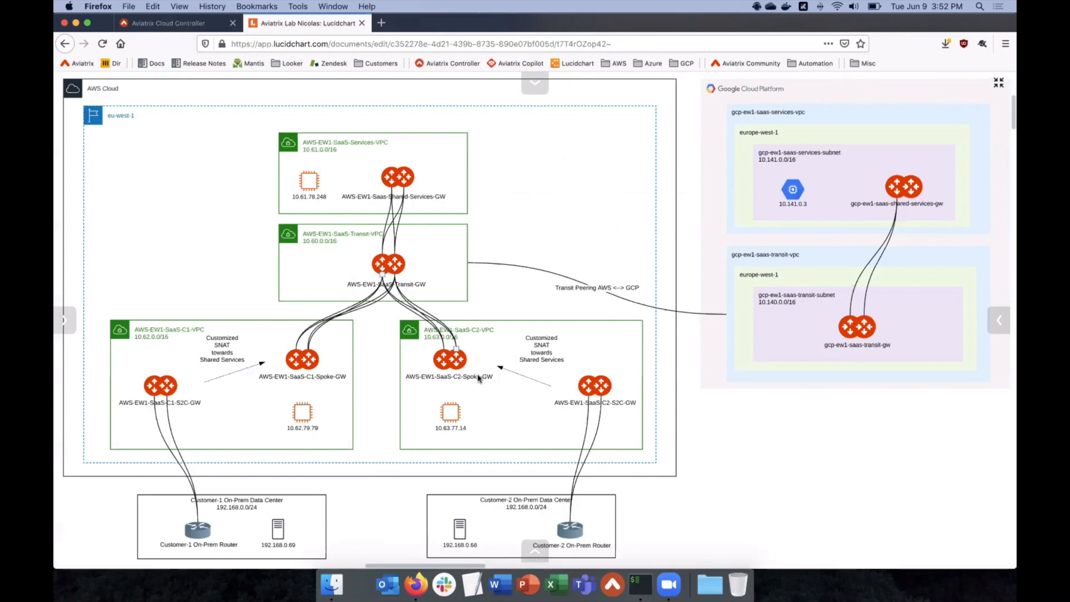
pyautogui.moveTo(552, 208)
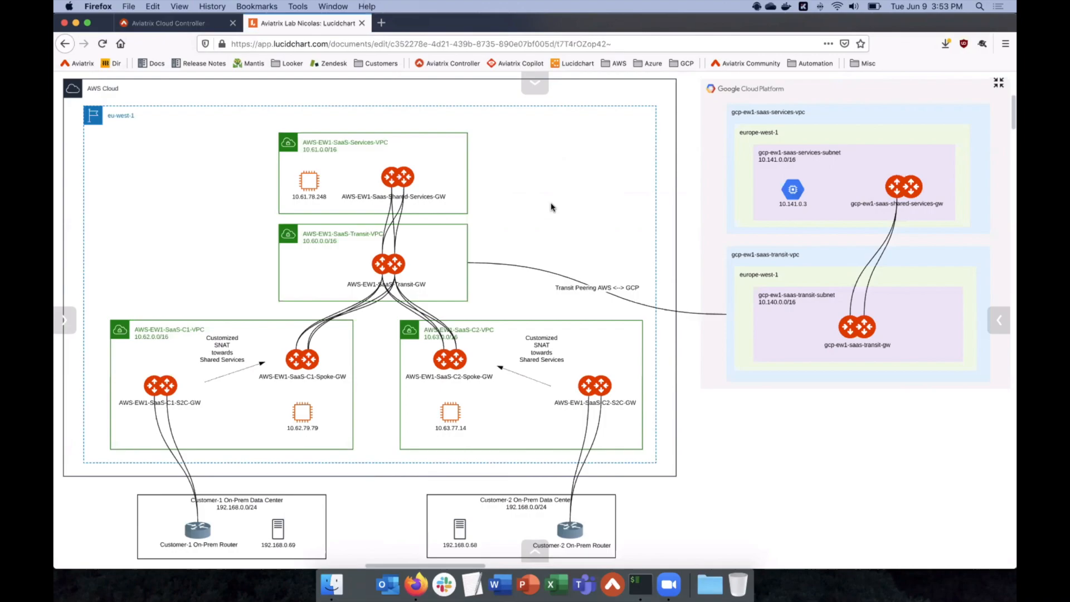
pyautogui.moveTo(369, 536)
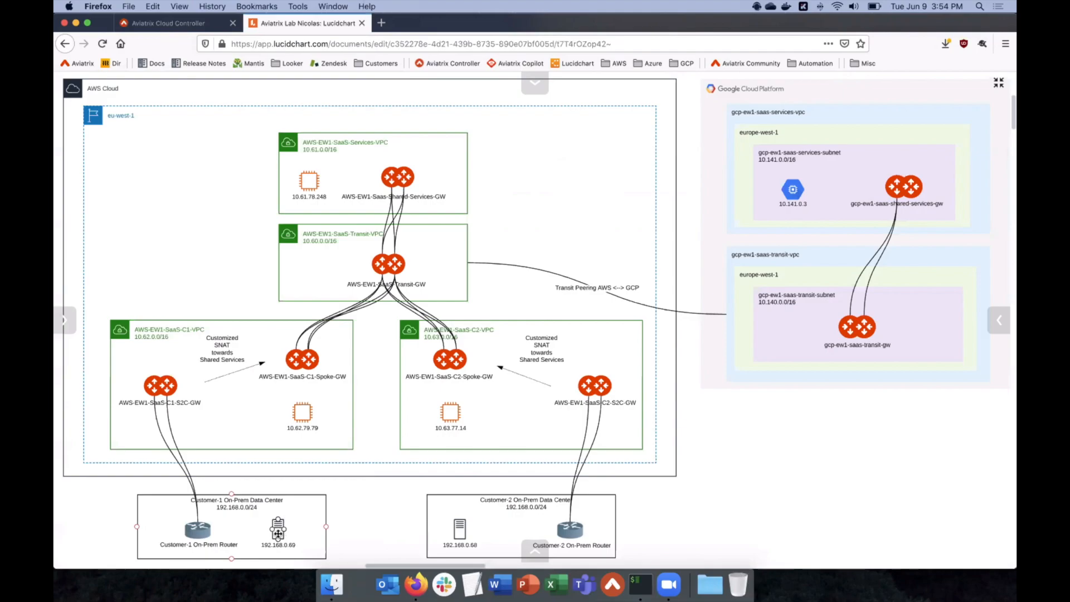
pyautogui.moveTo(347, 525)
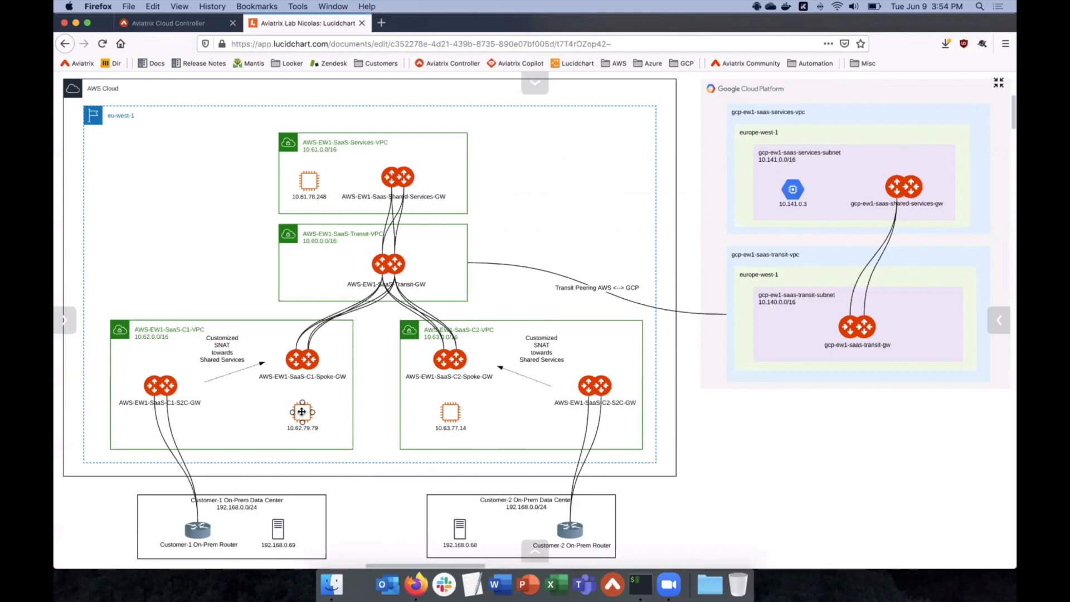
pyautogui.moveTo(265, 418)
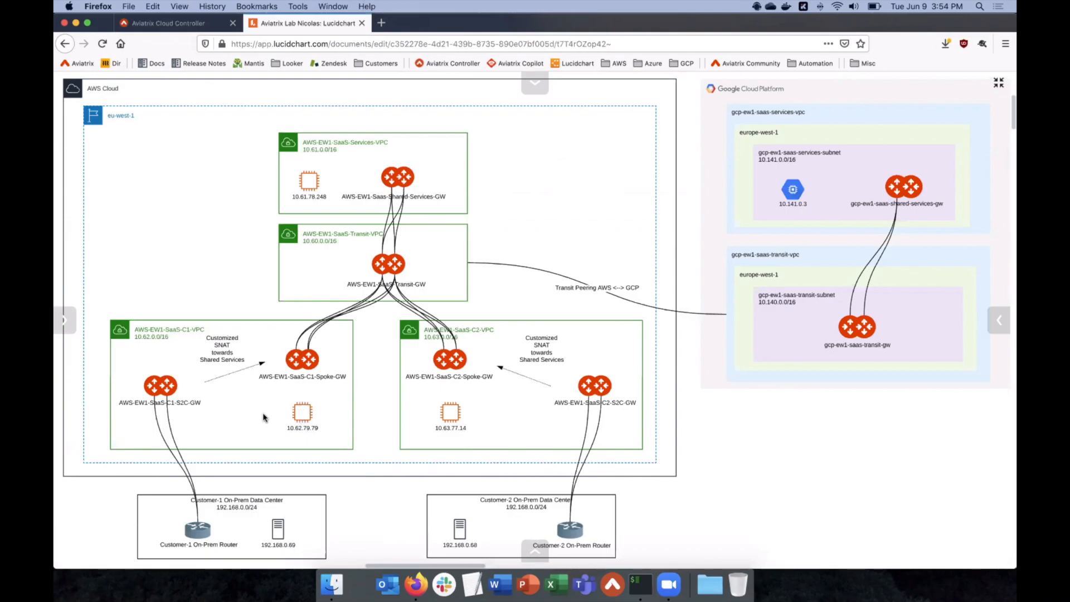
pyautogui.click(160, 385)
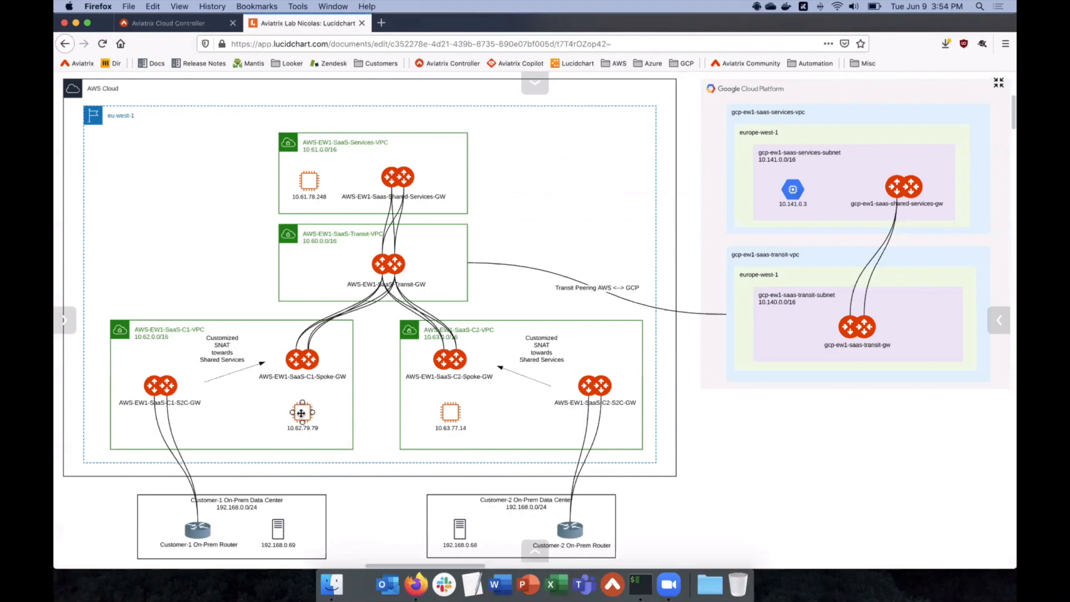
pyautogui.moveTo(328, 412)
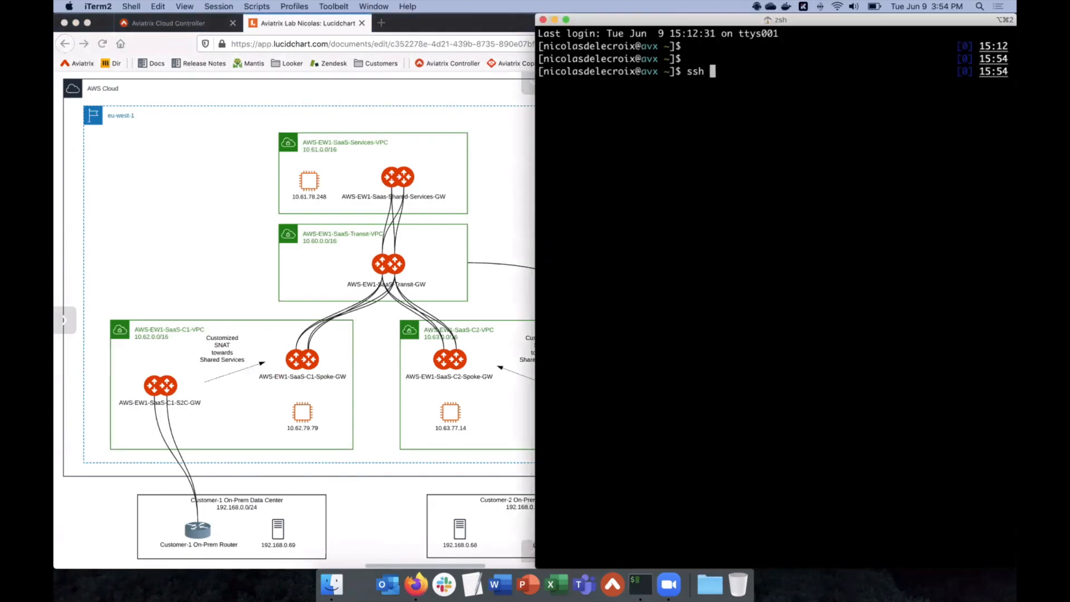
# Log in to the customer-1 on-prem VM and show its 192.168.0.69 address with ip a.
pyautogui.write('ec2-user@')
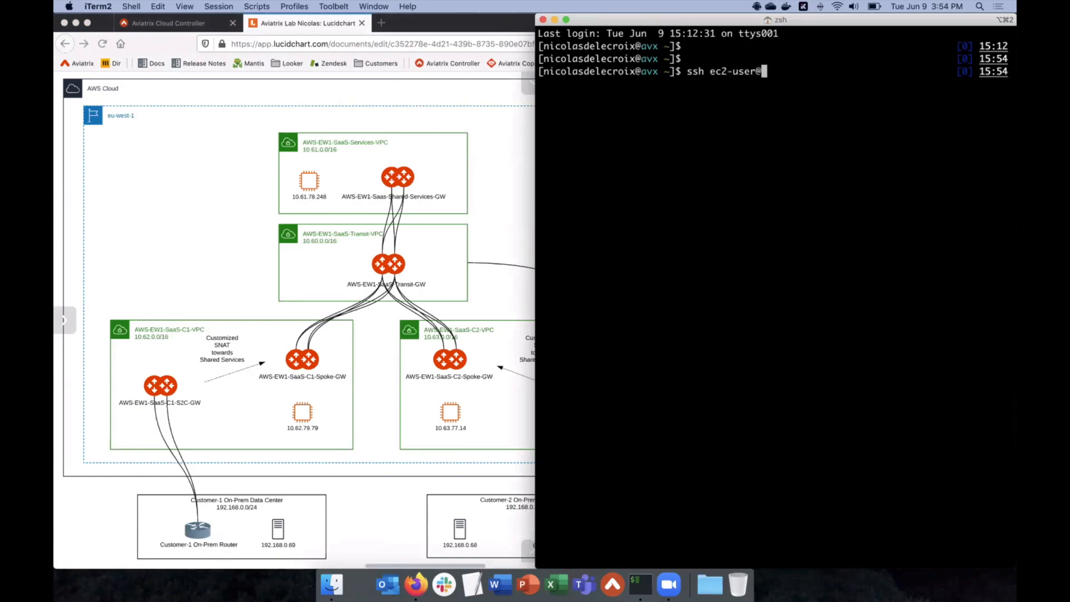
pyautogui.write('saas_c1_on_prem_vm')
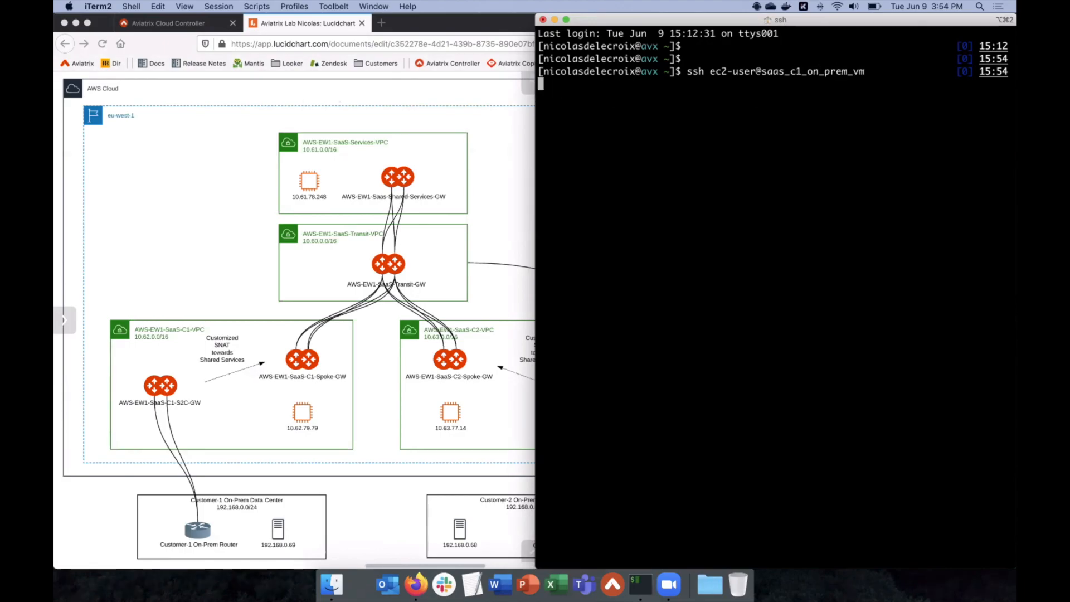
pyautogui.write('ip a')
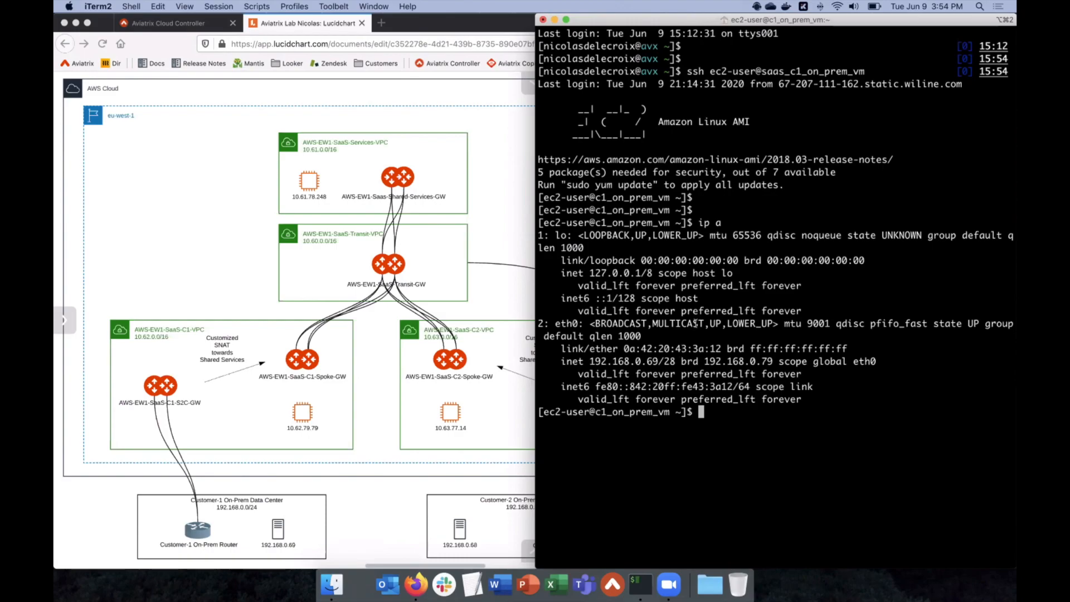
# Start a continuous ping to the customer-1 cloud app VM at 10.62.79.79.
pyautogui.write('ping')
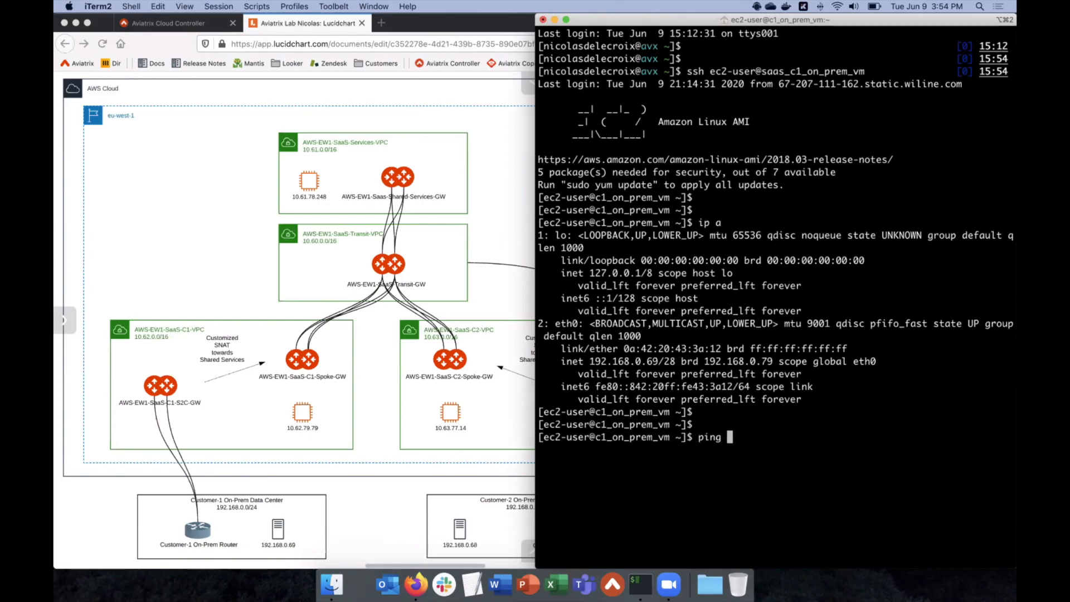
pyautogui.moveTo(302, 443)
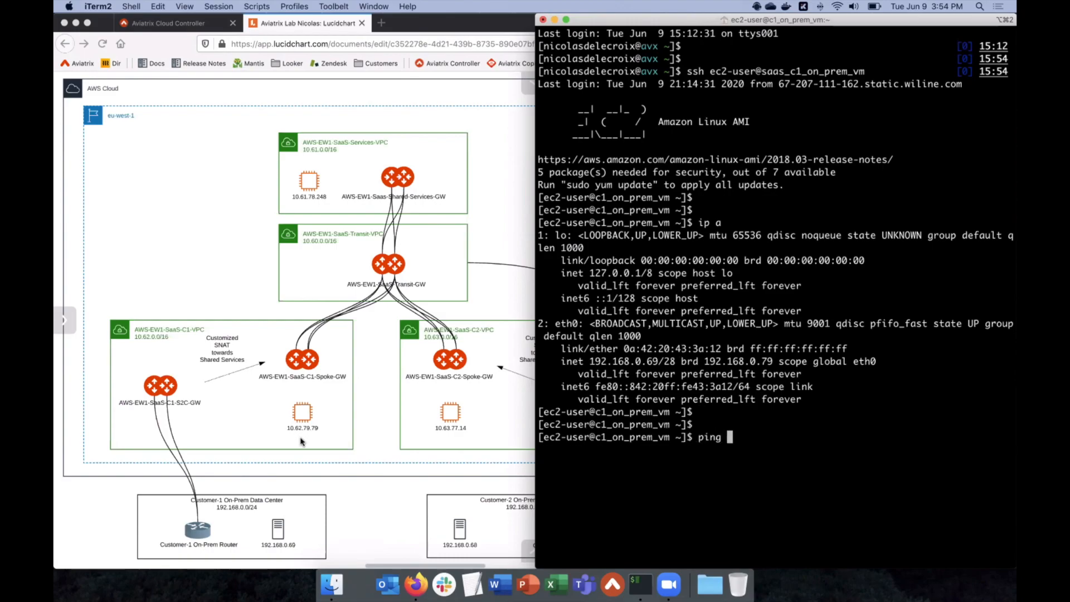
pyautogui.write('10.62')
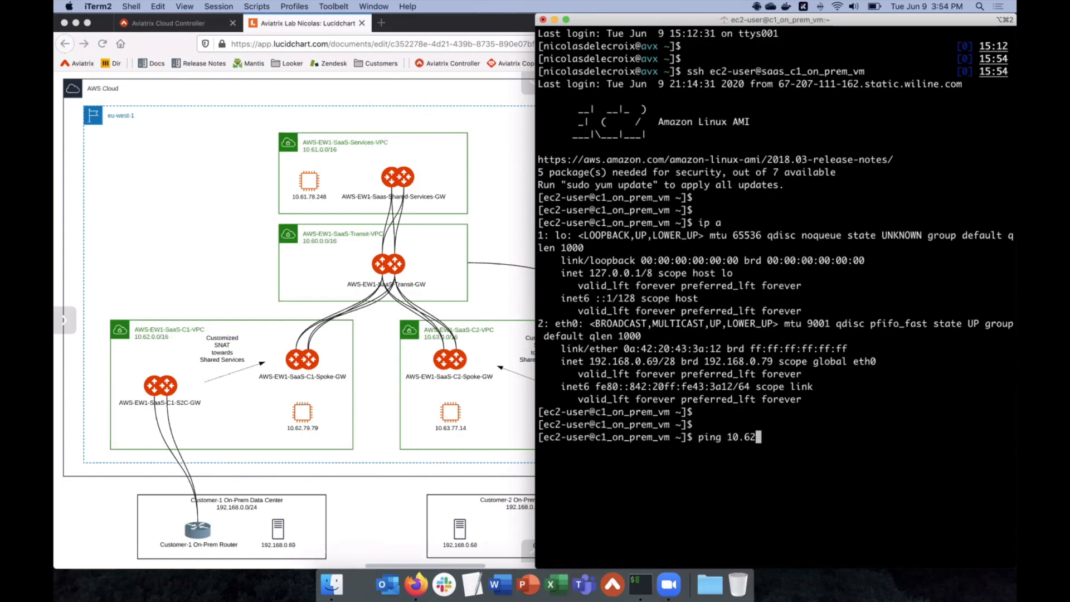
pyautogui.press('Return')
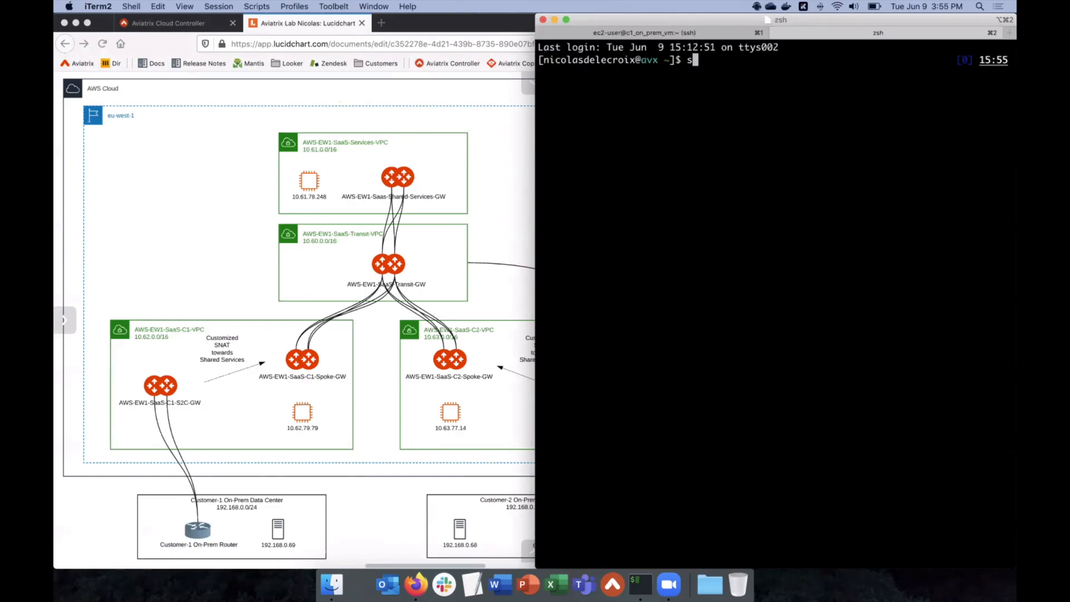
# SSH to saas_c1_cloud_app_vm in a new session and capture ICMP with sudo tcpdump icmp -n.
pyautogui.write('sh ec2-user@')
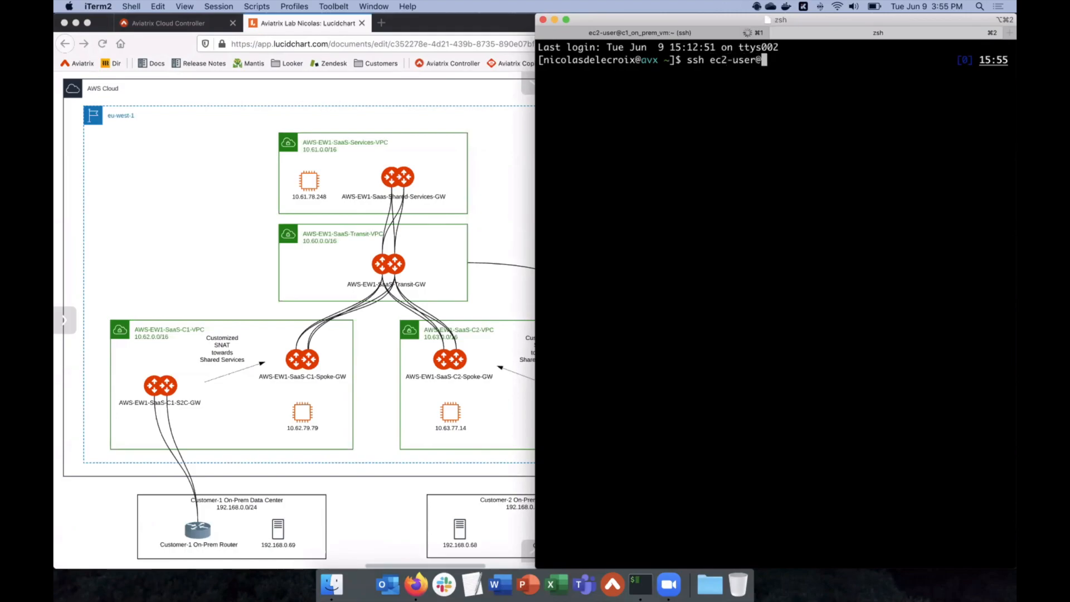
pyautogui.write('saas_c1_cloud_app_vm')
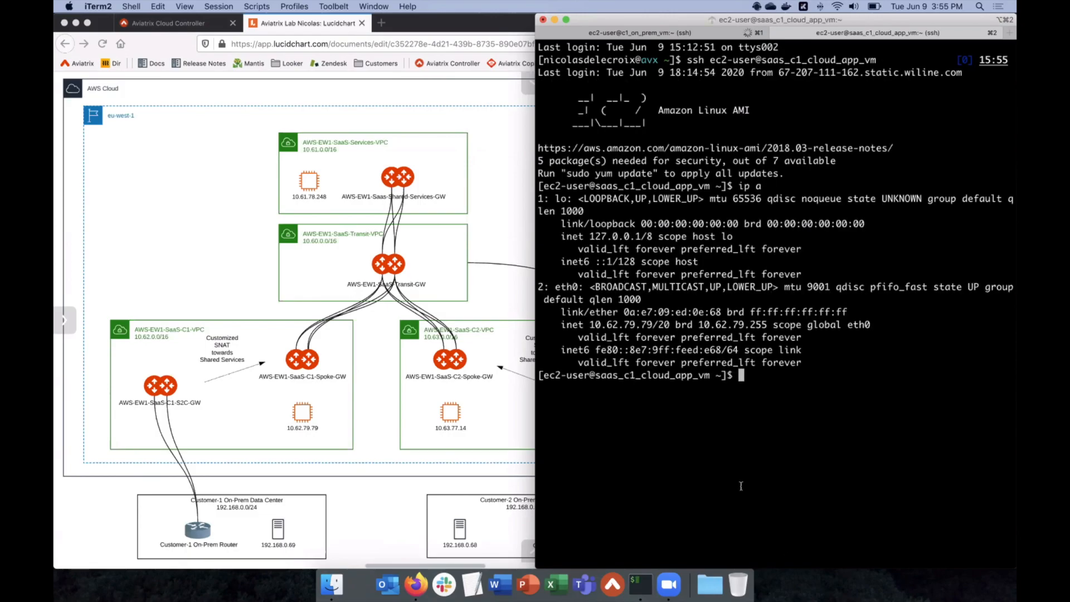
pyautogui.doubleClick(621, 324)
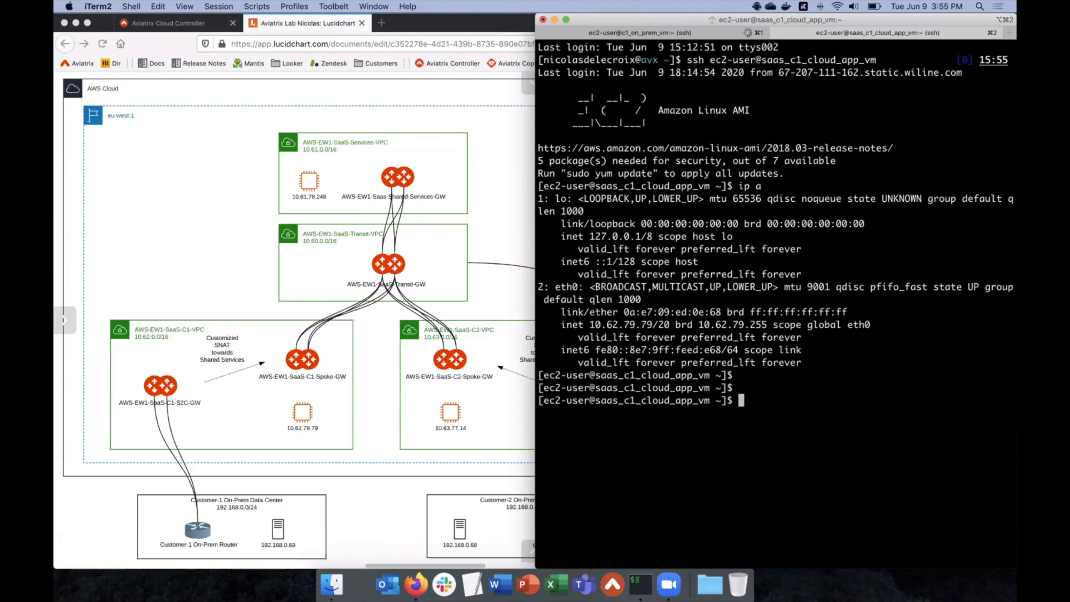
pyautogui.write('sudo tcpdump icmp -n')
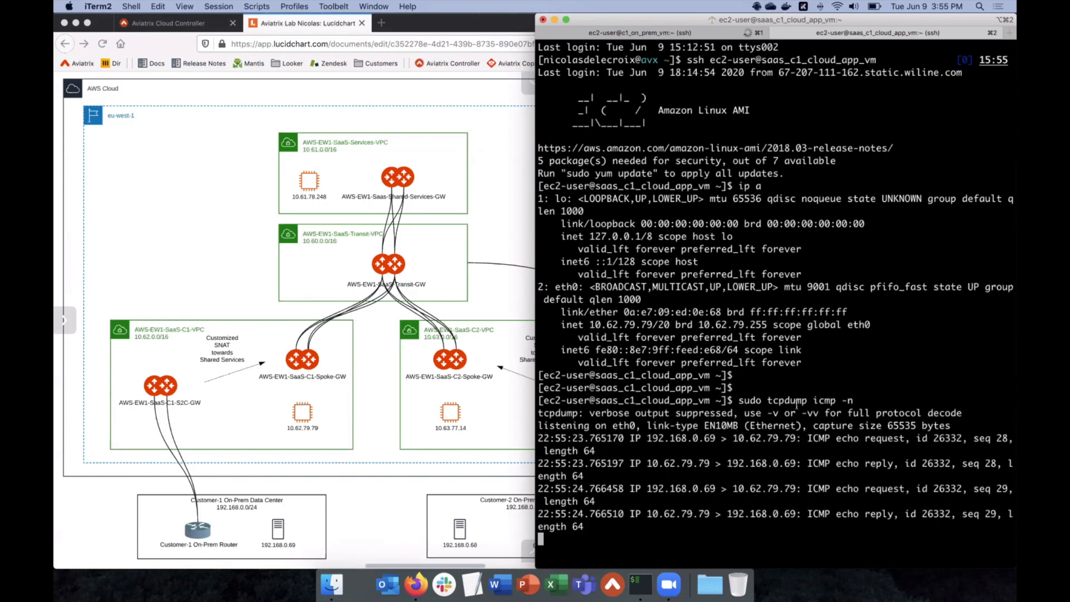
# Stop the capture showing echoes from untranslated 192.168.0.69, then end the ping with 0% loss.
pyautogui.press('ctrl+c')
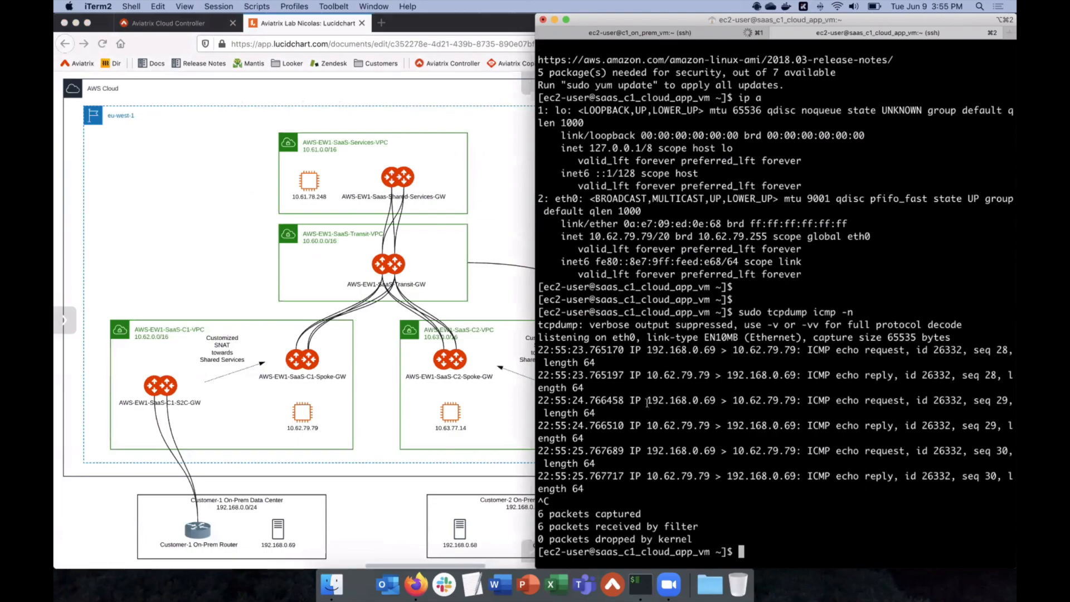
pyautogui.doubleClick(680, 401)
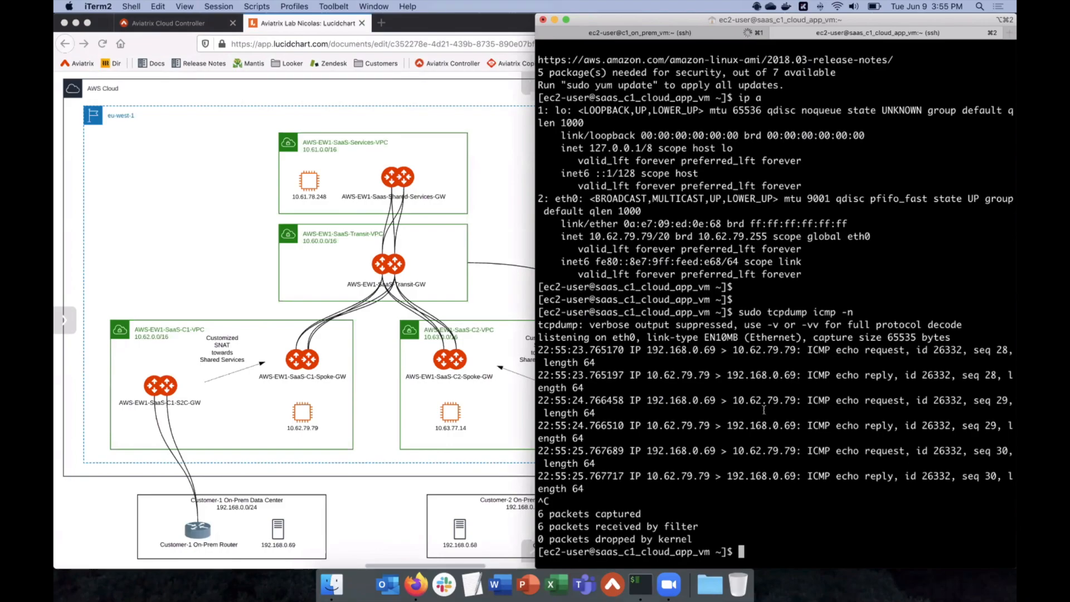
pyautogui.moveTo(842, 280)
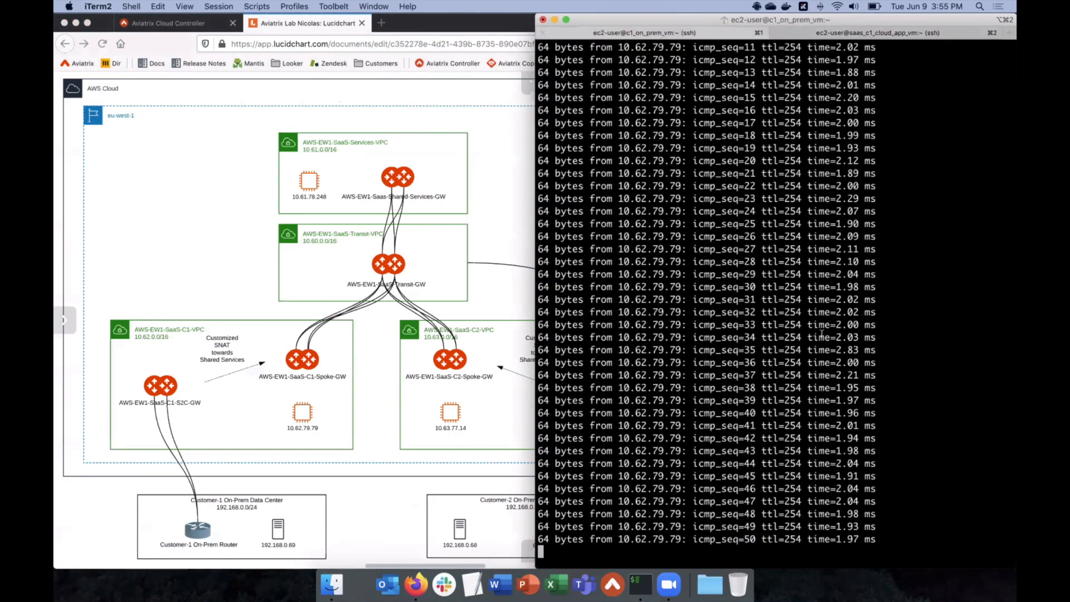
pyautogui.press('ctrl+c')
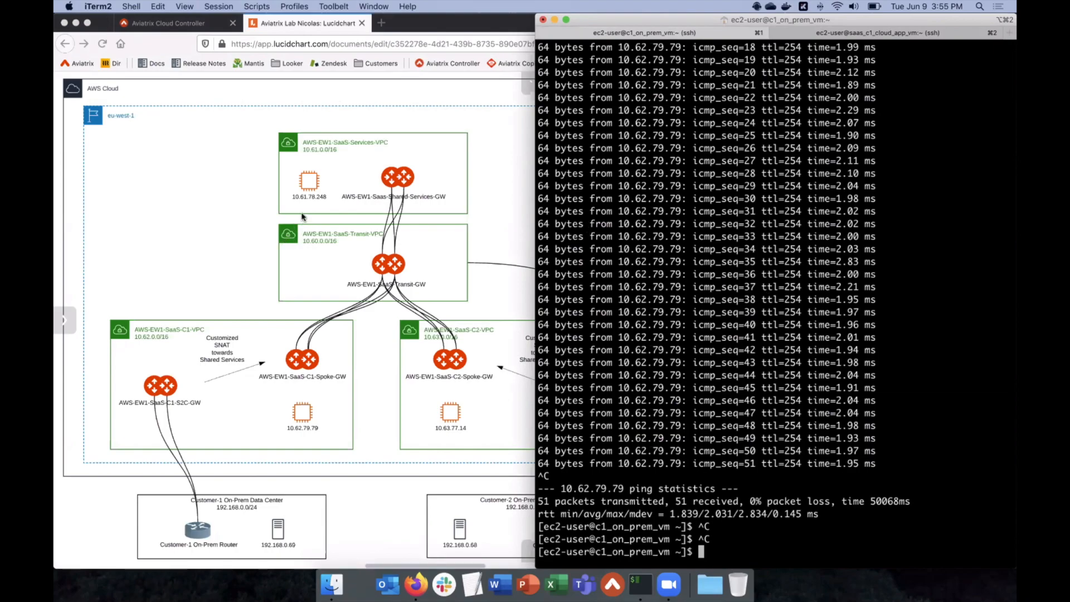
# Start pinging the shared services VM at 10.61.78.248 from the on-prem VM.
pyautogui.write('ping')
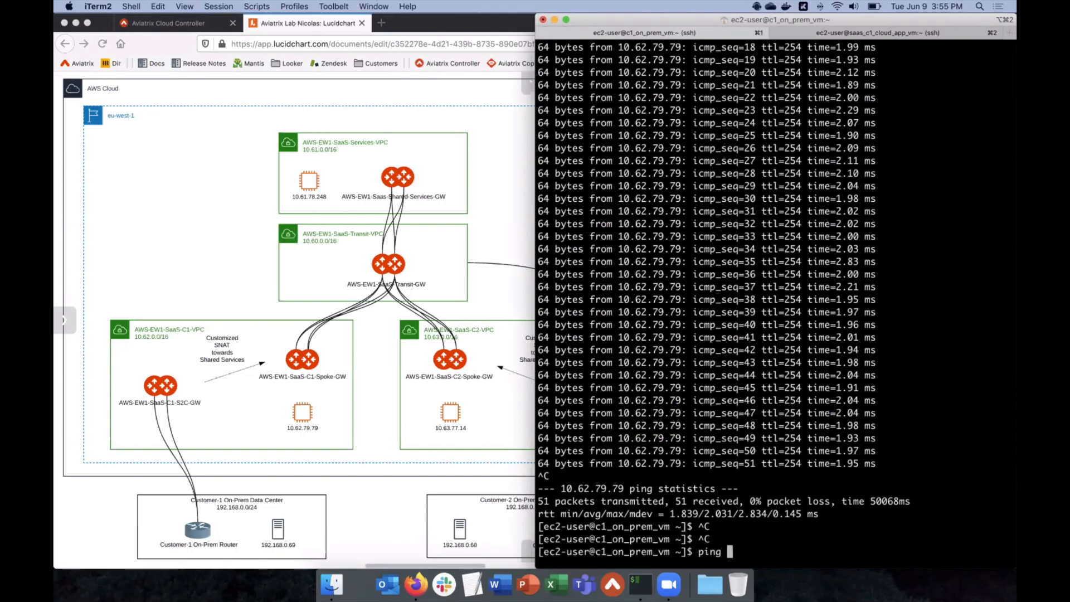
pyautogui.write('10.61.')
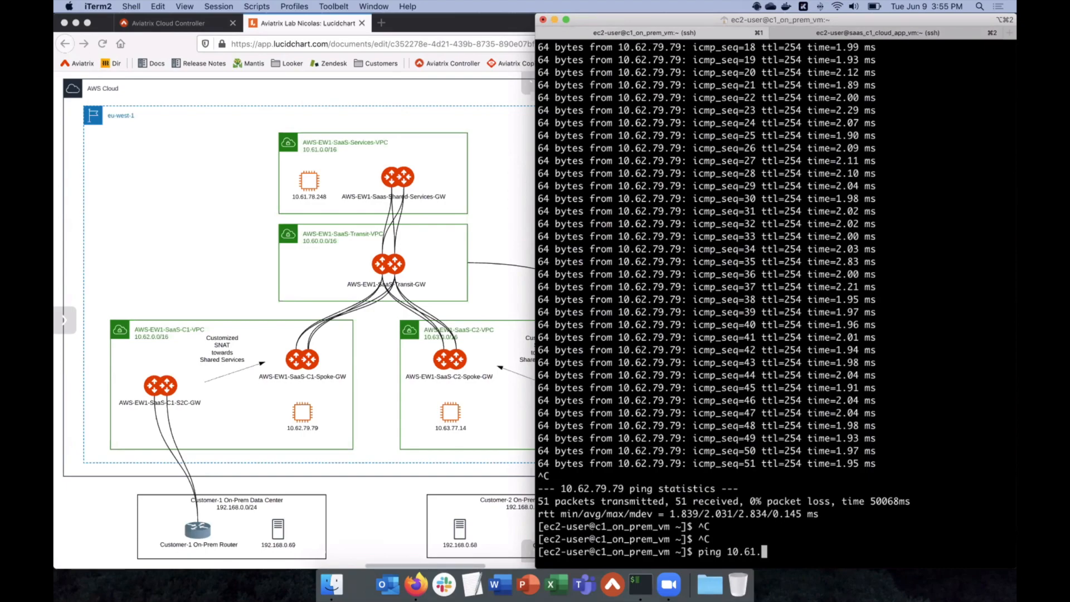
pyautogui.write('78.24')
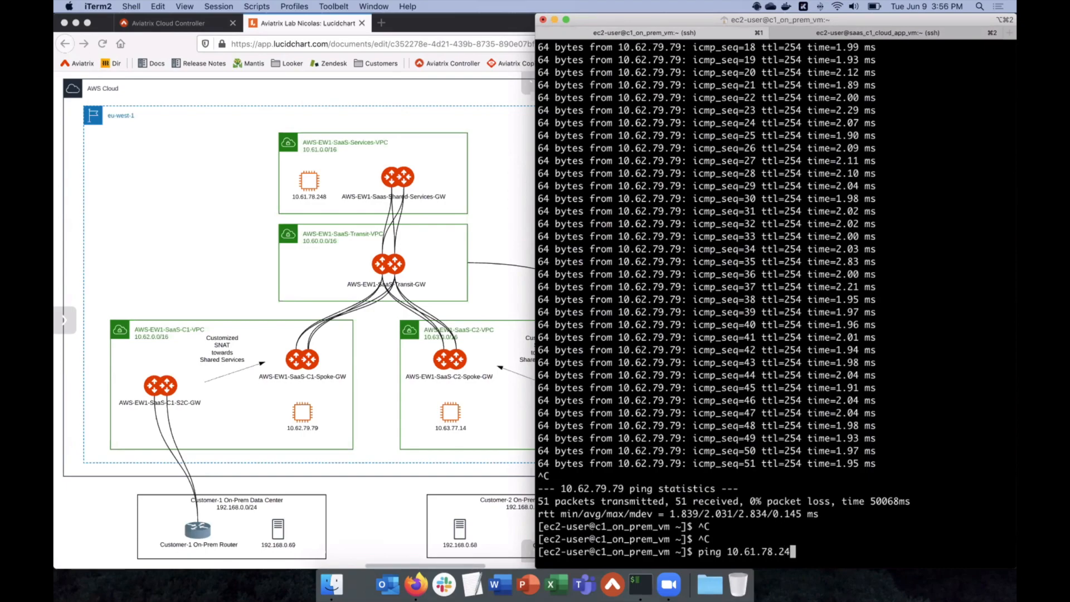
pyautogui.press('enter')
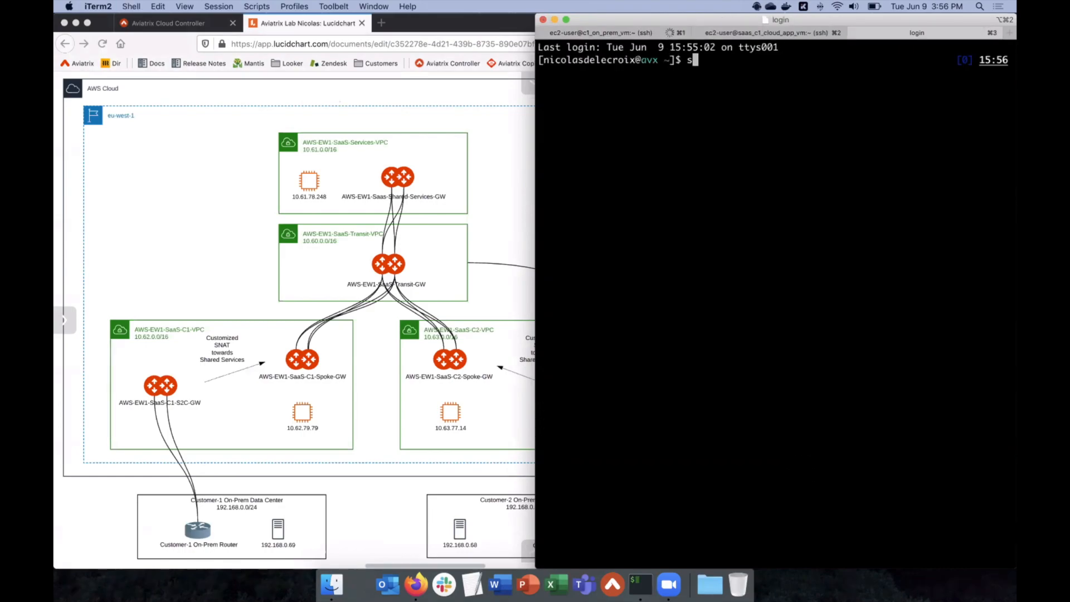
# Log in to saas_shared_services_vm and highlight its 10.61.78.248 address.
pyautogui.write('sh ec2-user@')
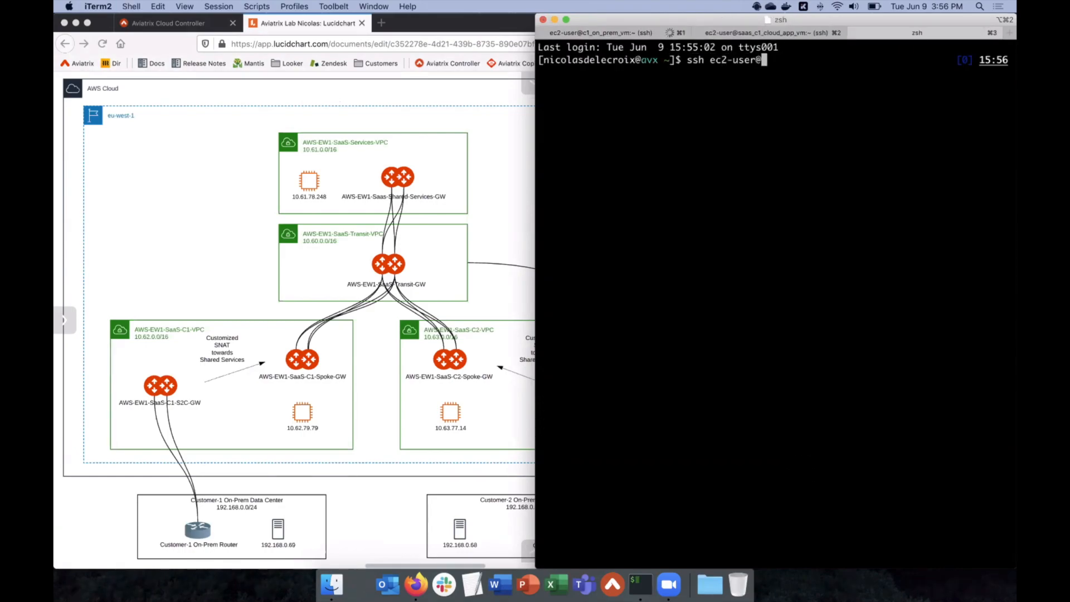
pyautogui.write('saas_shared_services_vm')
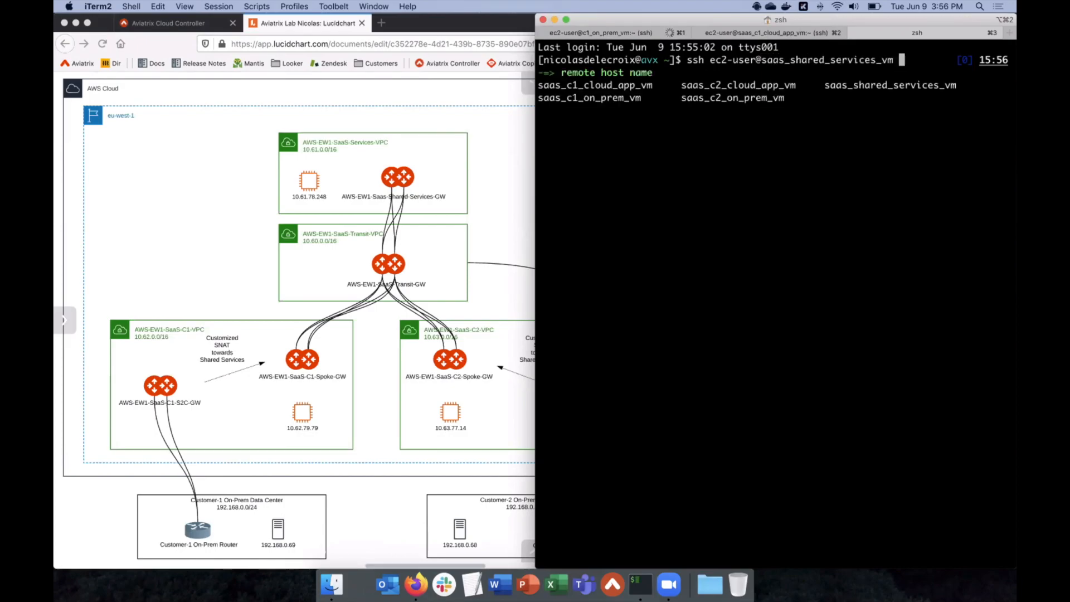
pyautogui.press('enter')
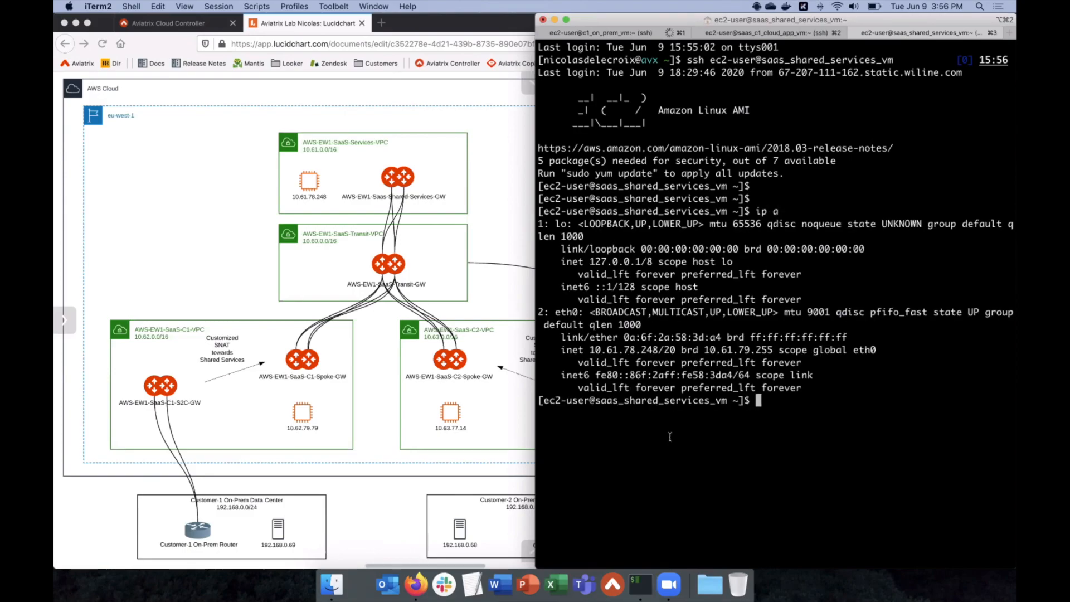
pyautogui.doubleClick(621, 349)
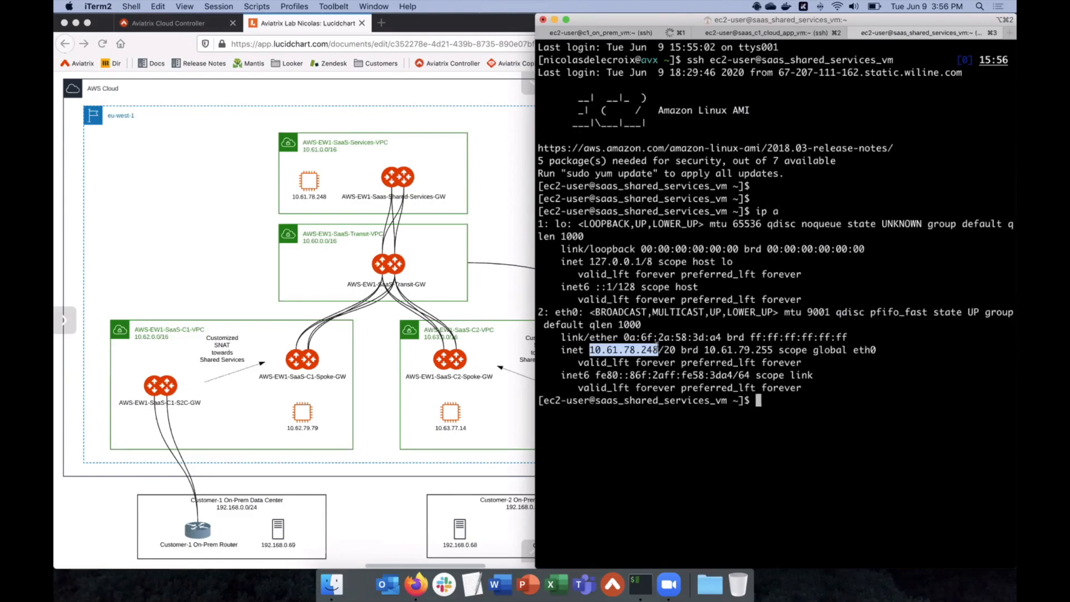
# Capture ICMP with sudo tcpdump icmp -n and highlight requests arriving from translated source 10.62.70.149.
pyautogui.write('sudo t')
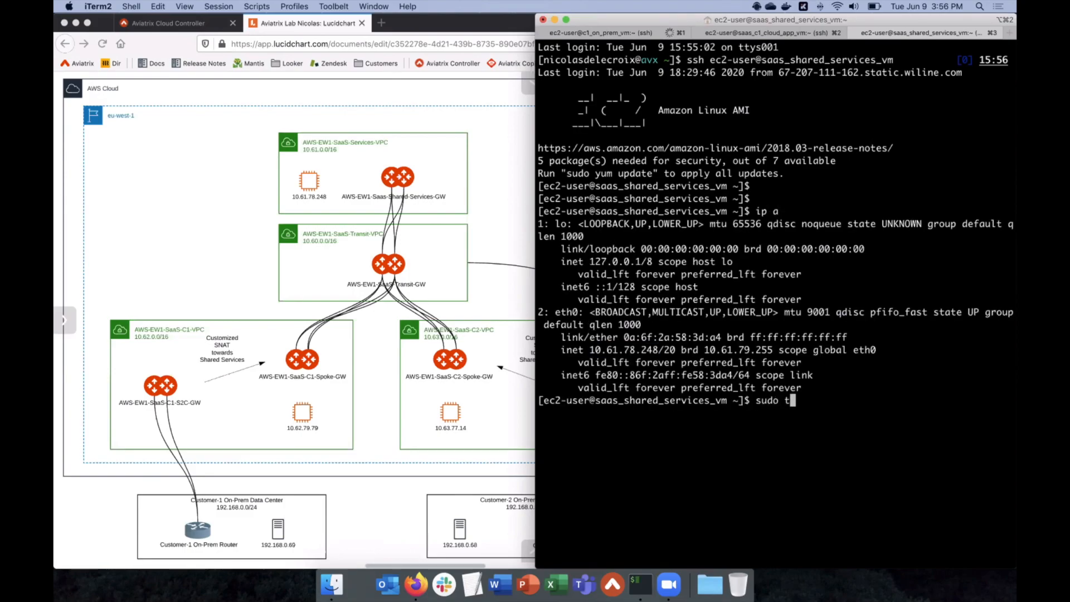
pyautogui.write('cpdump')
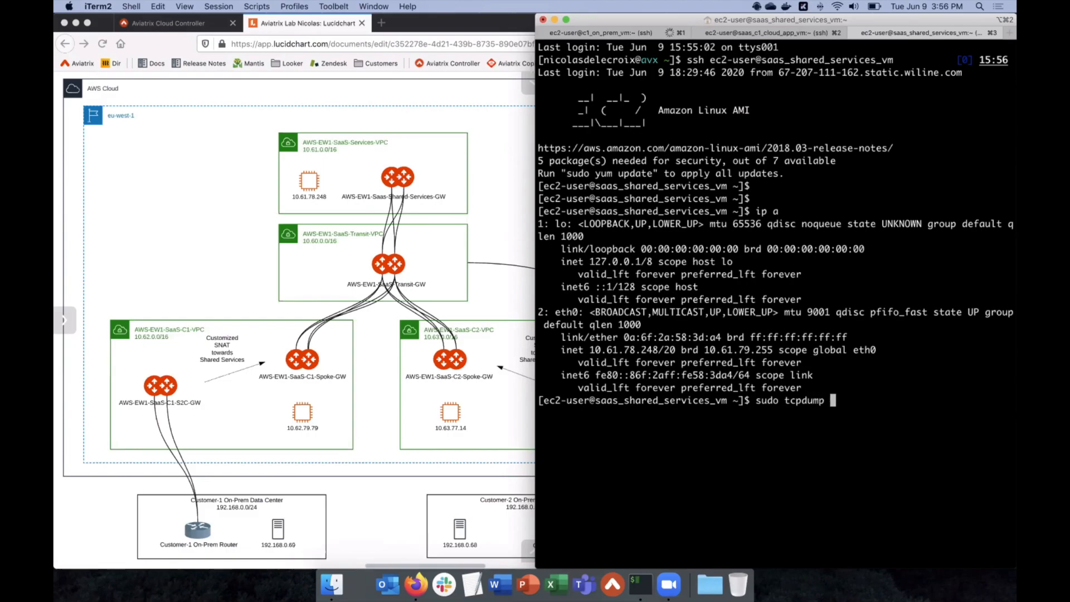
pyautogui.write('icmp -n')
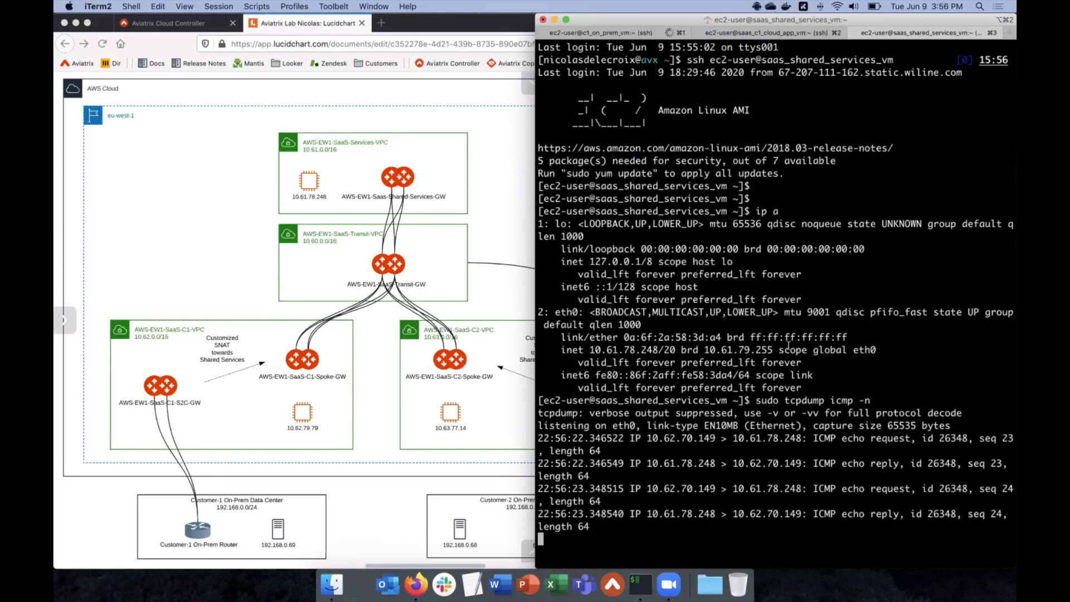
pyautogui.press('ctrl+c')
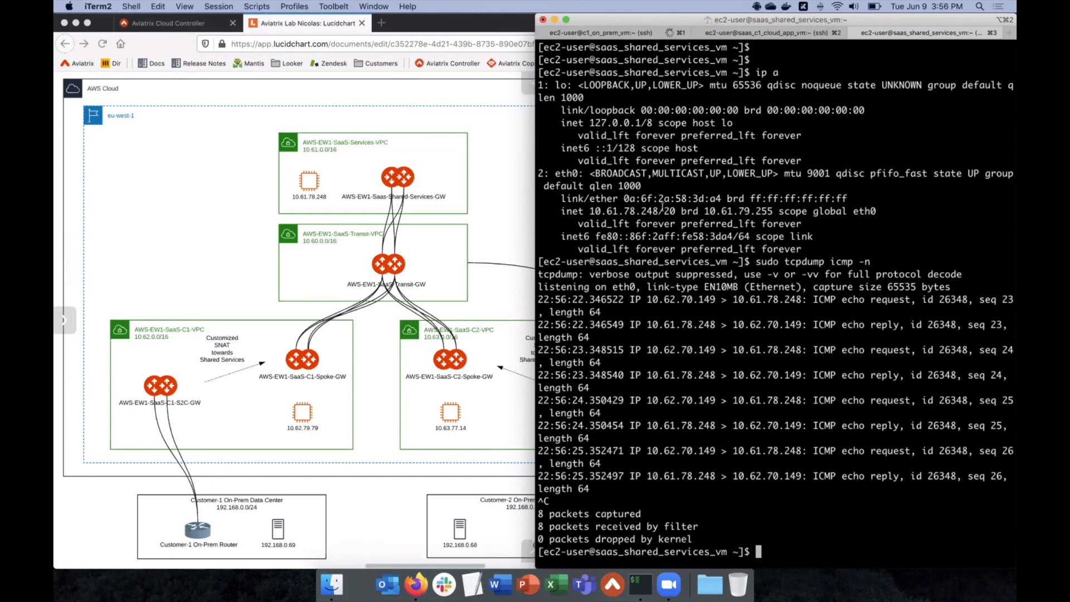
pyautogui.doubleClick(678, 300)
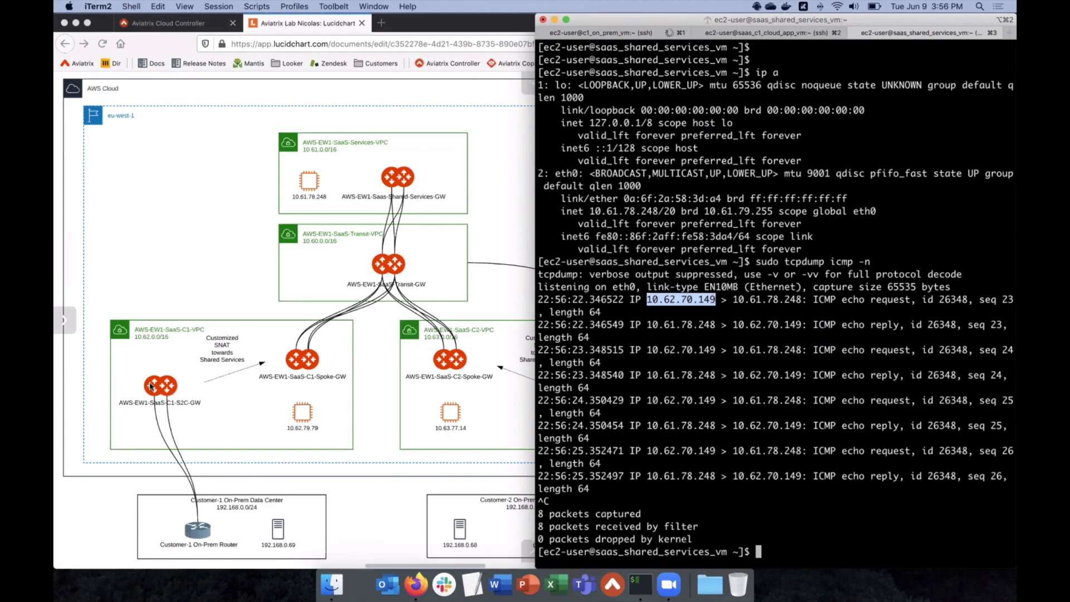
pyautogui.moveTo(805, 485)
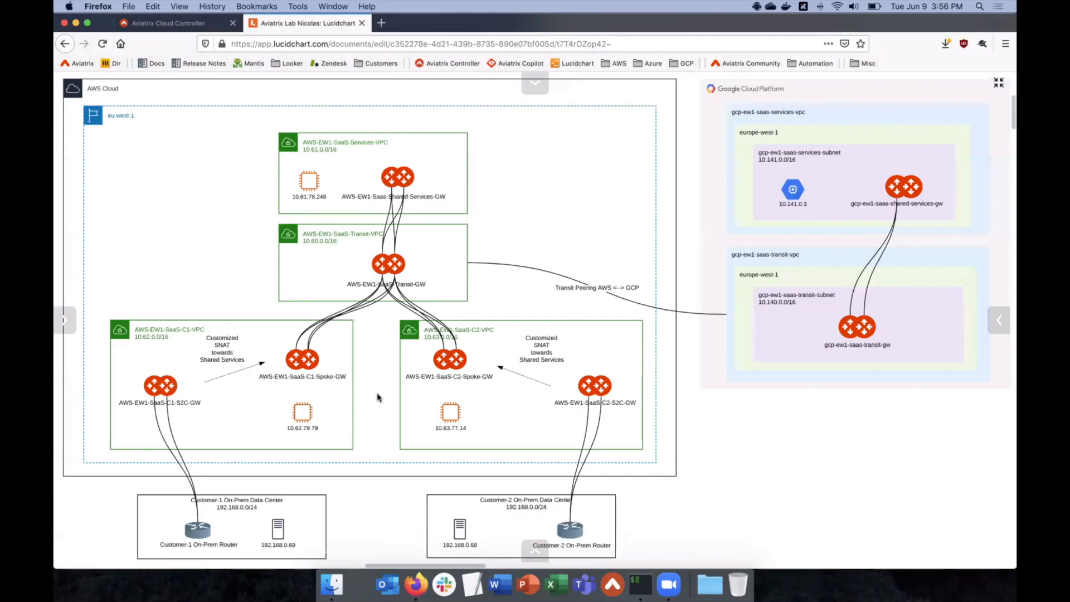
# Bring the iTerm2 windows forward over the diagram and return to the customer-1 on-prem VM session.
pyautogui.click(458, 329)
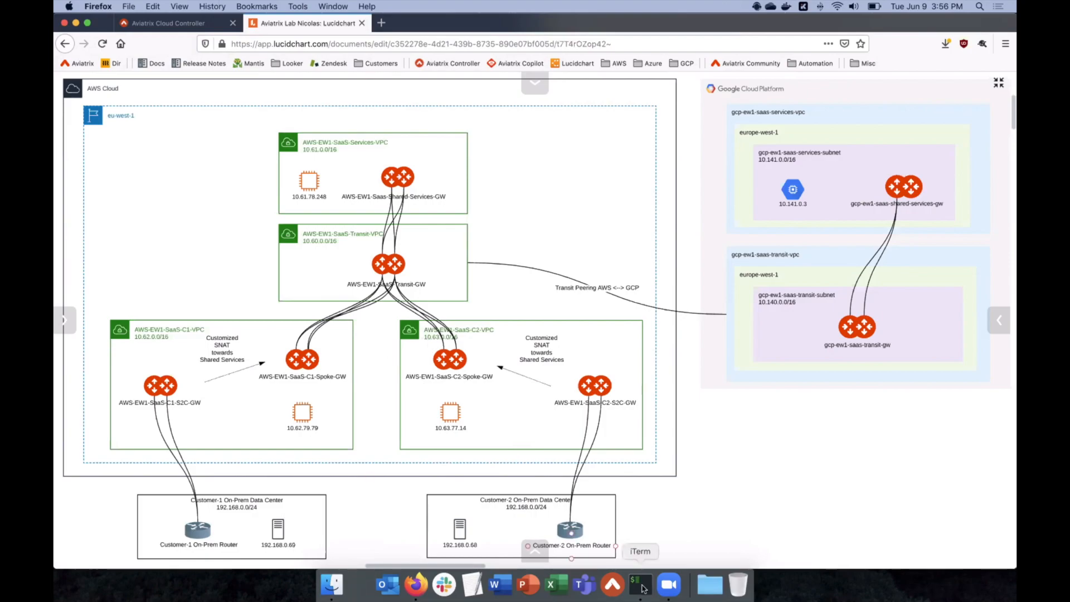
pyautogui.click(609, 585)
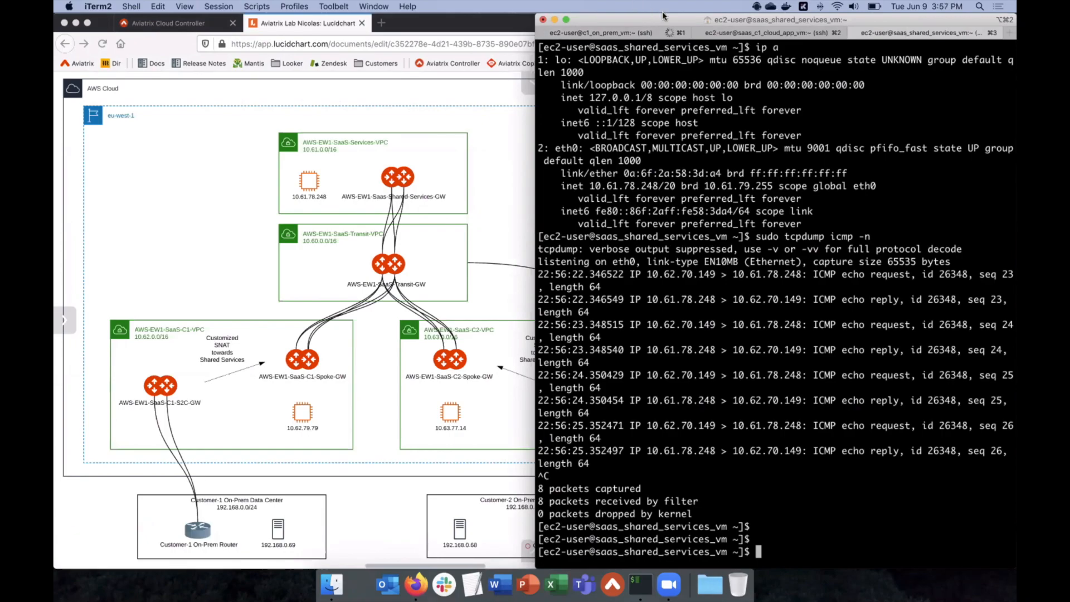
pyautogui.click(184, 7)
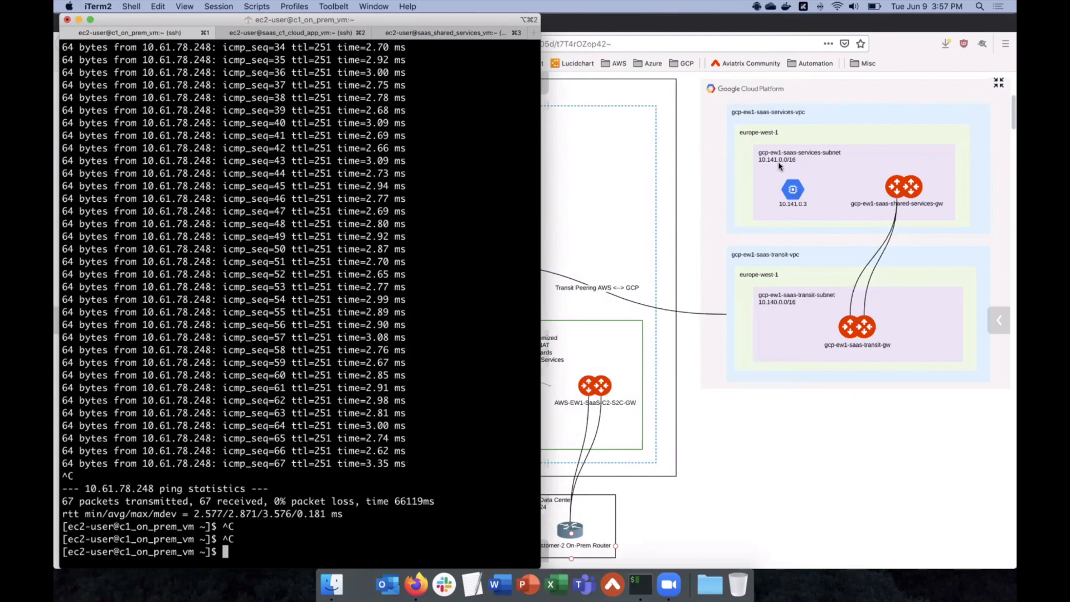
# Ping the GCP services host 10.141.0.3 from customer 1's on-prem VM.
pyautogui.write('p')
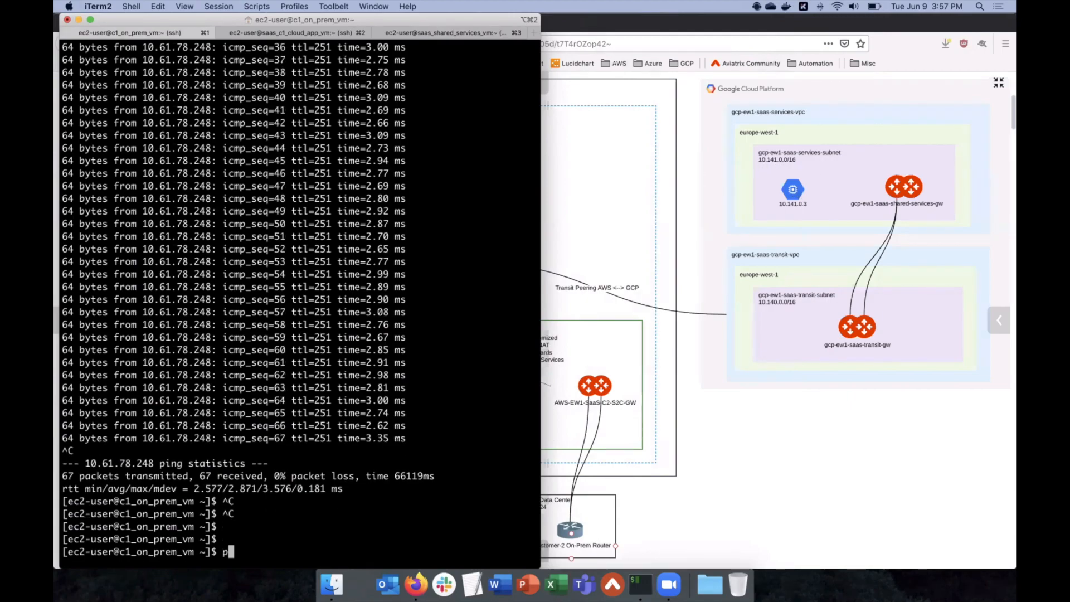
pyautogui.write('ing 10.14')
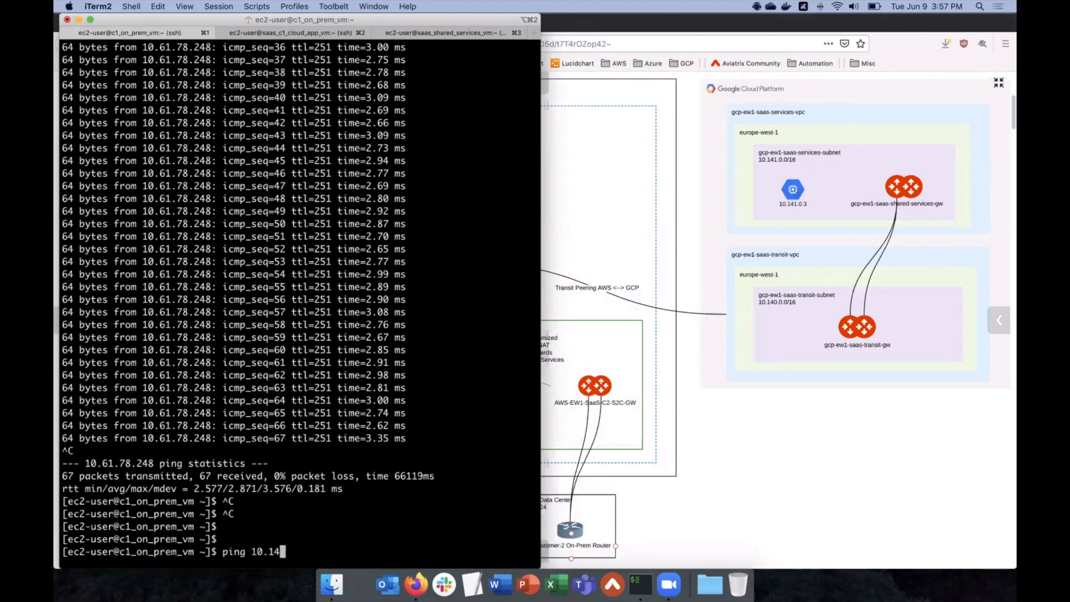
pyautogui.write('1.0.3')
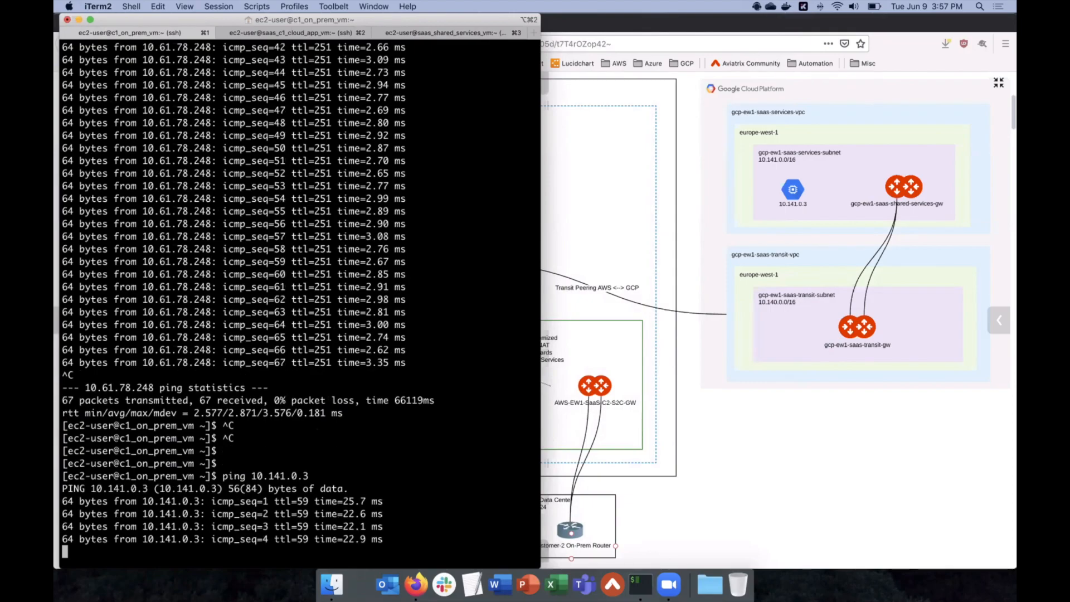
pyautogui.press('ctrl+c')
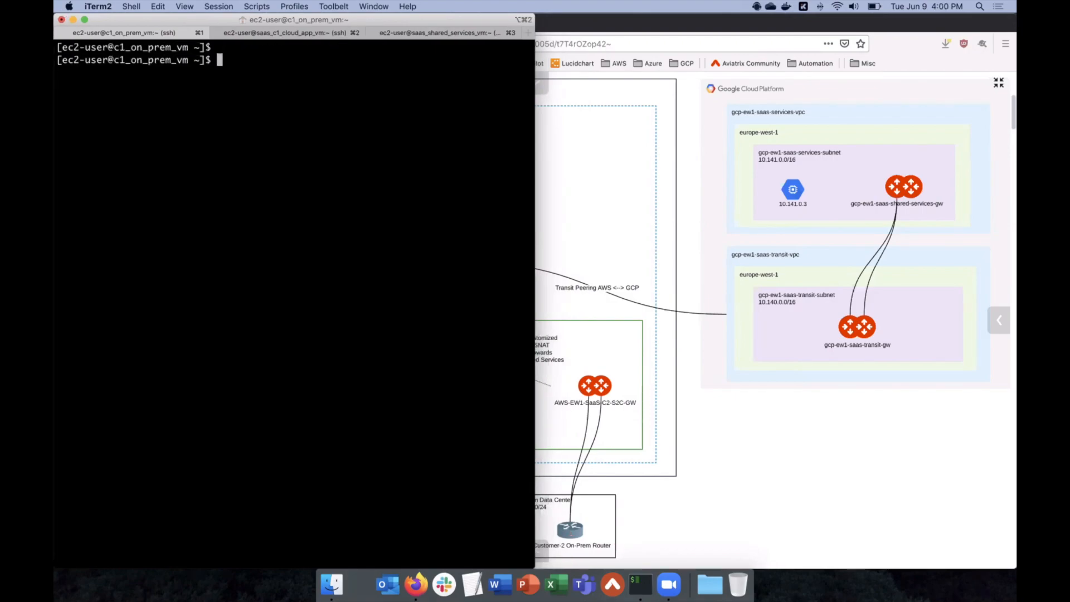
pyautogui.write('ping 10.141.0.3')
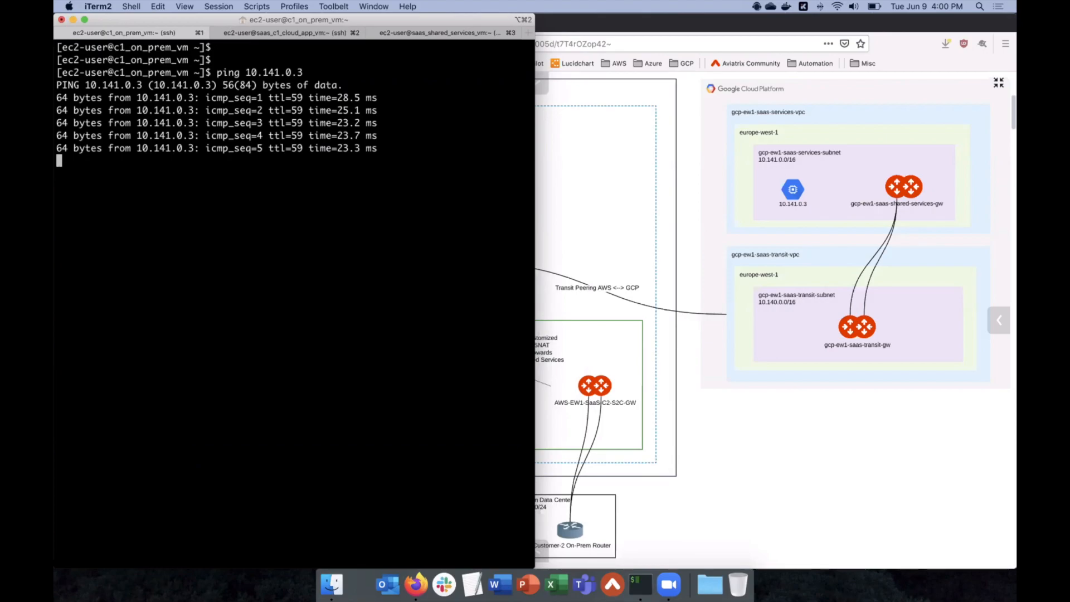
# SSH to 35.210.38.3, capture ICMP with tcpdump and highlight pings arriving from 10.62.70.149.
pyautogui.press('ctrl+c')
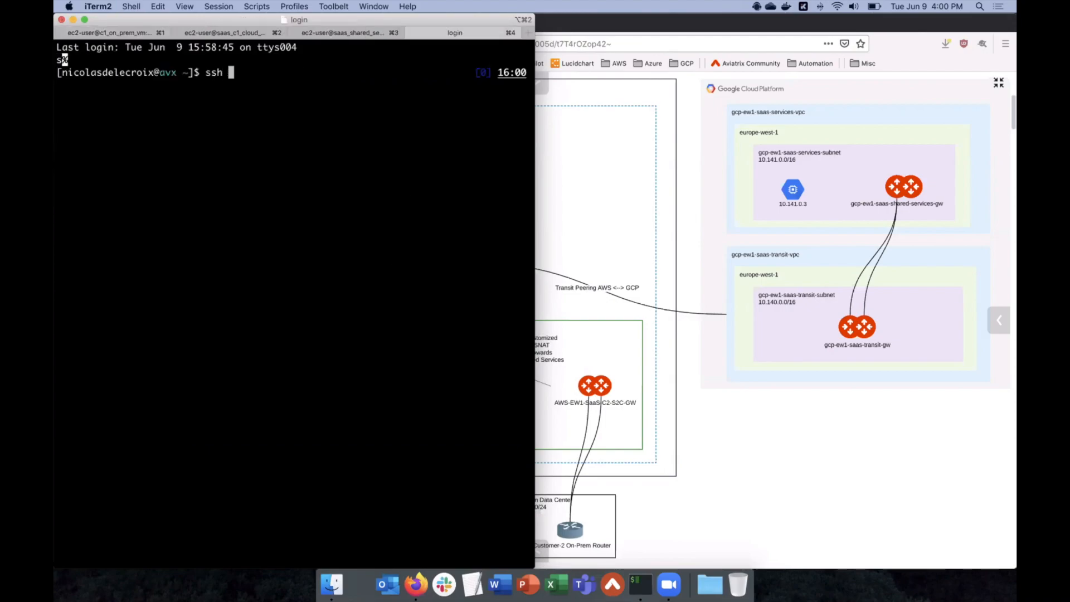
pyautogui.write('35.210.38.3')
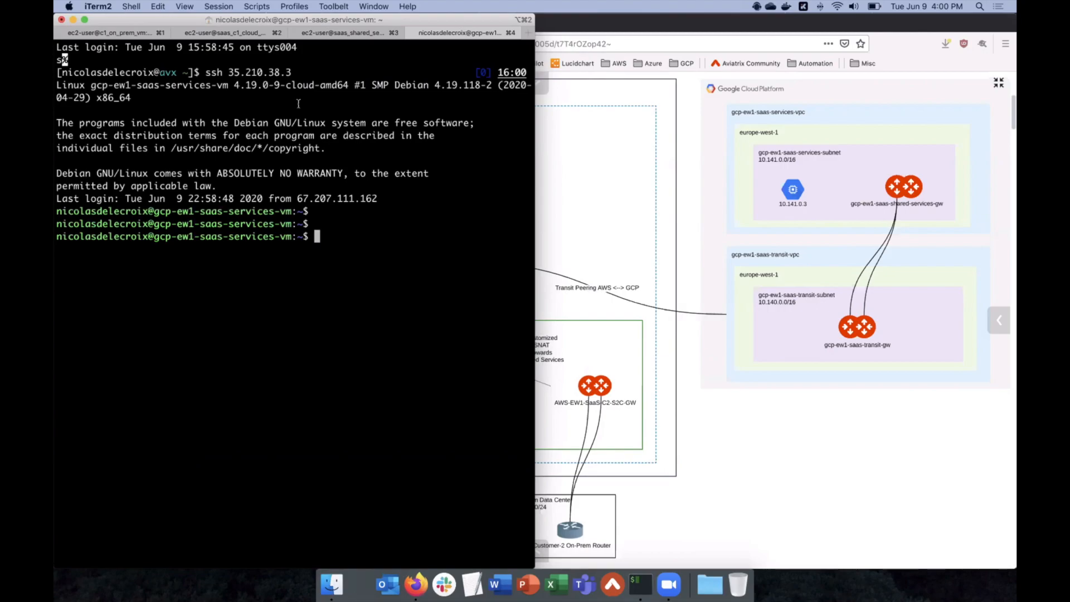
pyautogui.write('sudo tcpdump')
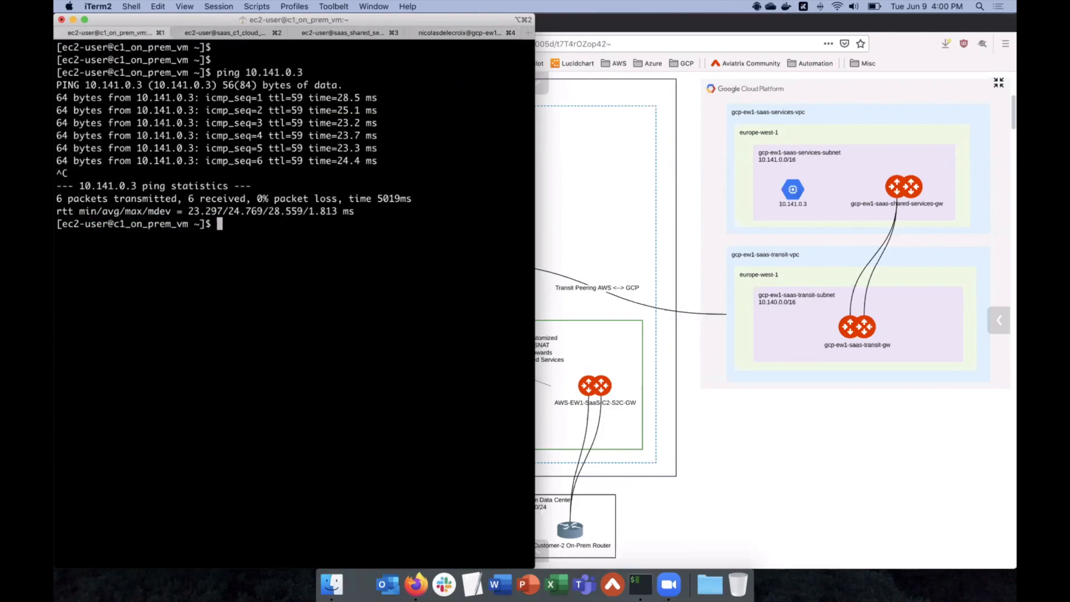
pyautogui.write('sudo tcpdump')
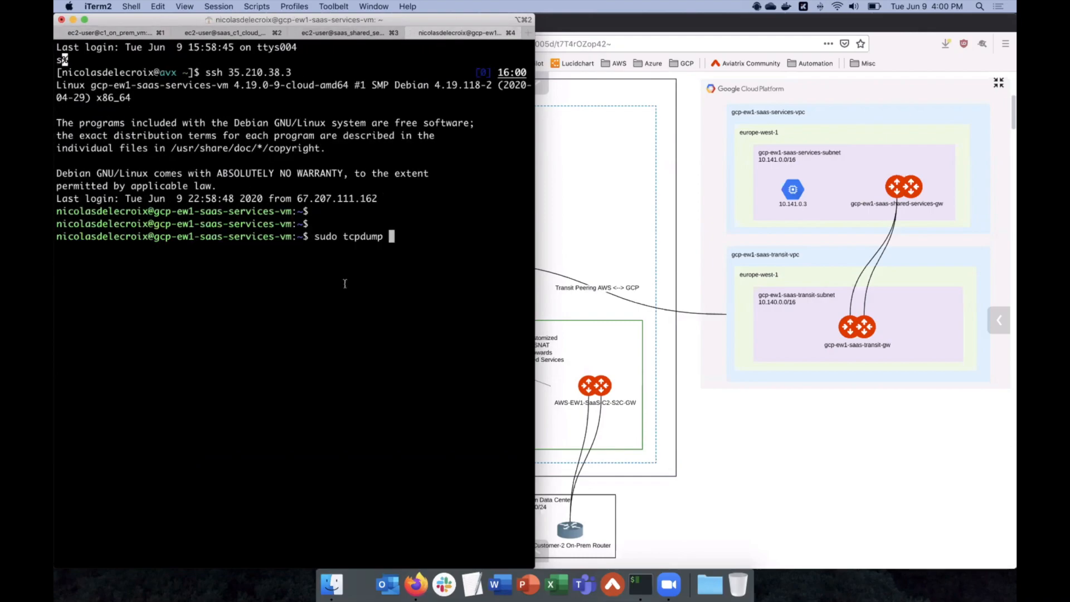
pyautogui.write('icmp -n')
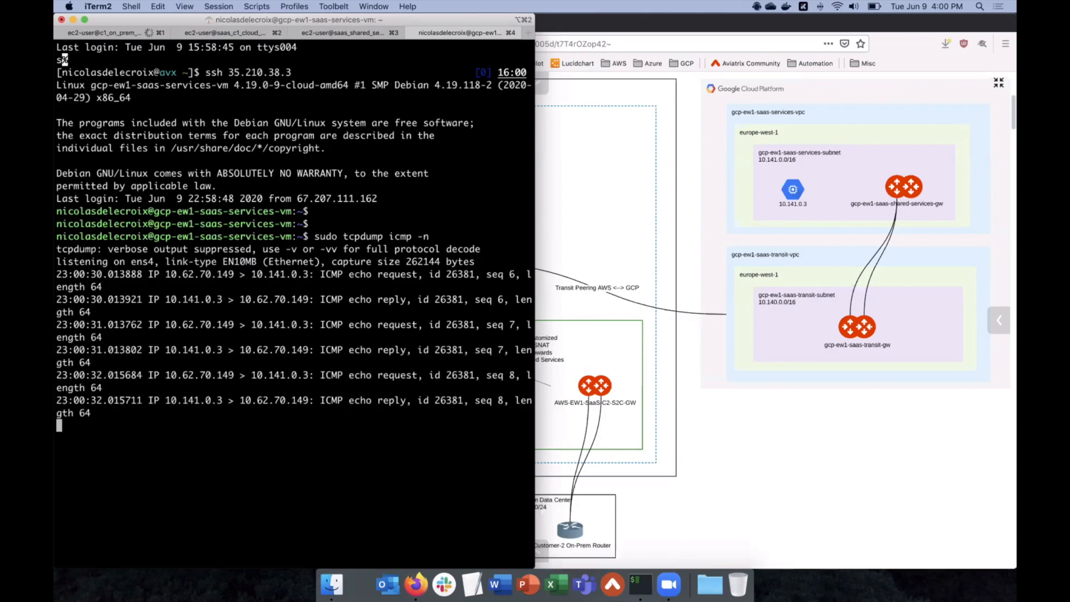
pyautogui.press('ctrl+c')
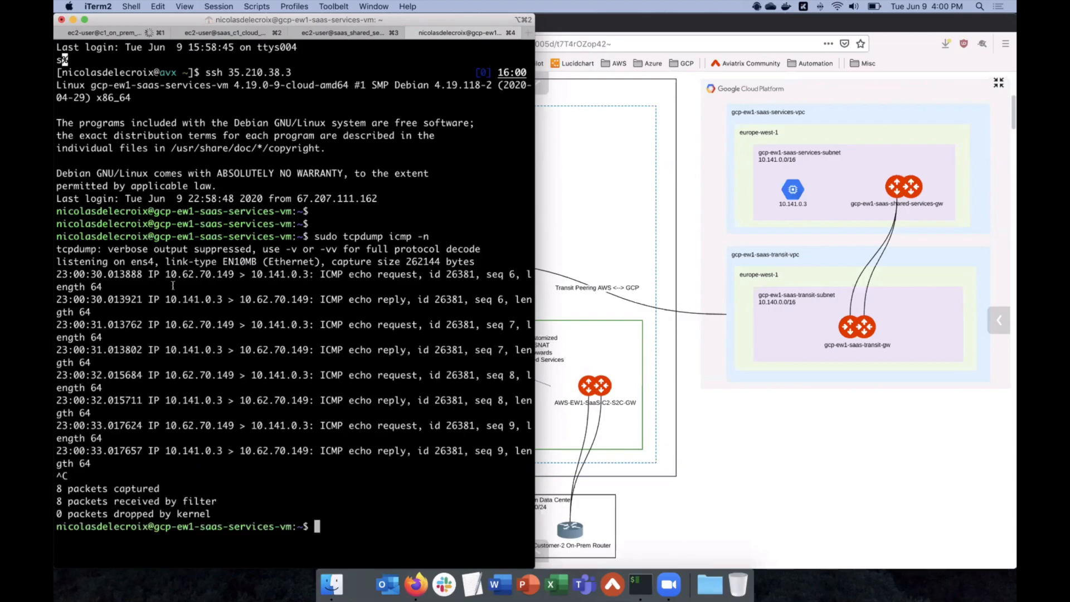
pyautogui.doubleClick(199, 274)
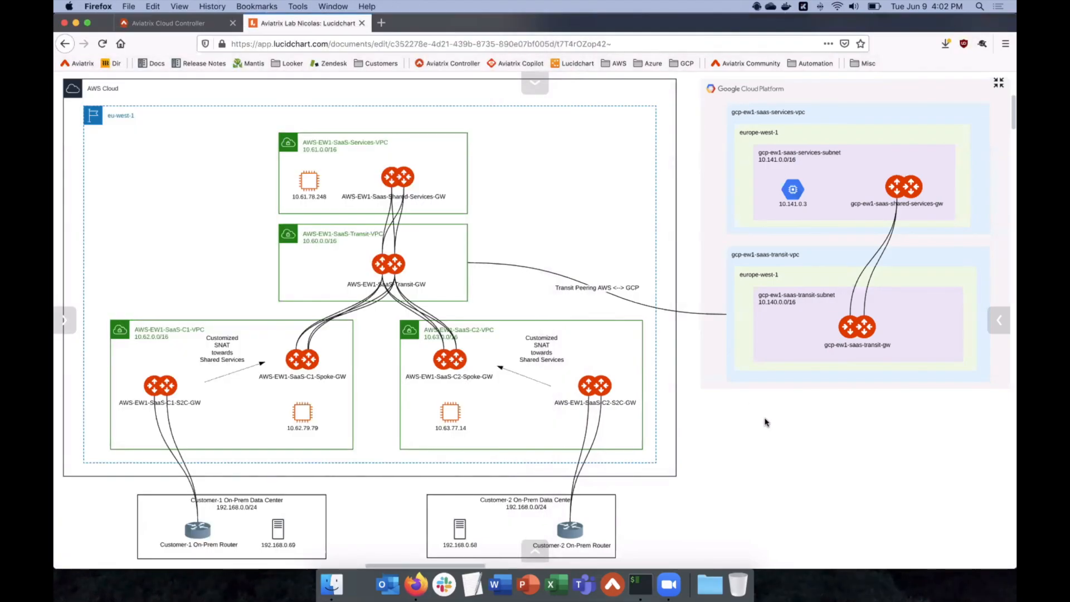
# Browse multi-tenant-saas.tf in the terraform-solutions repo's gateway and site2cloud resources, then return to the controller.
pyautogui.click(815, 63)
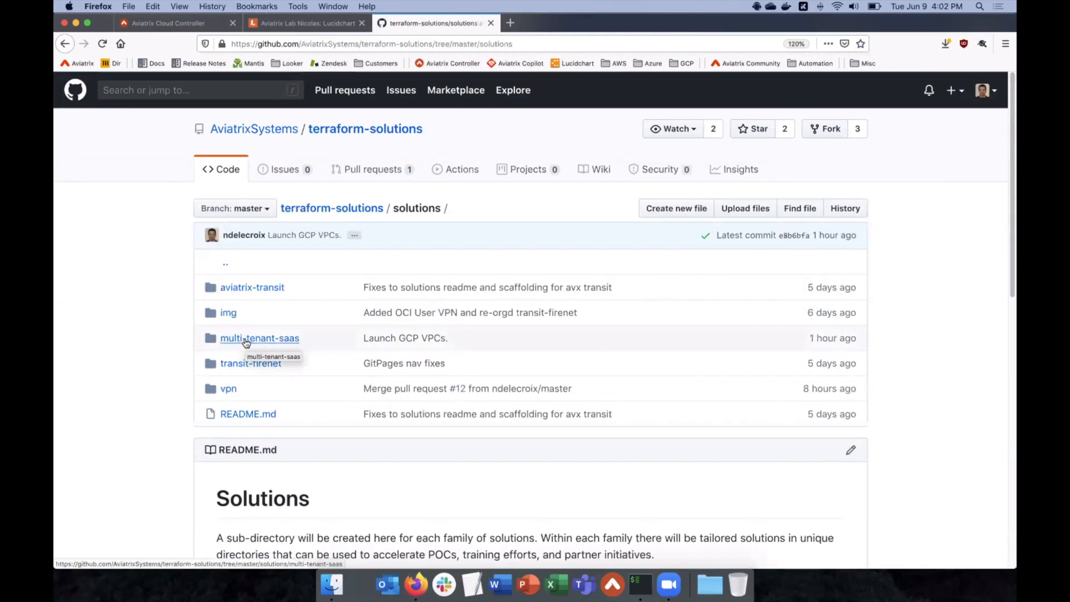
pyautogui.click(260, 337)
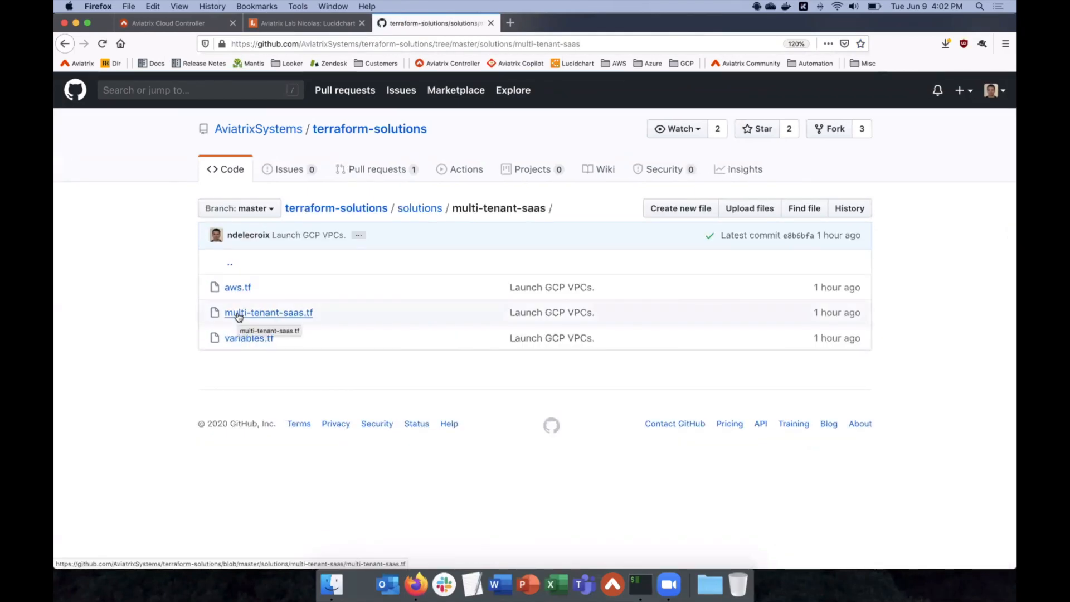
pyautogui.click(269, 312)
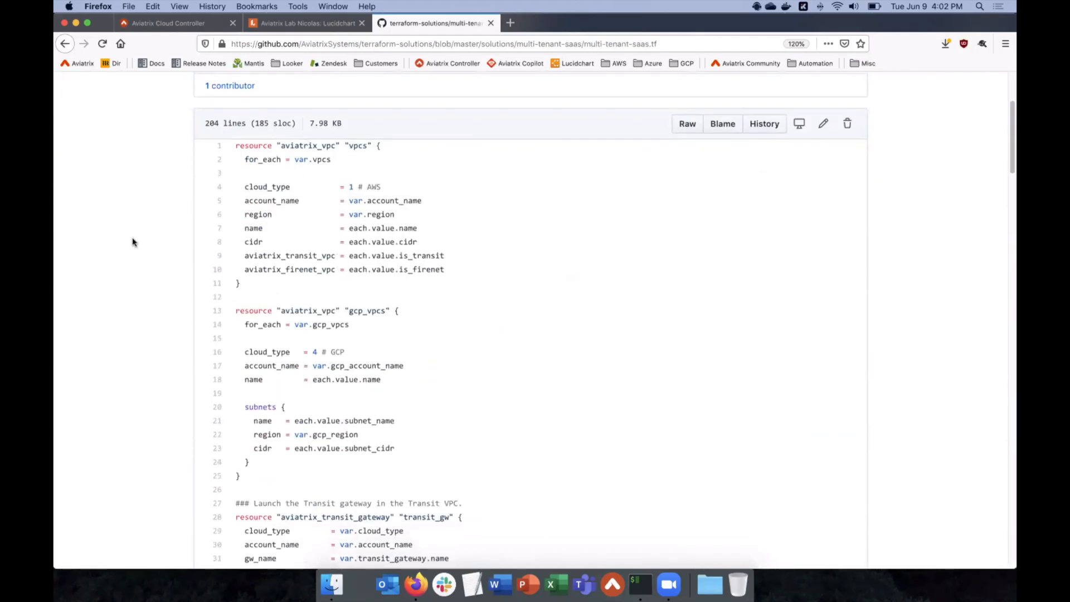
pyautogui.scroll(-3)
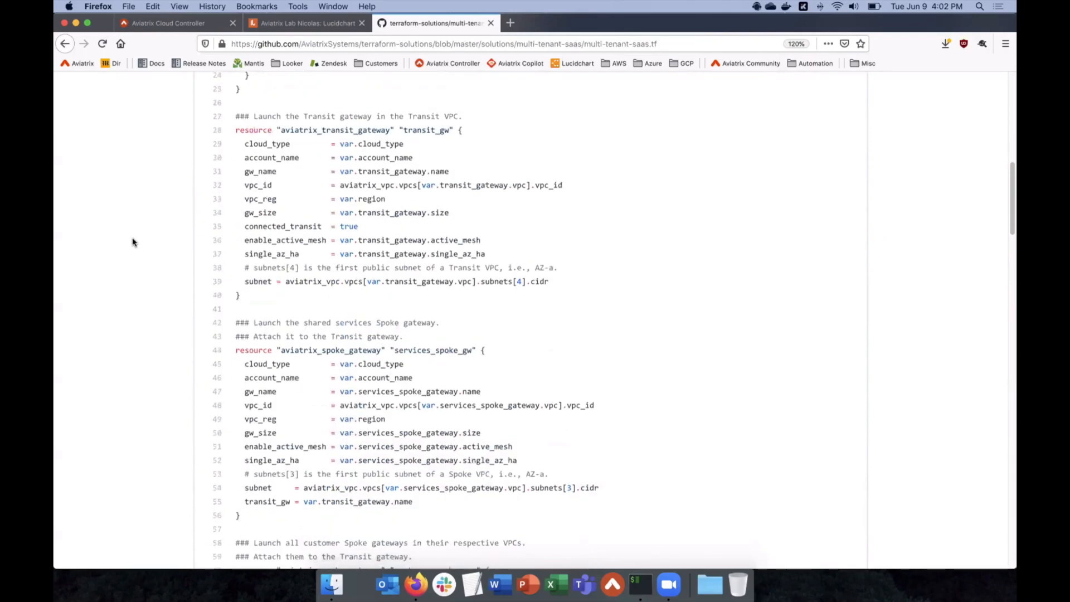
pyautogui.scroll(-3)
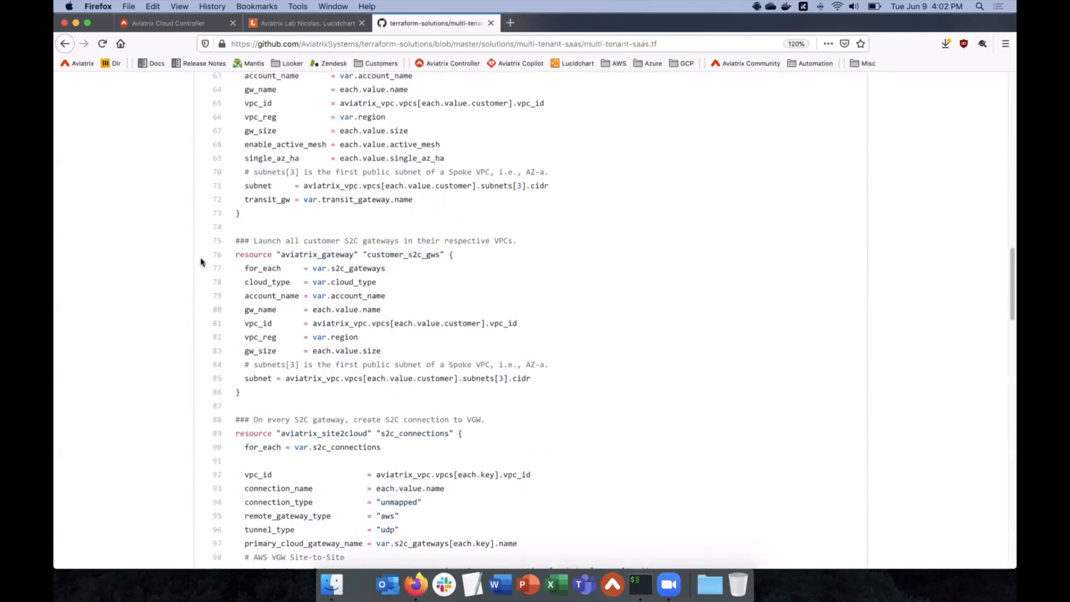
pyautogui.moveTo(146, 312)
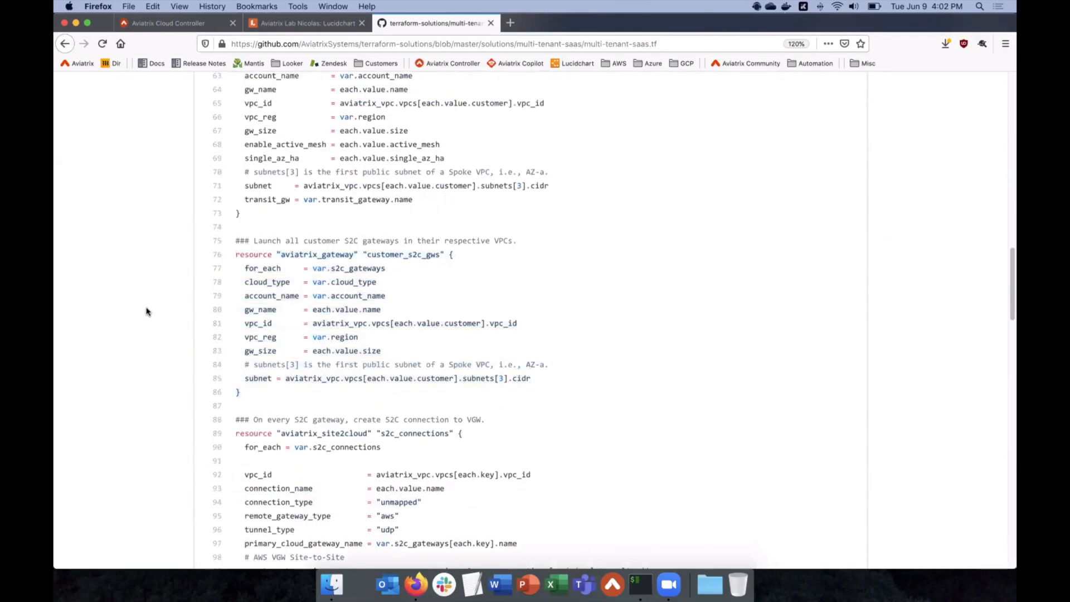
pyautogui.scroll(-3)
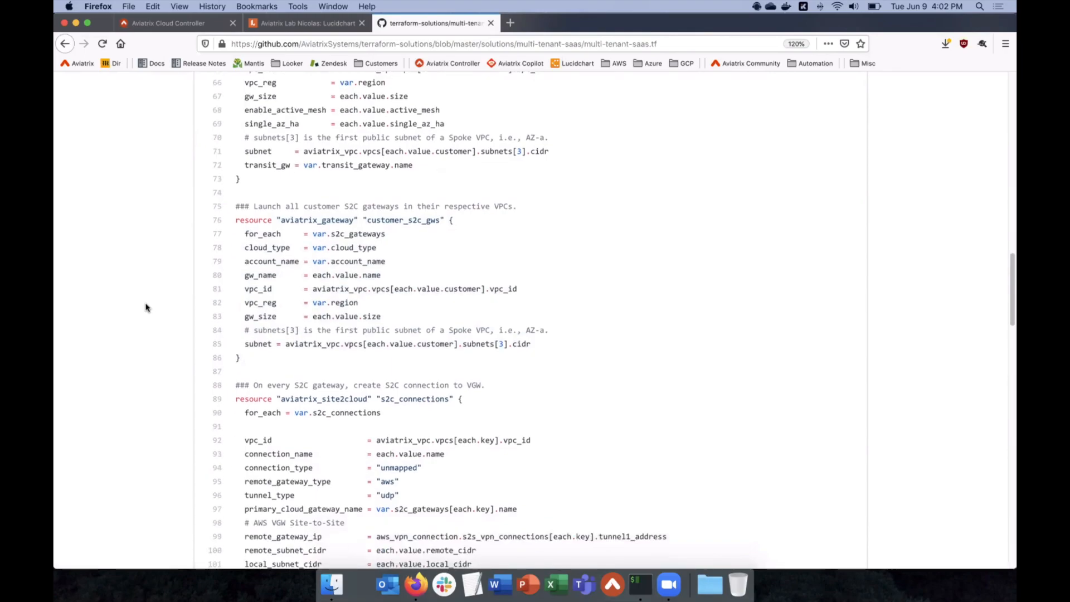
pyautogui.moveTo(145, 74)
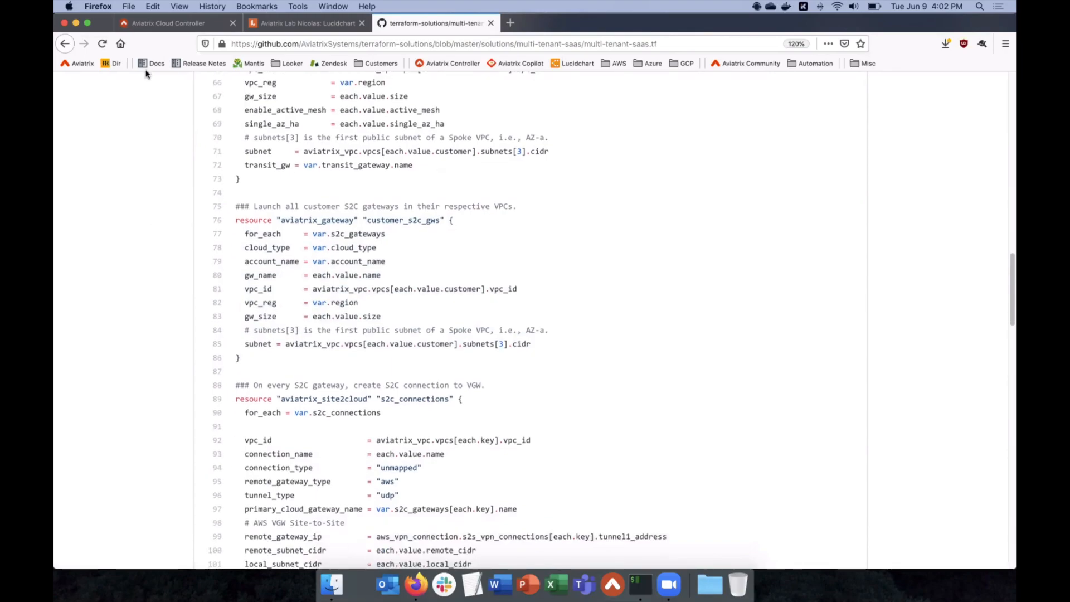
pyautogui.click(167, 22)
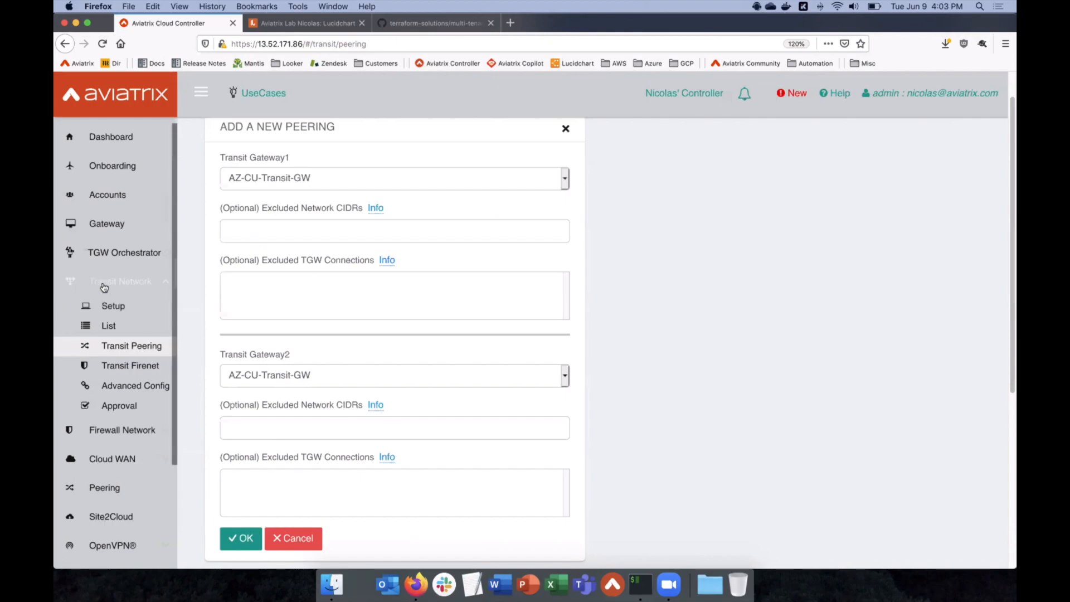
# Select the AWS-EW1-SaaS-C1-S2C-GW gateway in the gateway list and edit its settings.
pyautogui.click(107, 223)
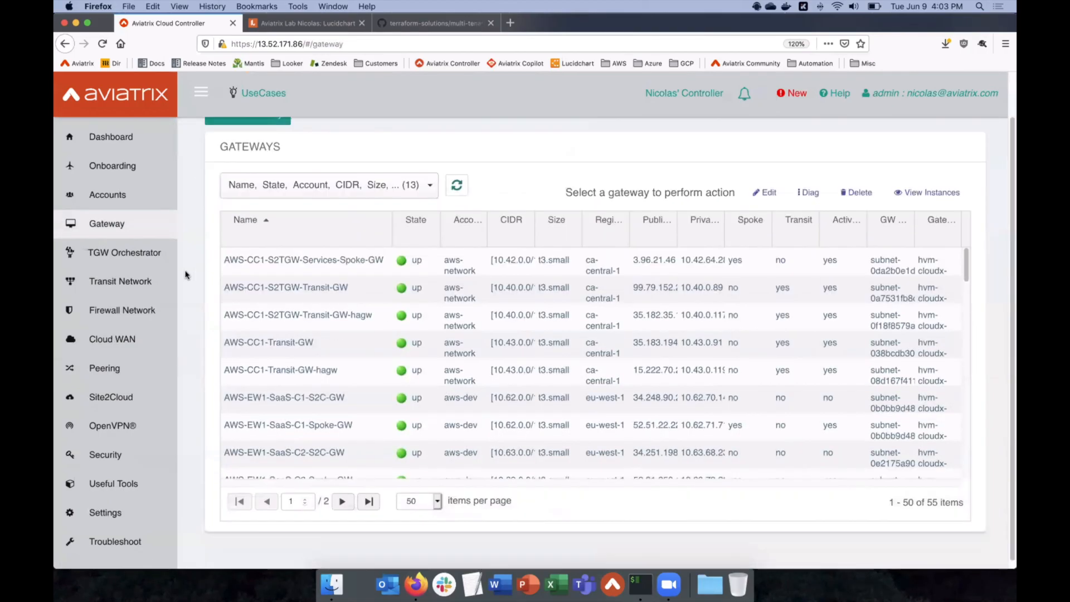
pyautogui.click(285, 397)
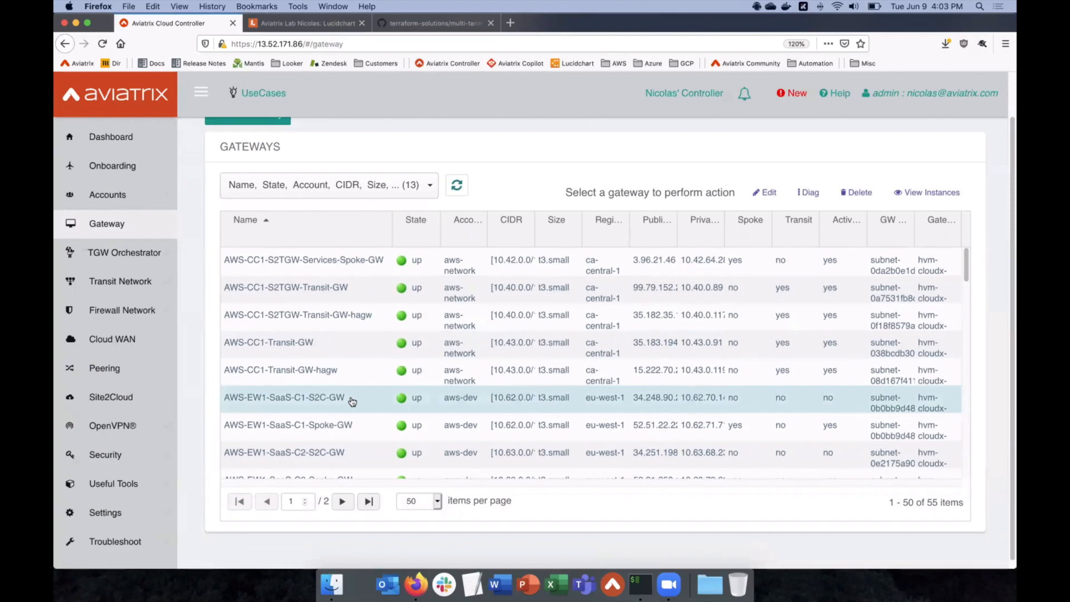
pyautogui.moveTo(368, 399)
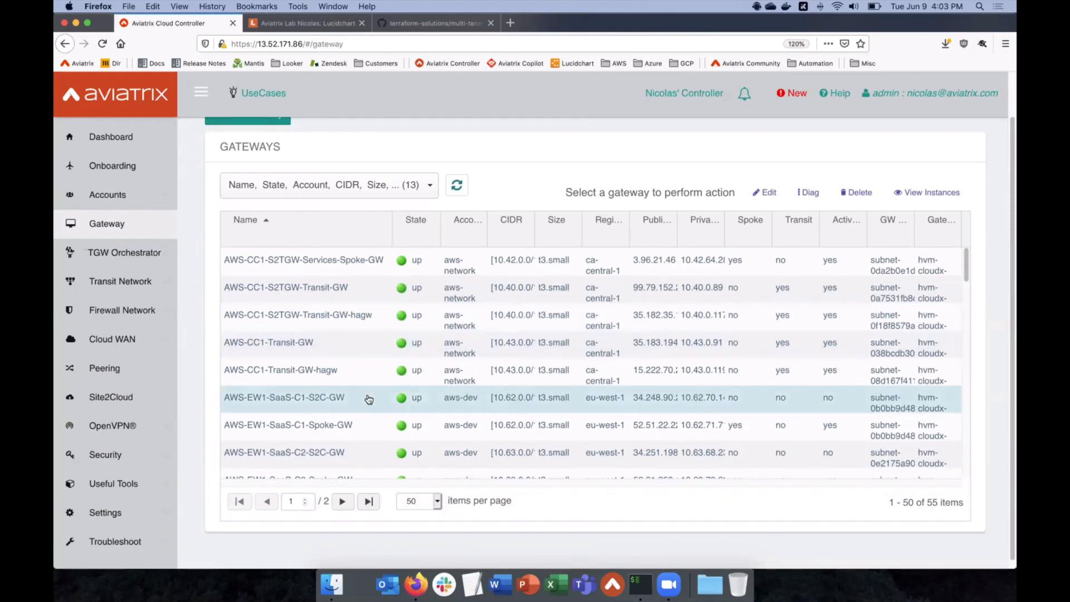
pyautogui.click(285, 397)
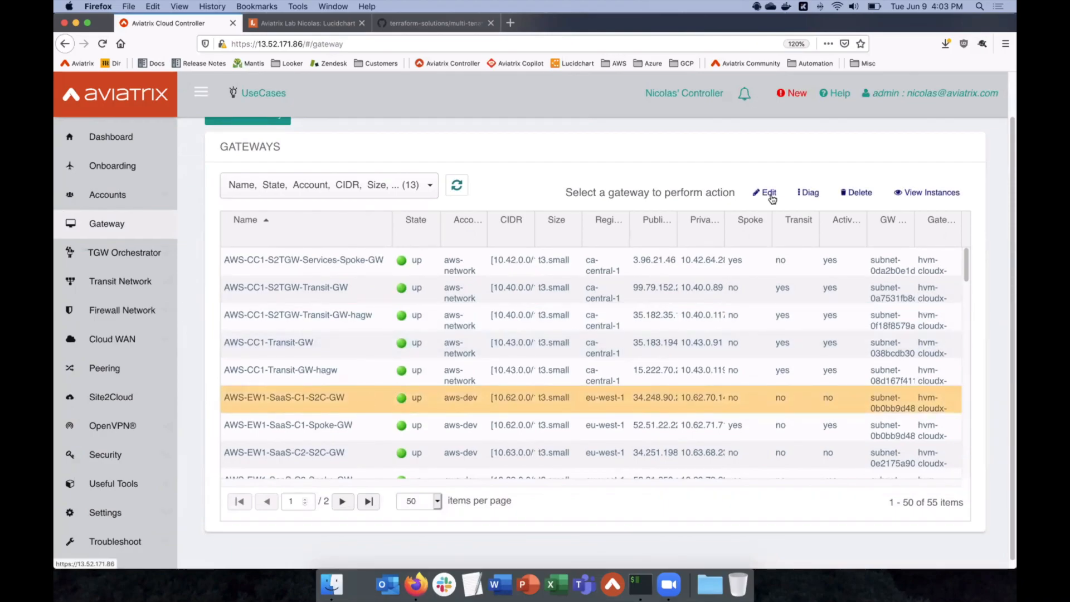
pyautogui.click(764, 193)
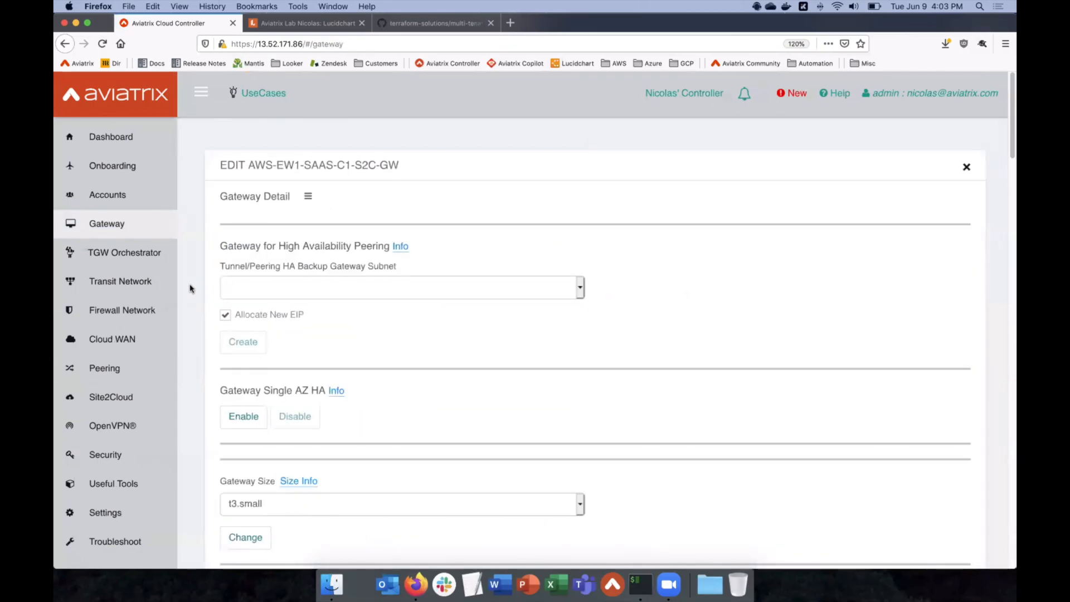
# Disable SNAT on the gateway, confirm it, and return to the Lucidchart lab diagram.
pyautogui.scroll(-3)
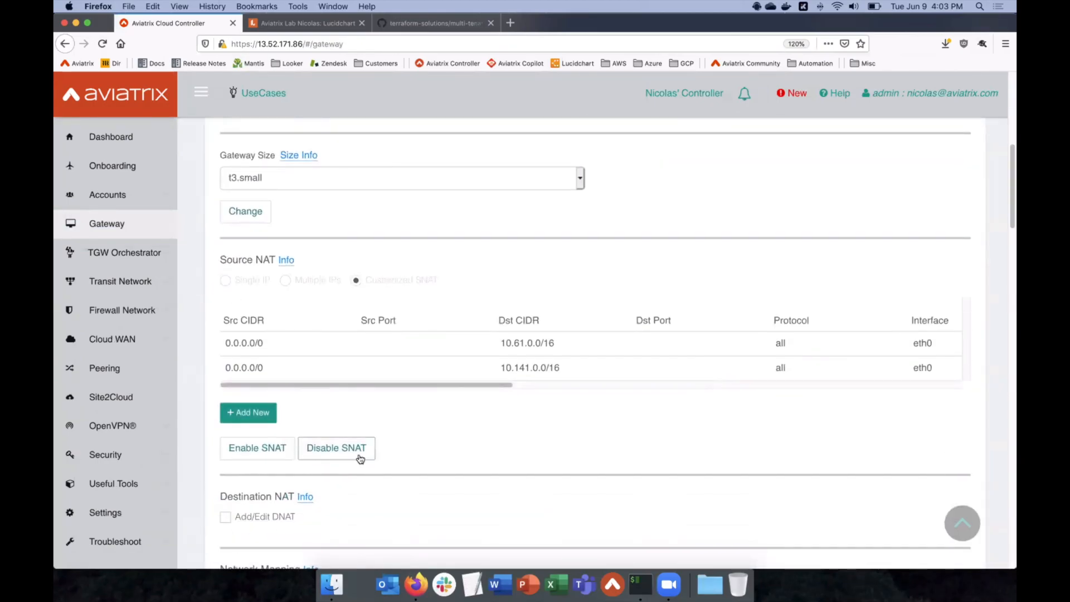
pyautogui.click(335, 448)
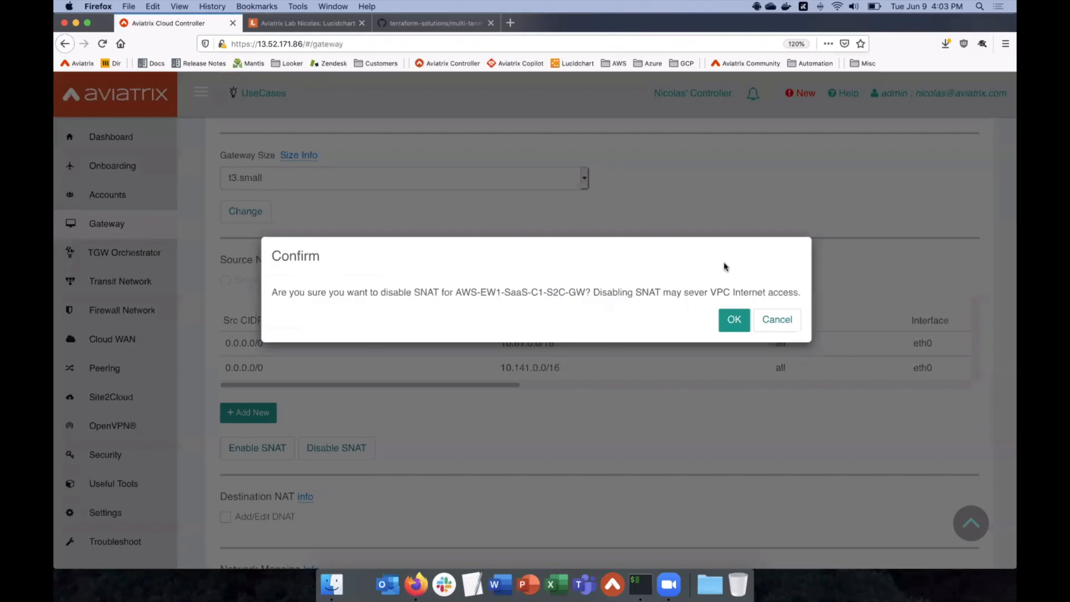
pyautogui.click(733, 320)
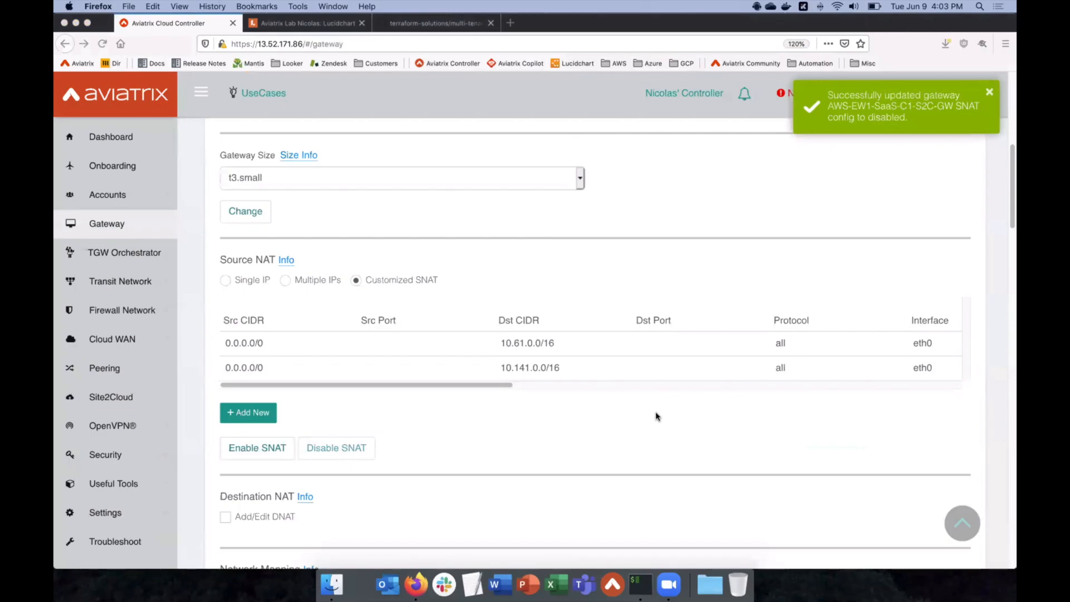
pyautogui.click(305, 22)
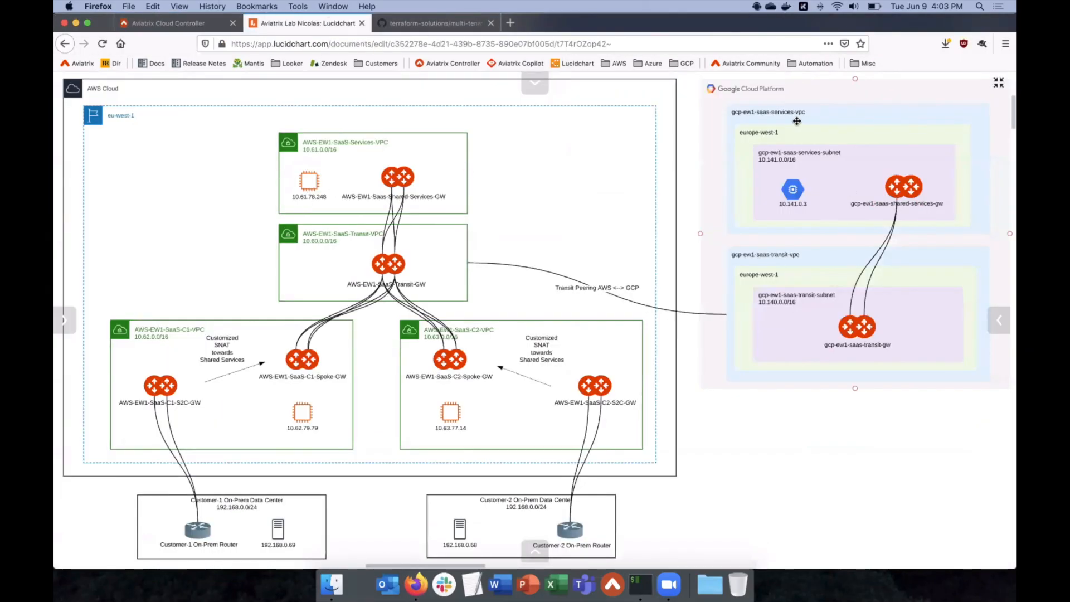
# Ping 10.141.0.3 from the customer-1 VM to show 100% loss, then list the saas Terraform files via docker attach avx.
pyautogui.click(792, 190)
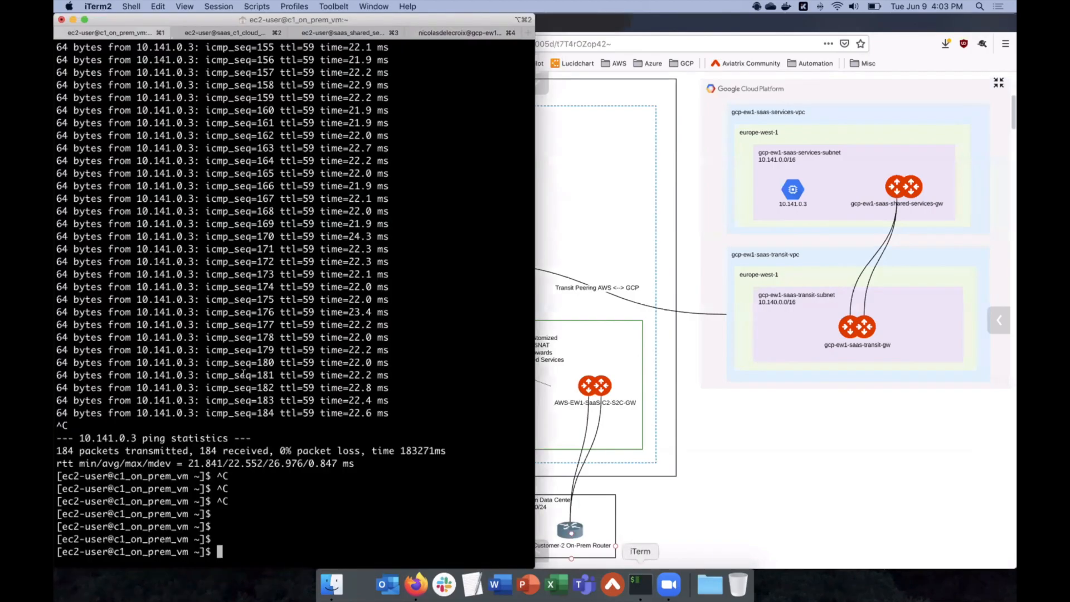
pyautogui.write('ping 10.141.0.3')
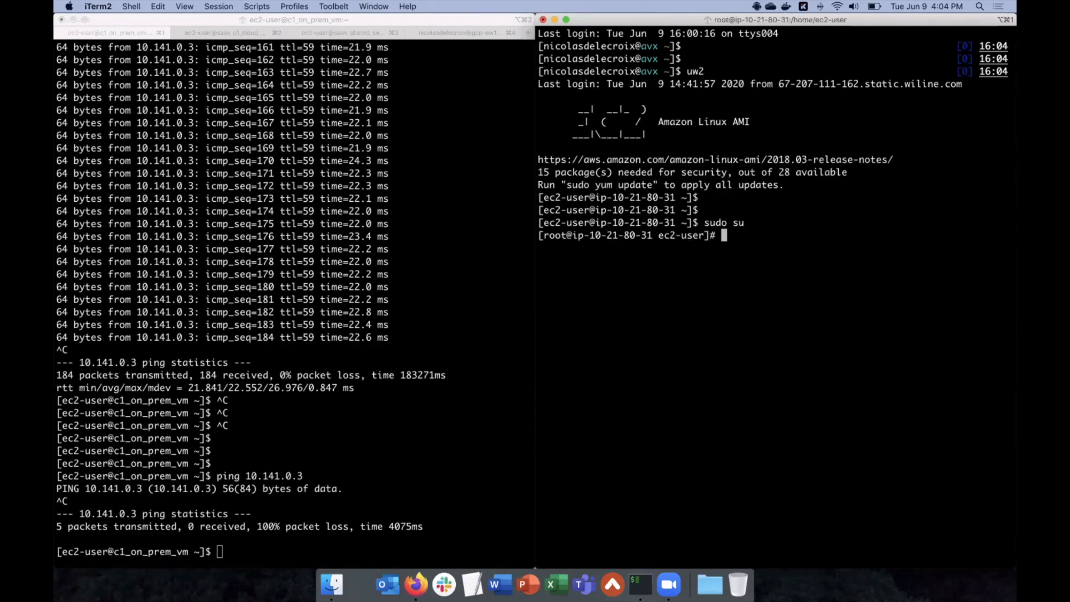
pyautogui.write('docker attach avx')
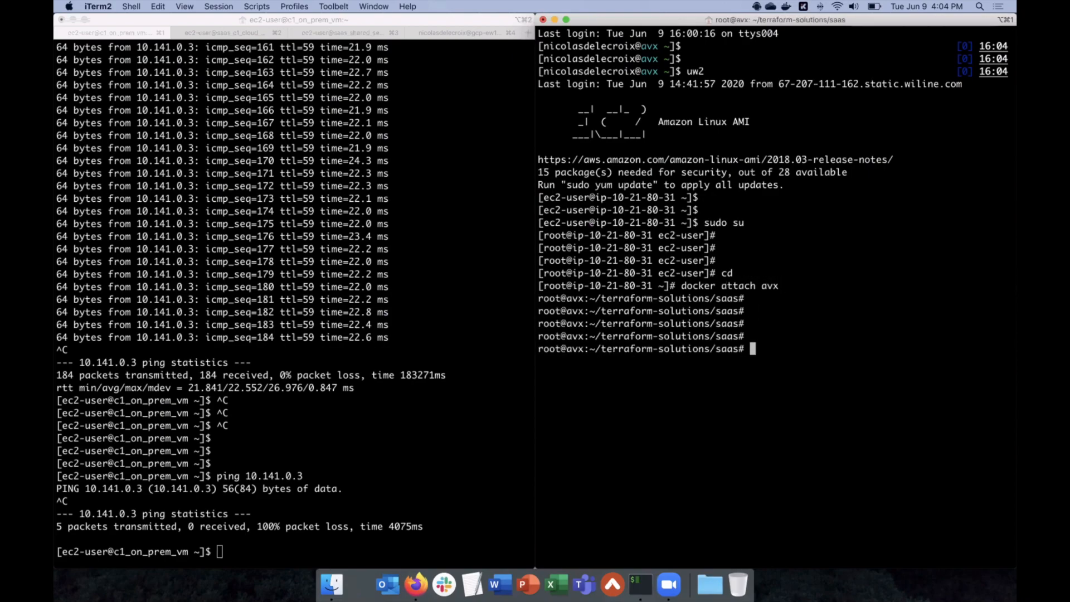
pyautogui.write('l')
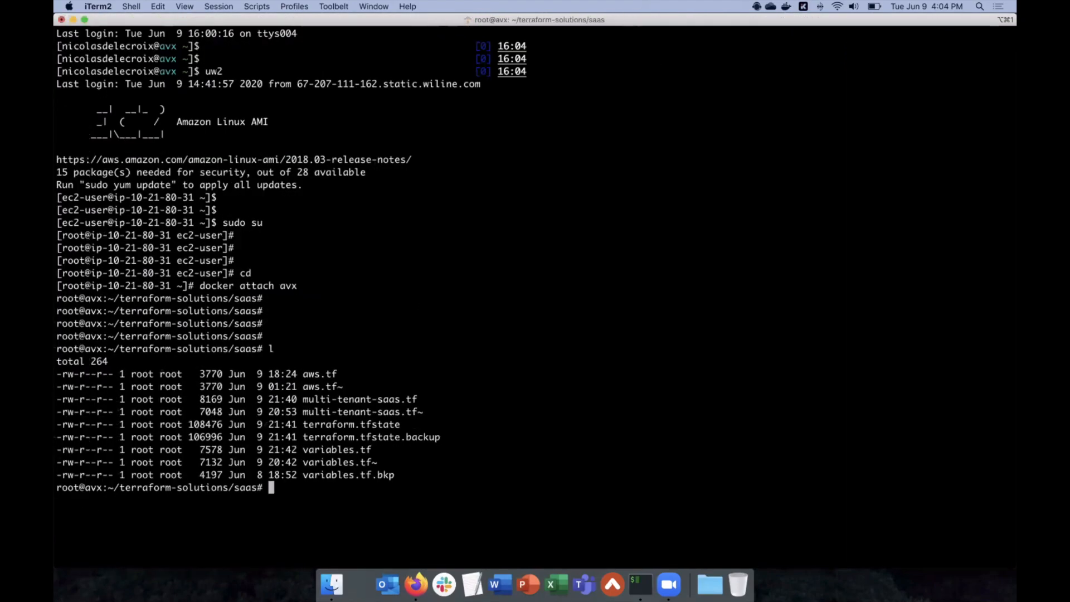
# Run terraform apply, review the plan adding s2c_customized_snat_c1, and answer yes.
pyautogui.write('terraform apply')
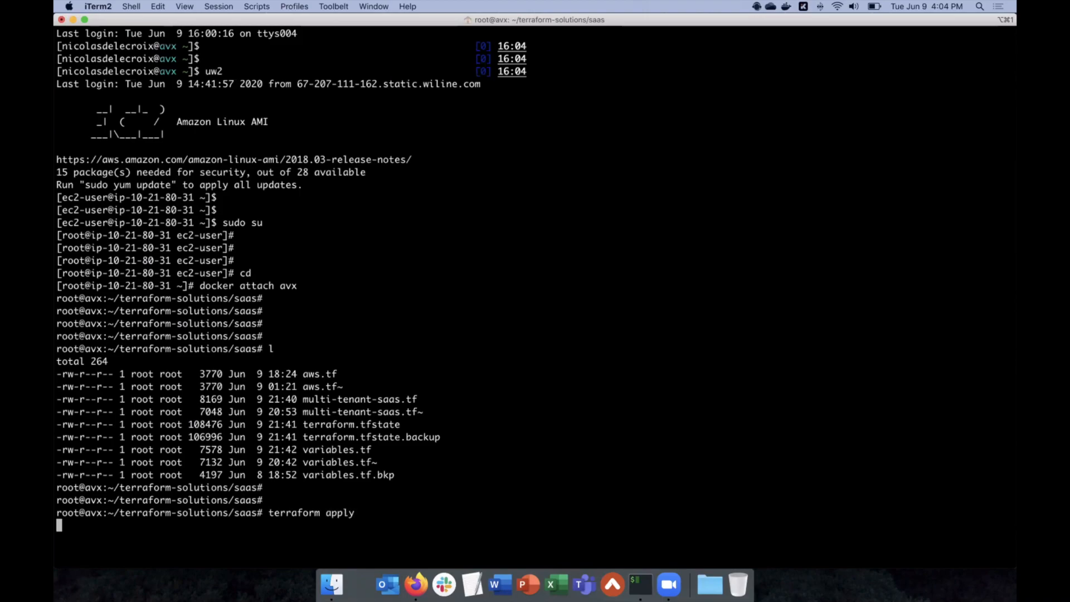
pyautogui.press('Return')
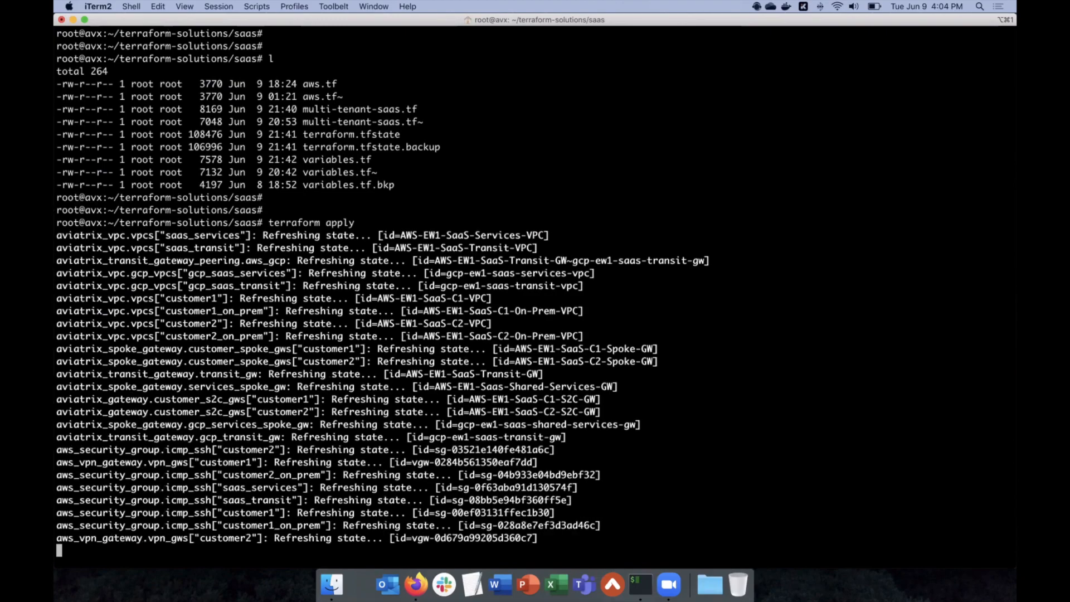
pyautogui.scroll(-3)
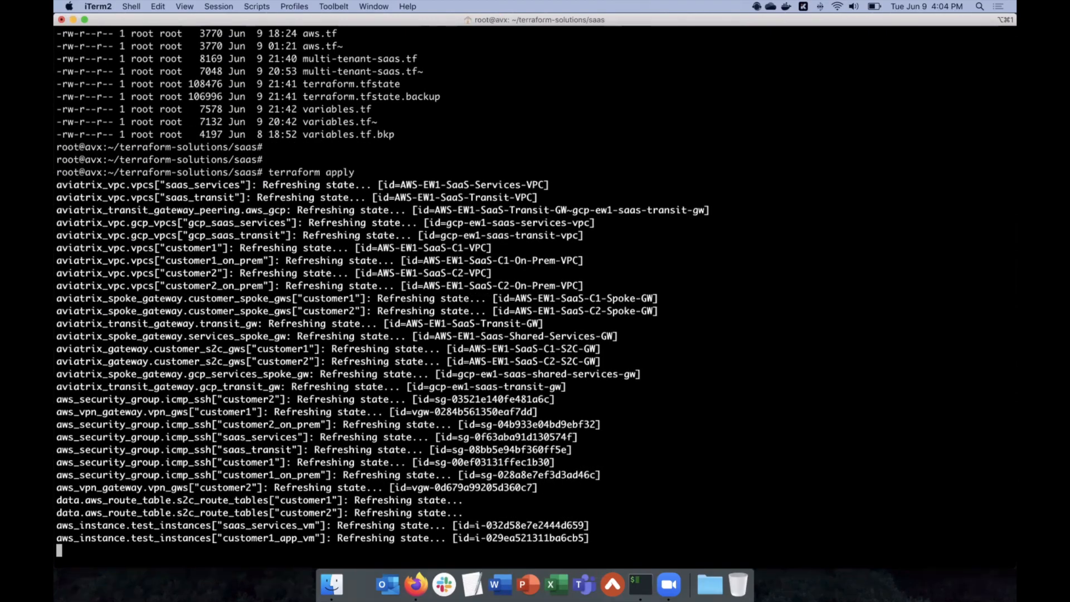
pyautogui.scroll(-3)
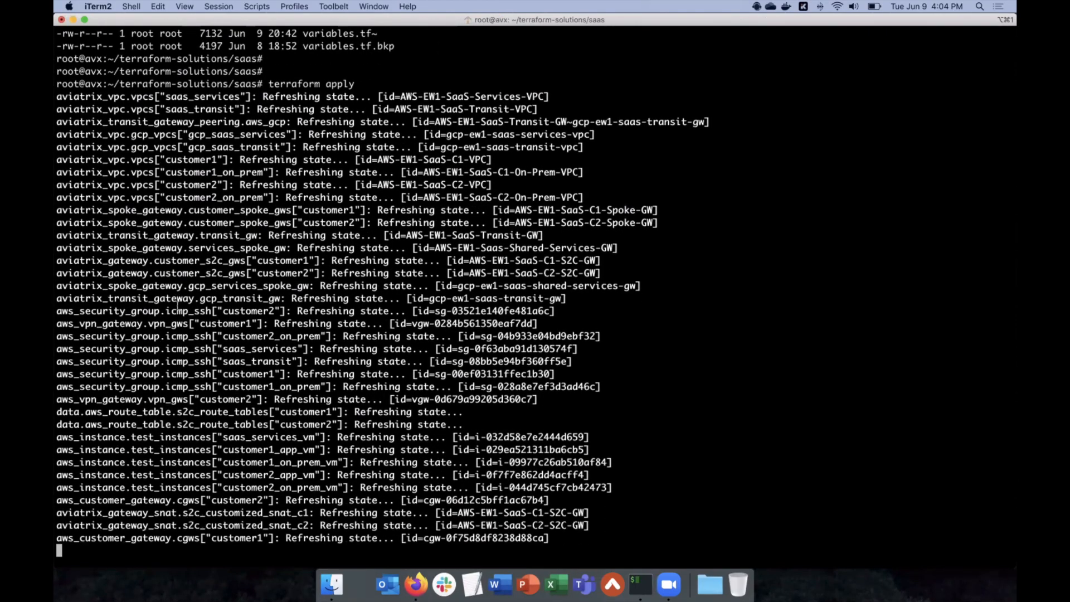
pyautogui.scroll(-3)
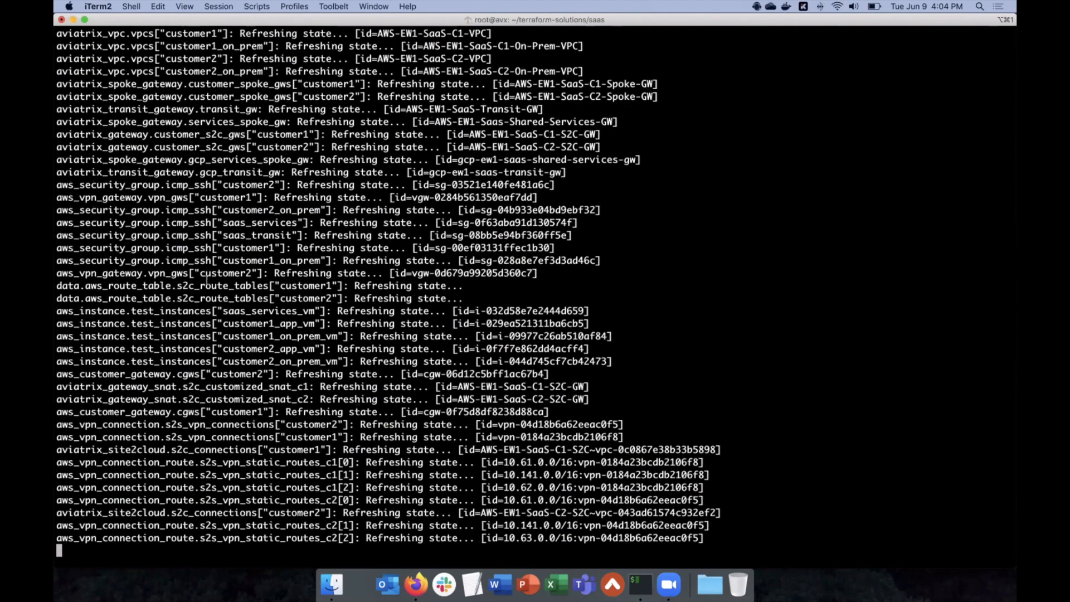
pyautogui.scroll(-3)
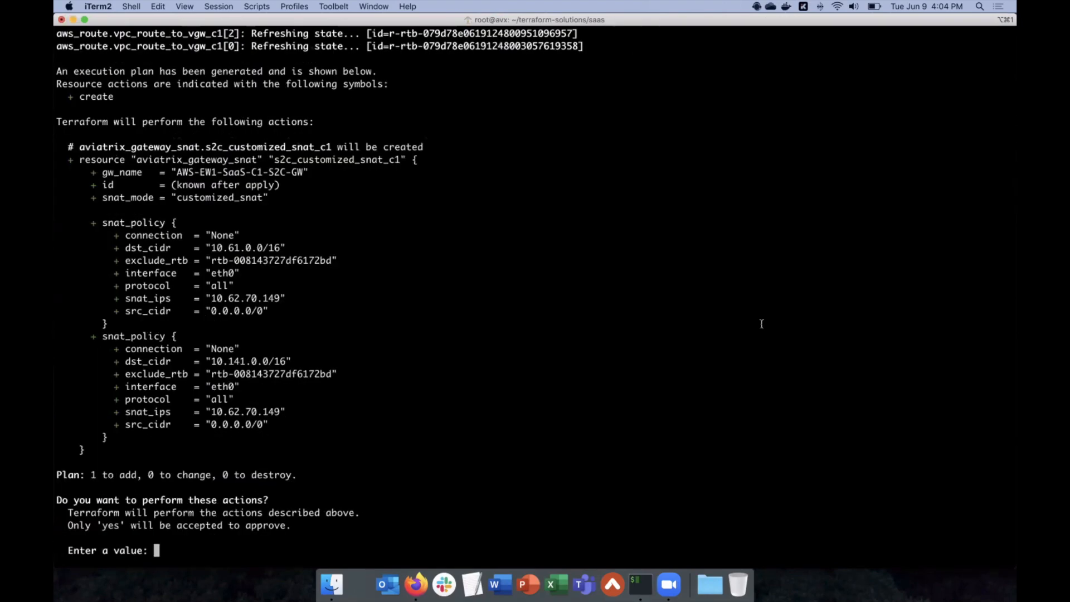
pyautogui.moveTo(261, 133)
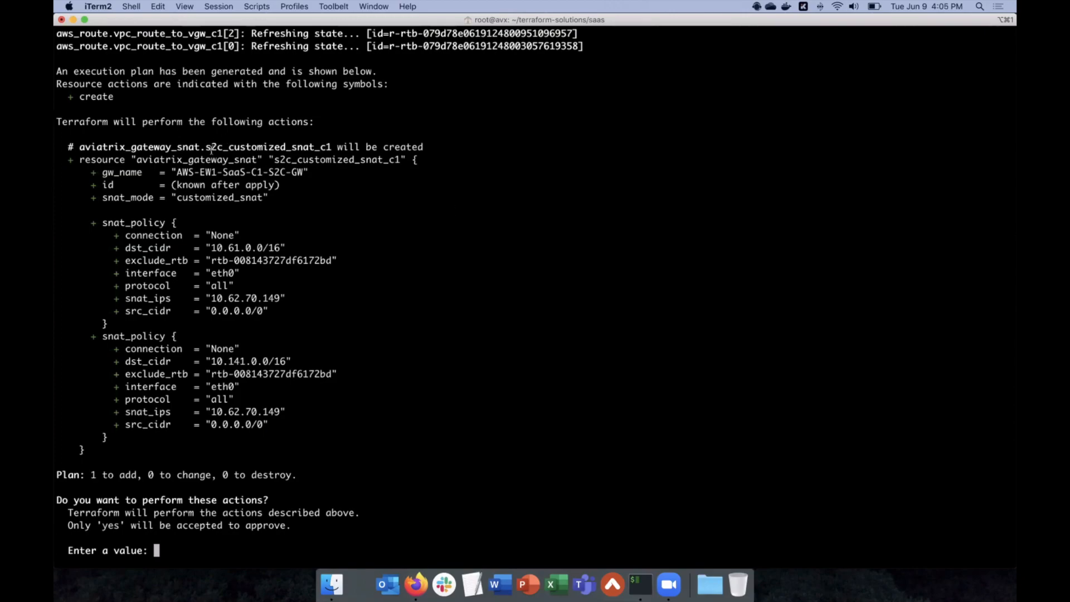
pyautogui.doubleClick(256, 147)
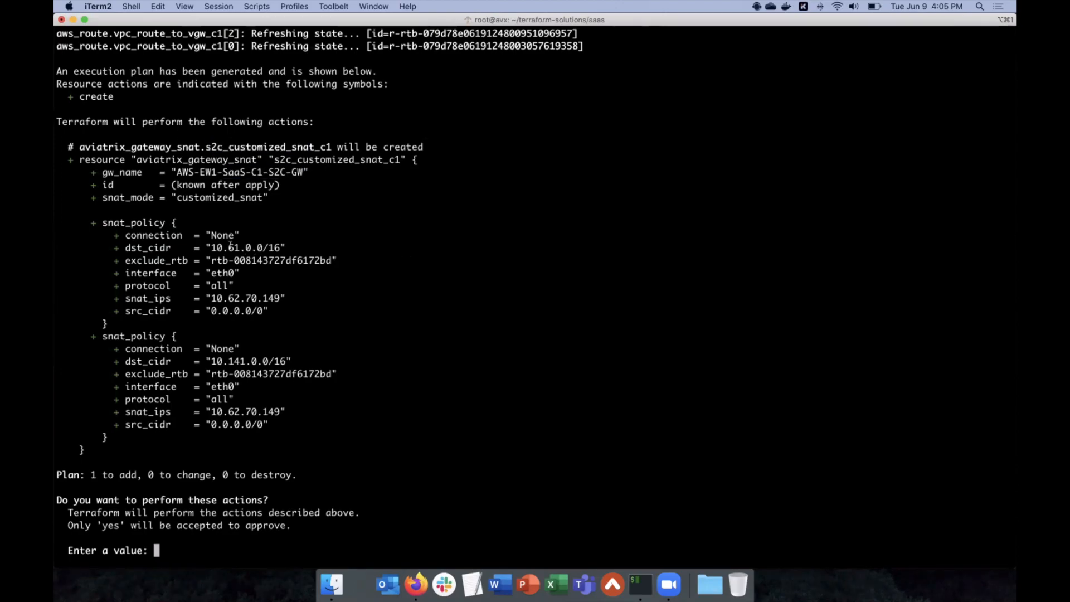
pyautogui.write('ye')
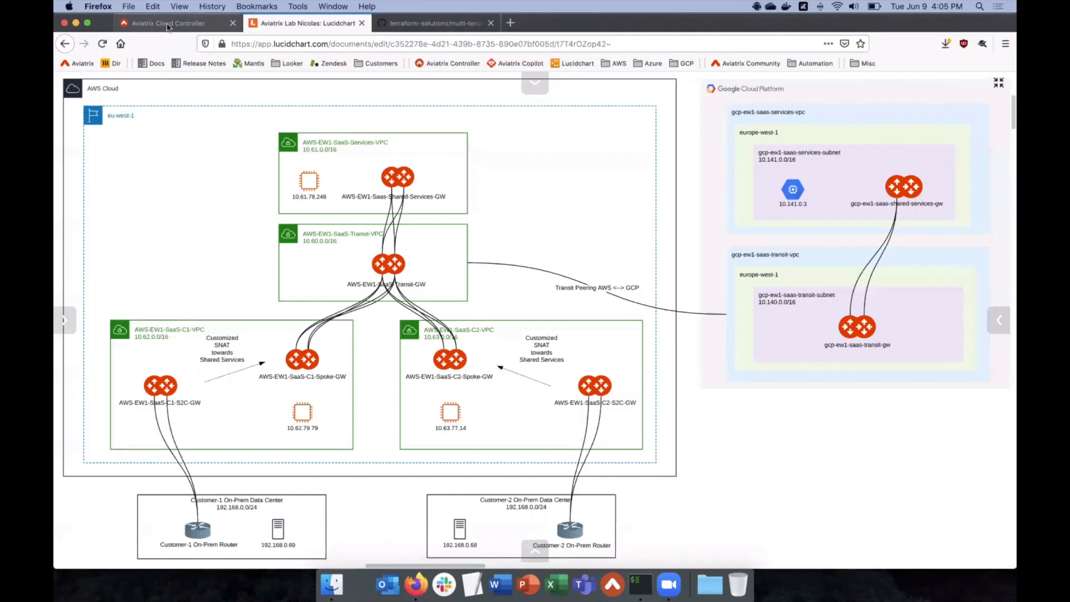
# Reopen AWS-EW1-SaaS-C1-S2C-GW in the controller and check its SNAT rules toward 10.61.0.0/16 and 10.141.0.0/16.
pyautogui.click(167, 22)
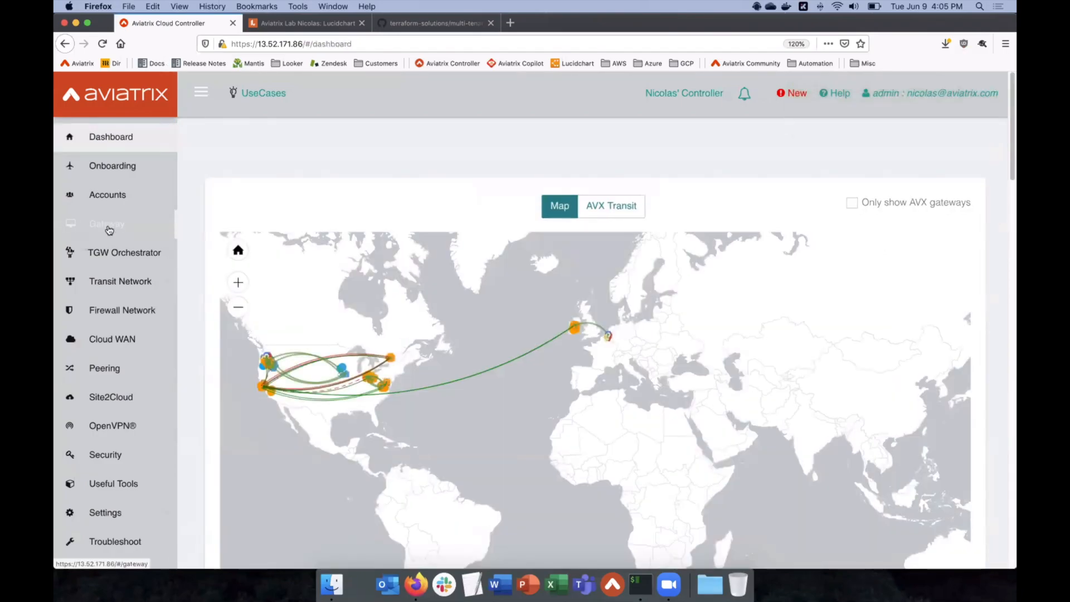
pyautogui.click(107, 223)
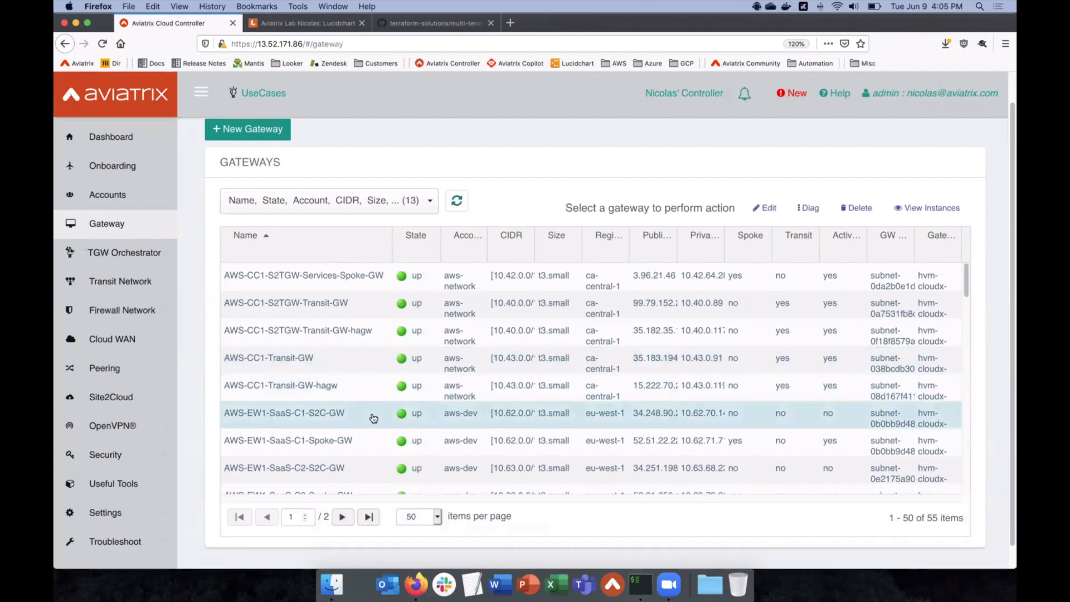
pyautogui.click(284, 412)
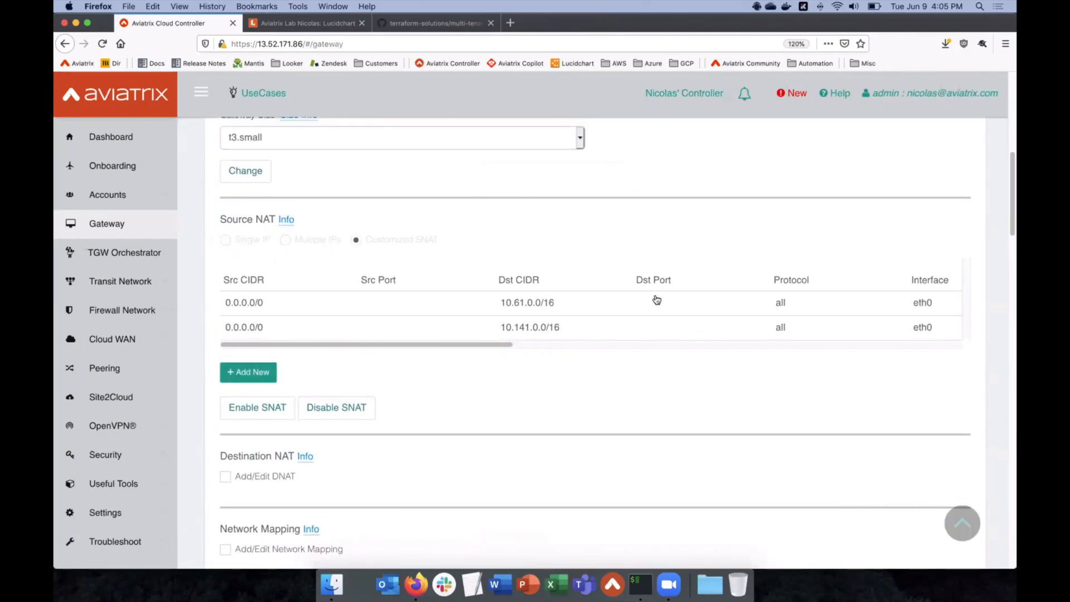
pyautogui.click(638, 585)
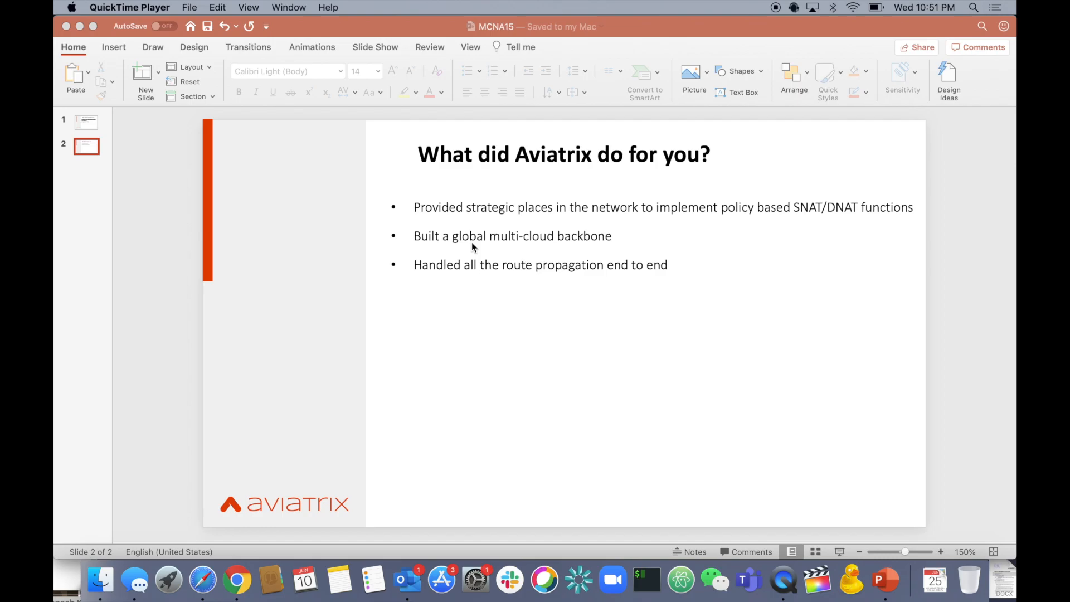
pyautogui.moveTo(164, 379)
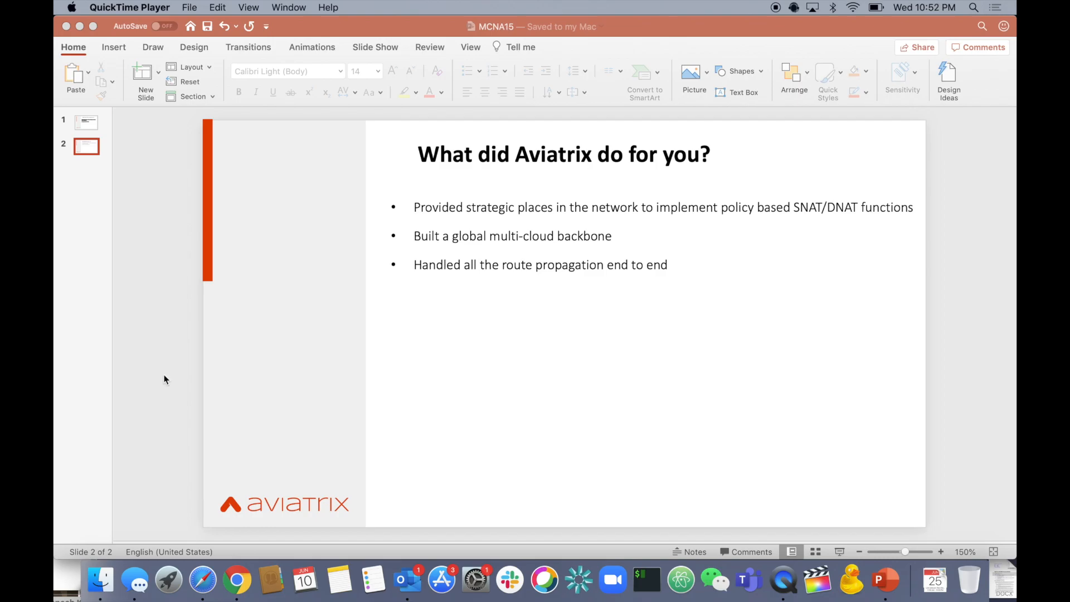